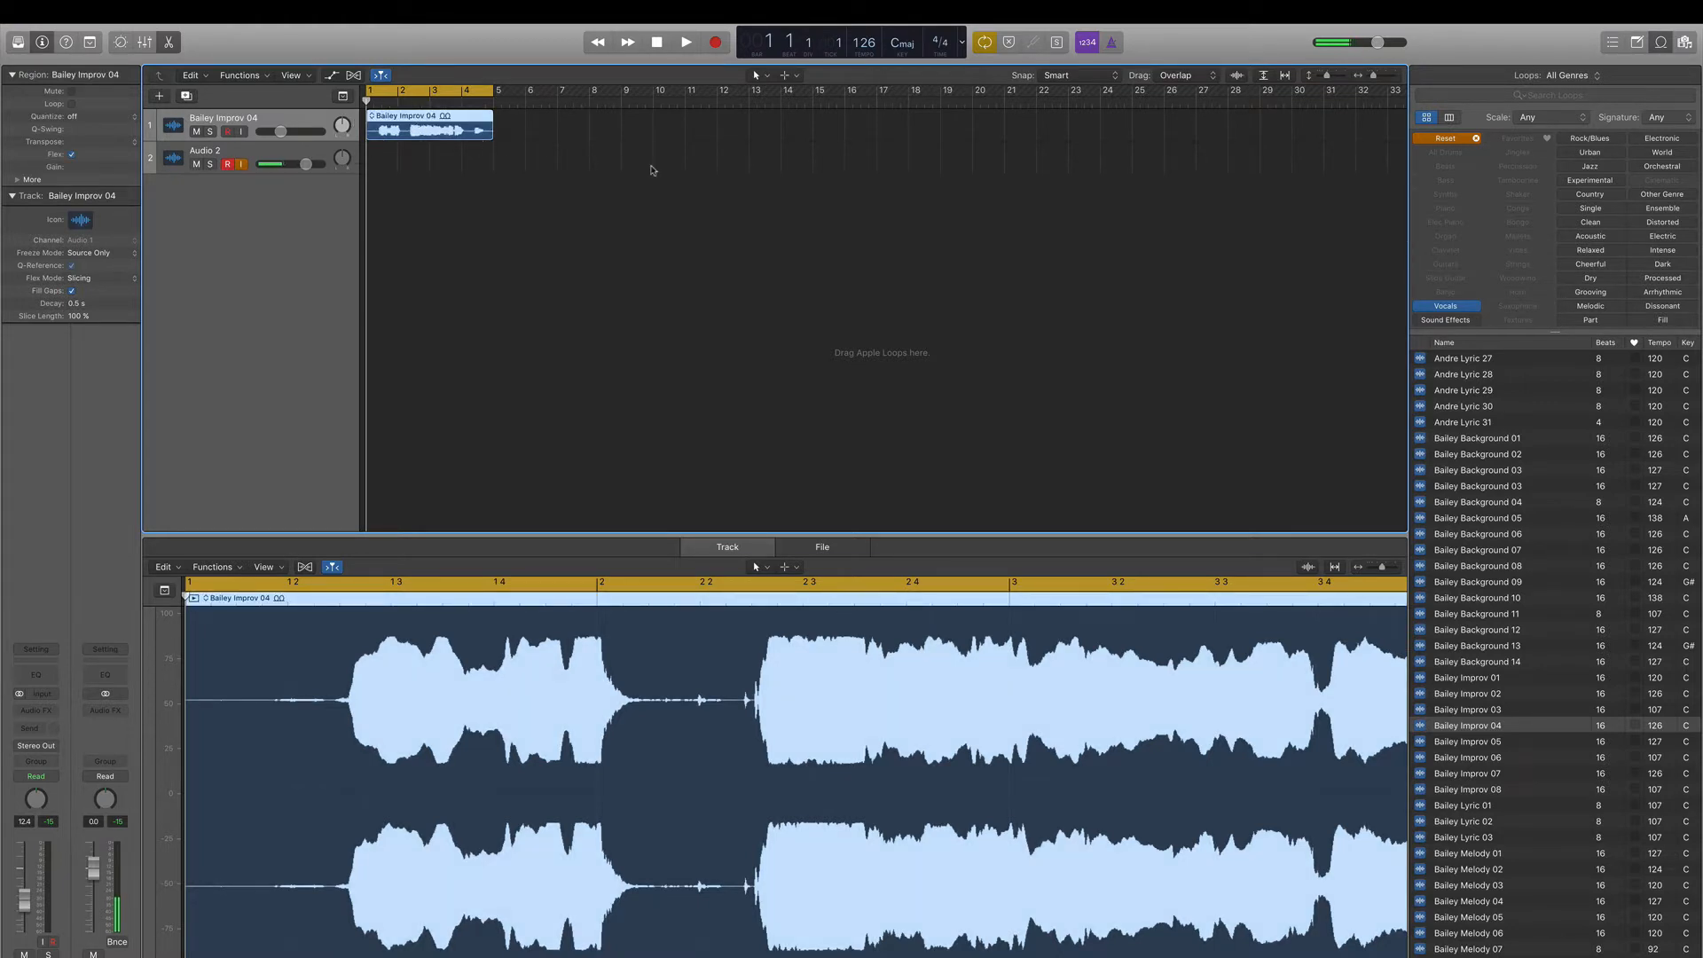
Step: Enable Flex on the Bailey Improv 04 vocal region and set its mode to Flex Pitch
click(685, 43)
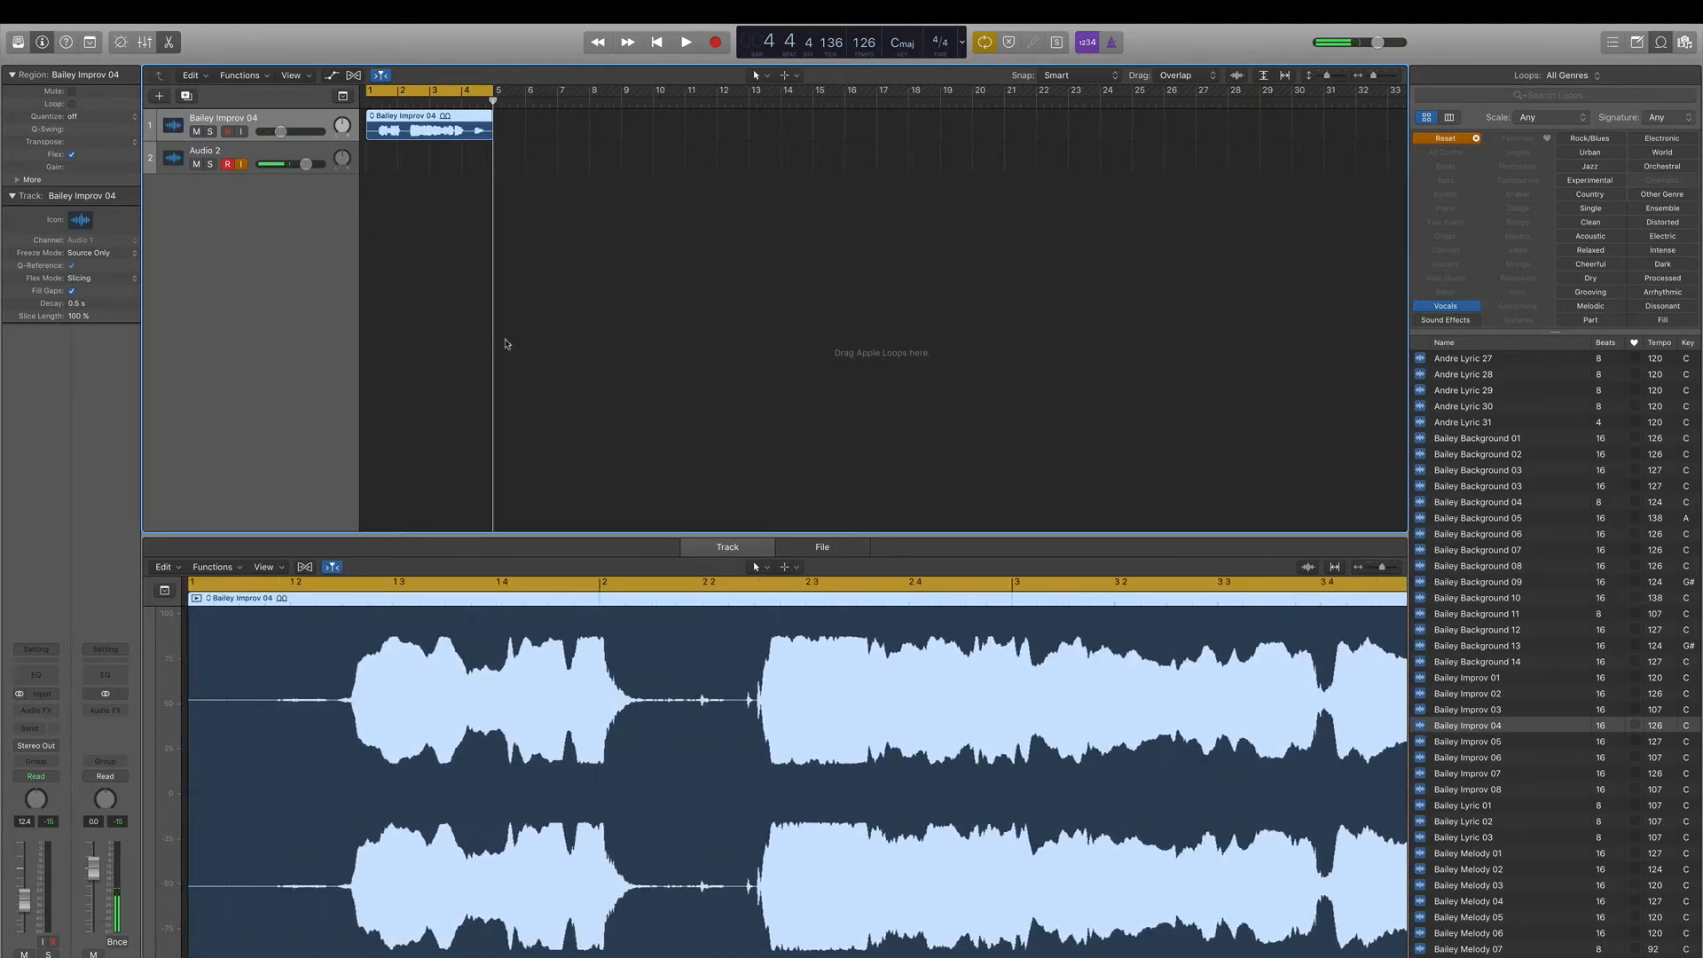
mouse_move(502, 180)
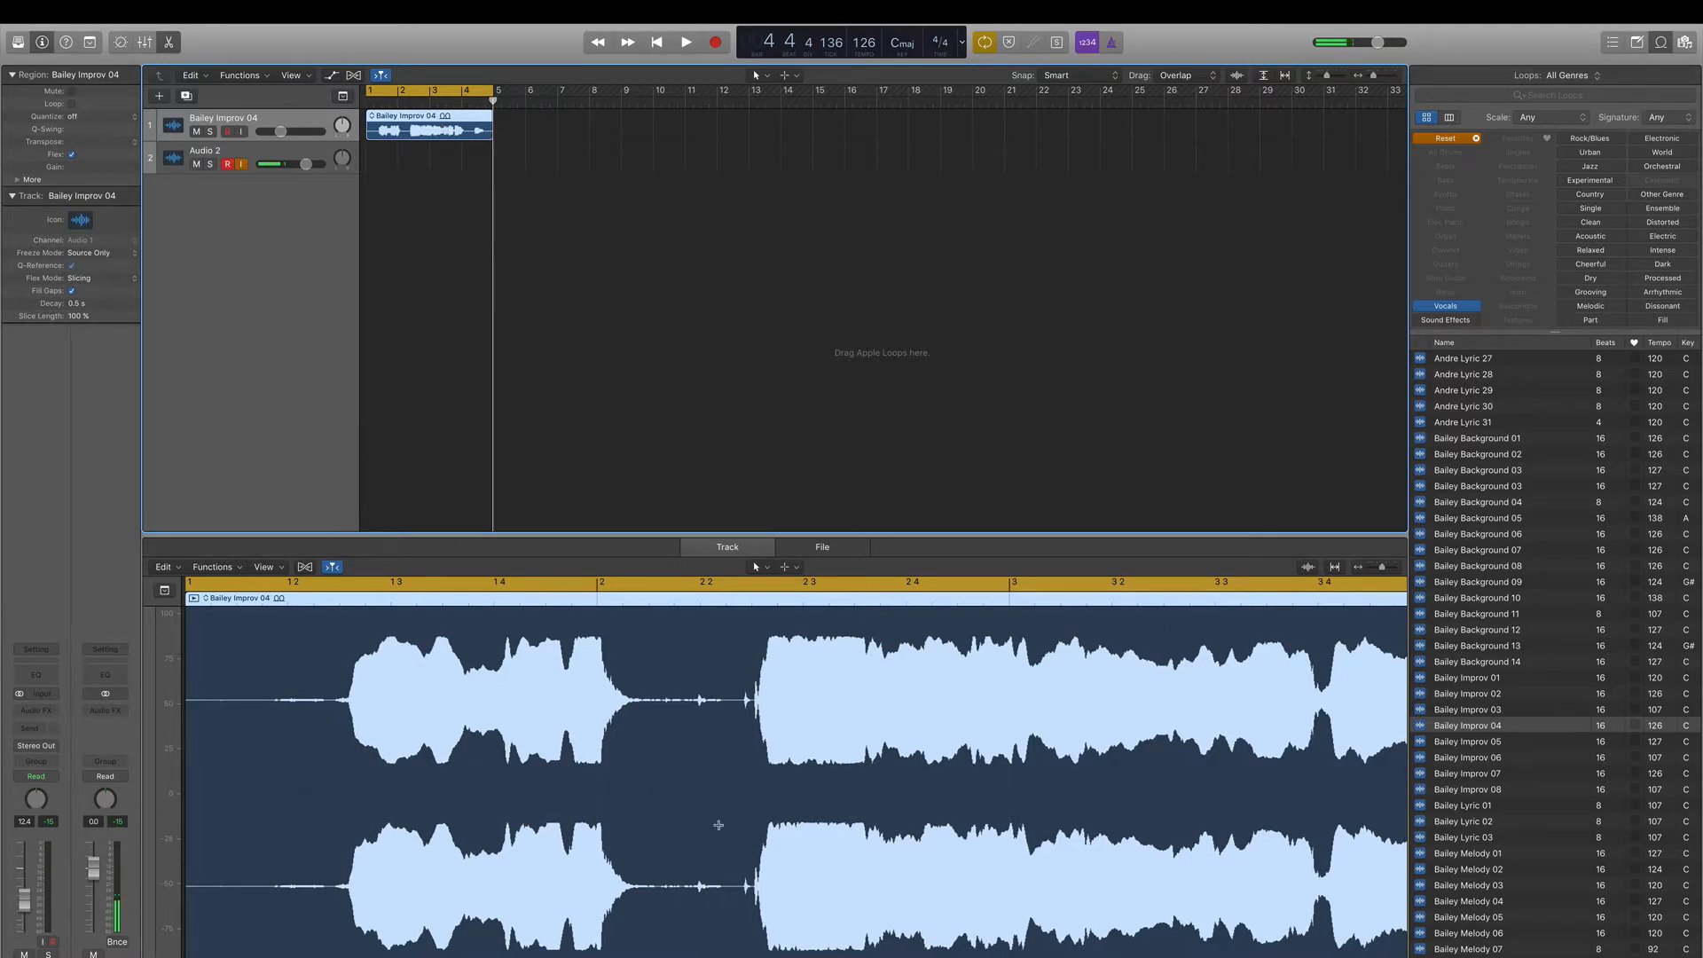
mouse_move(458, 479)
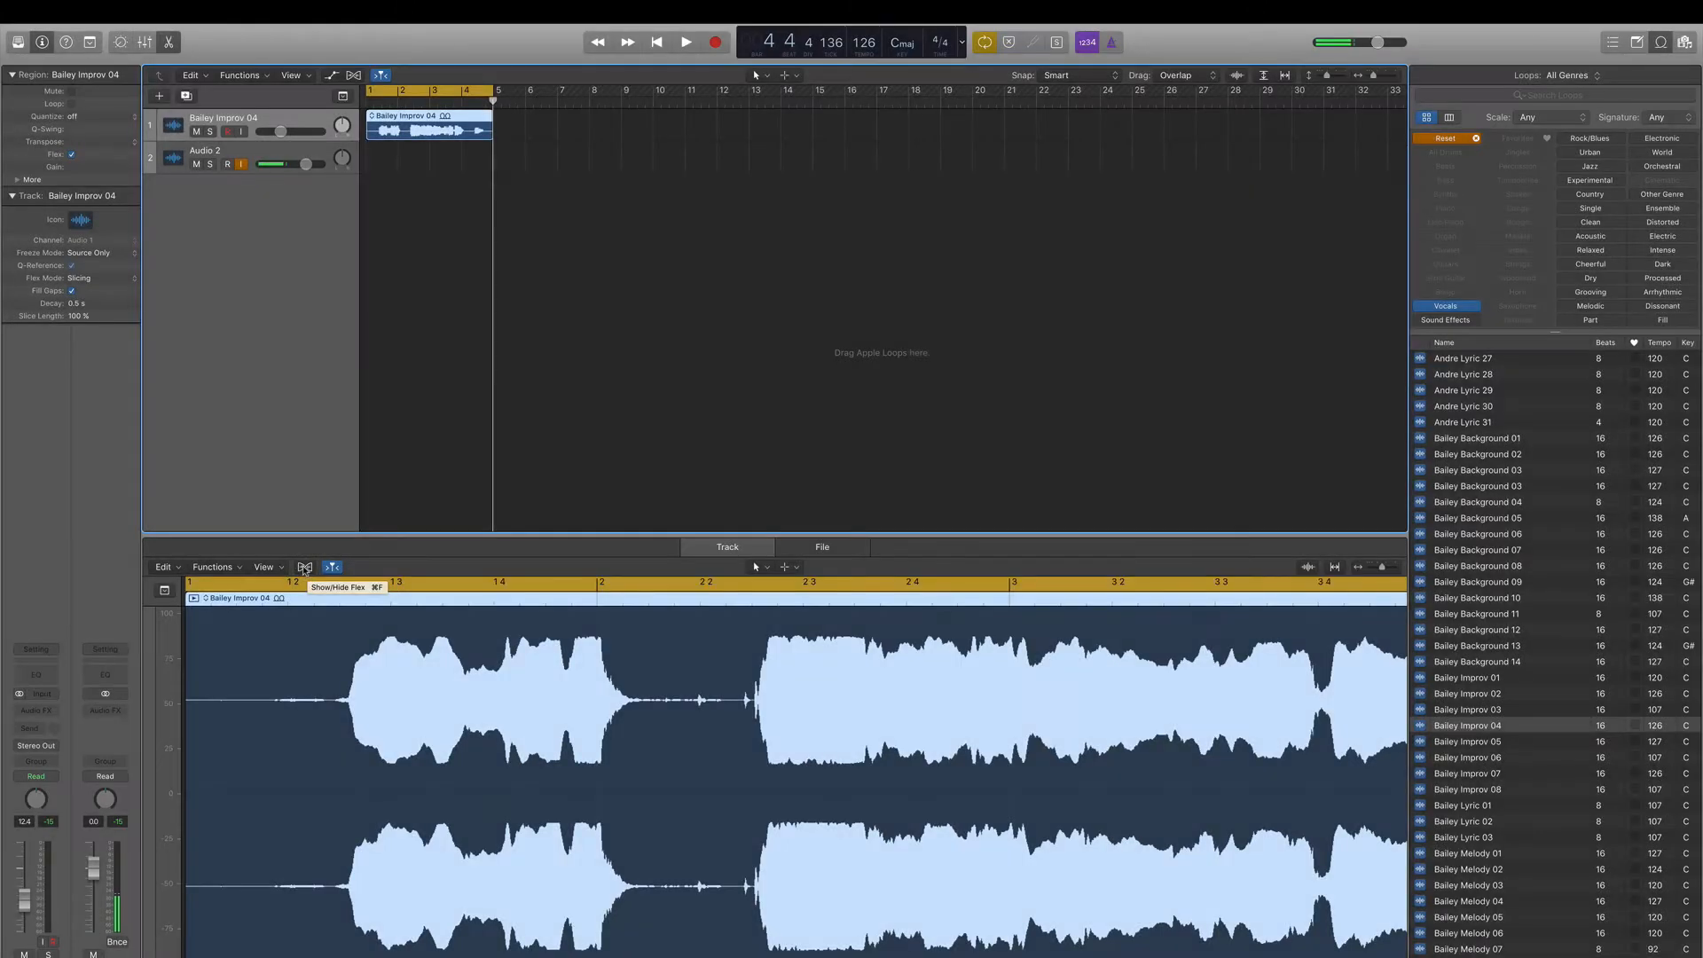
click(305, 568)
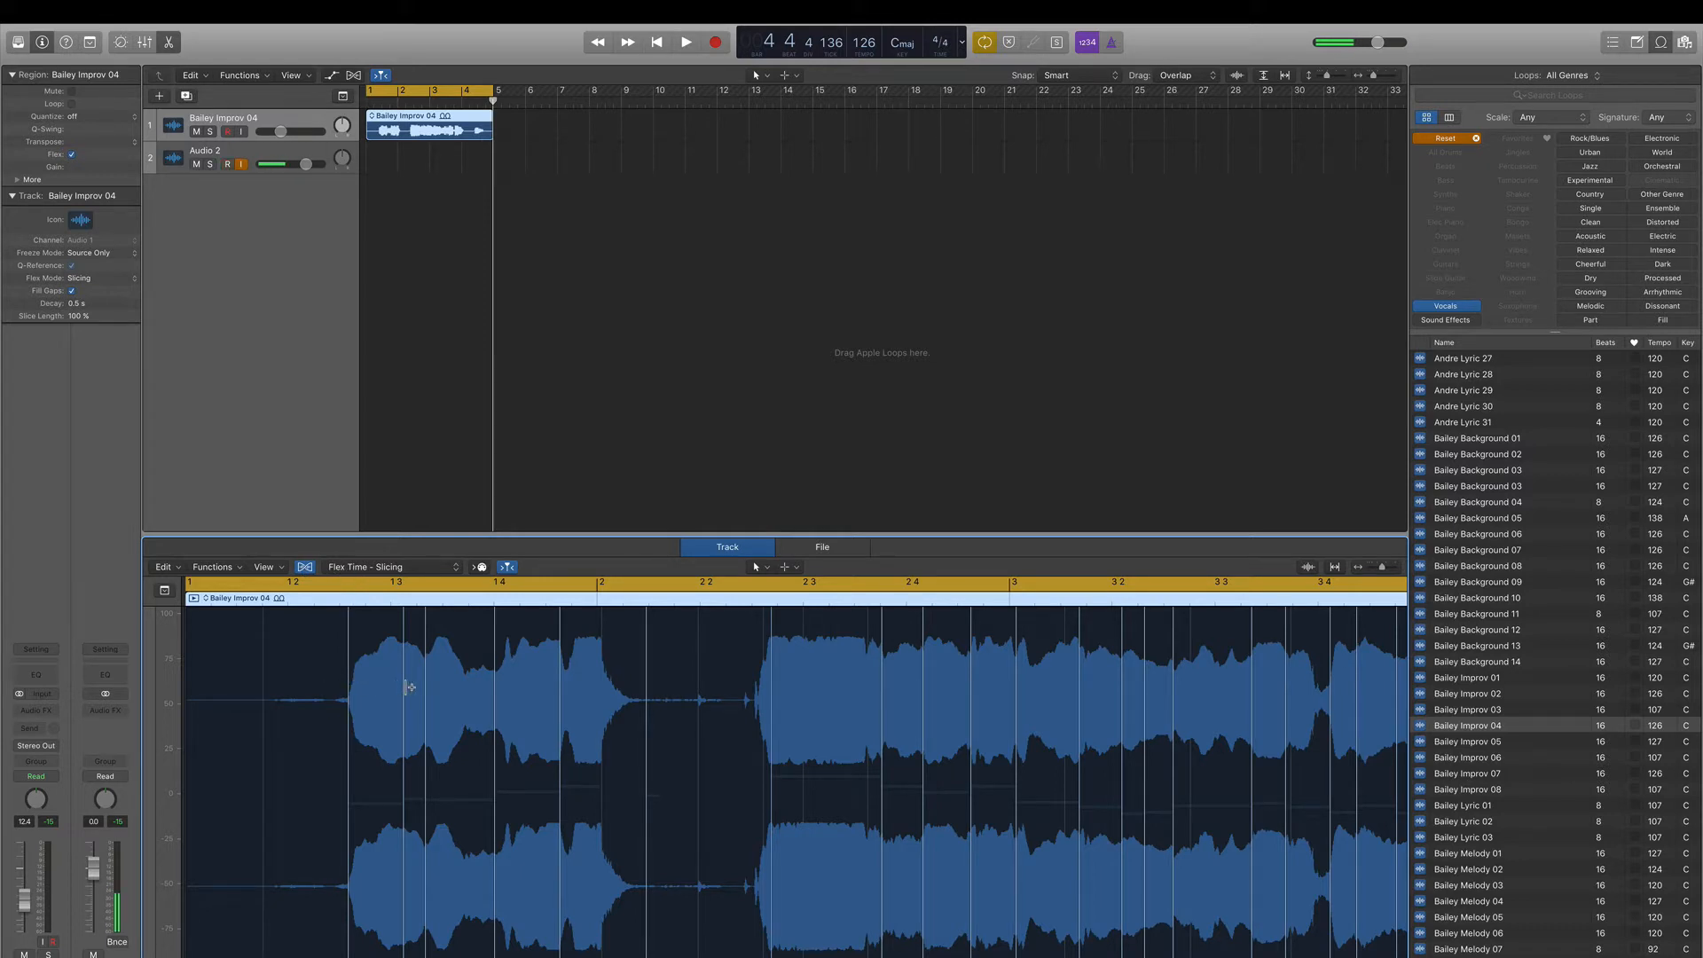
click(227, 163)
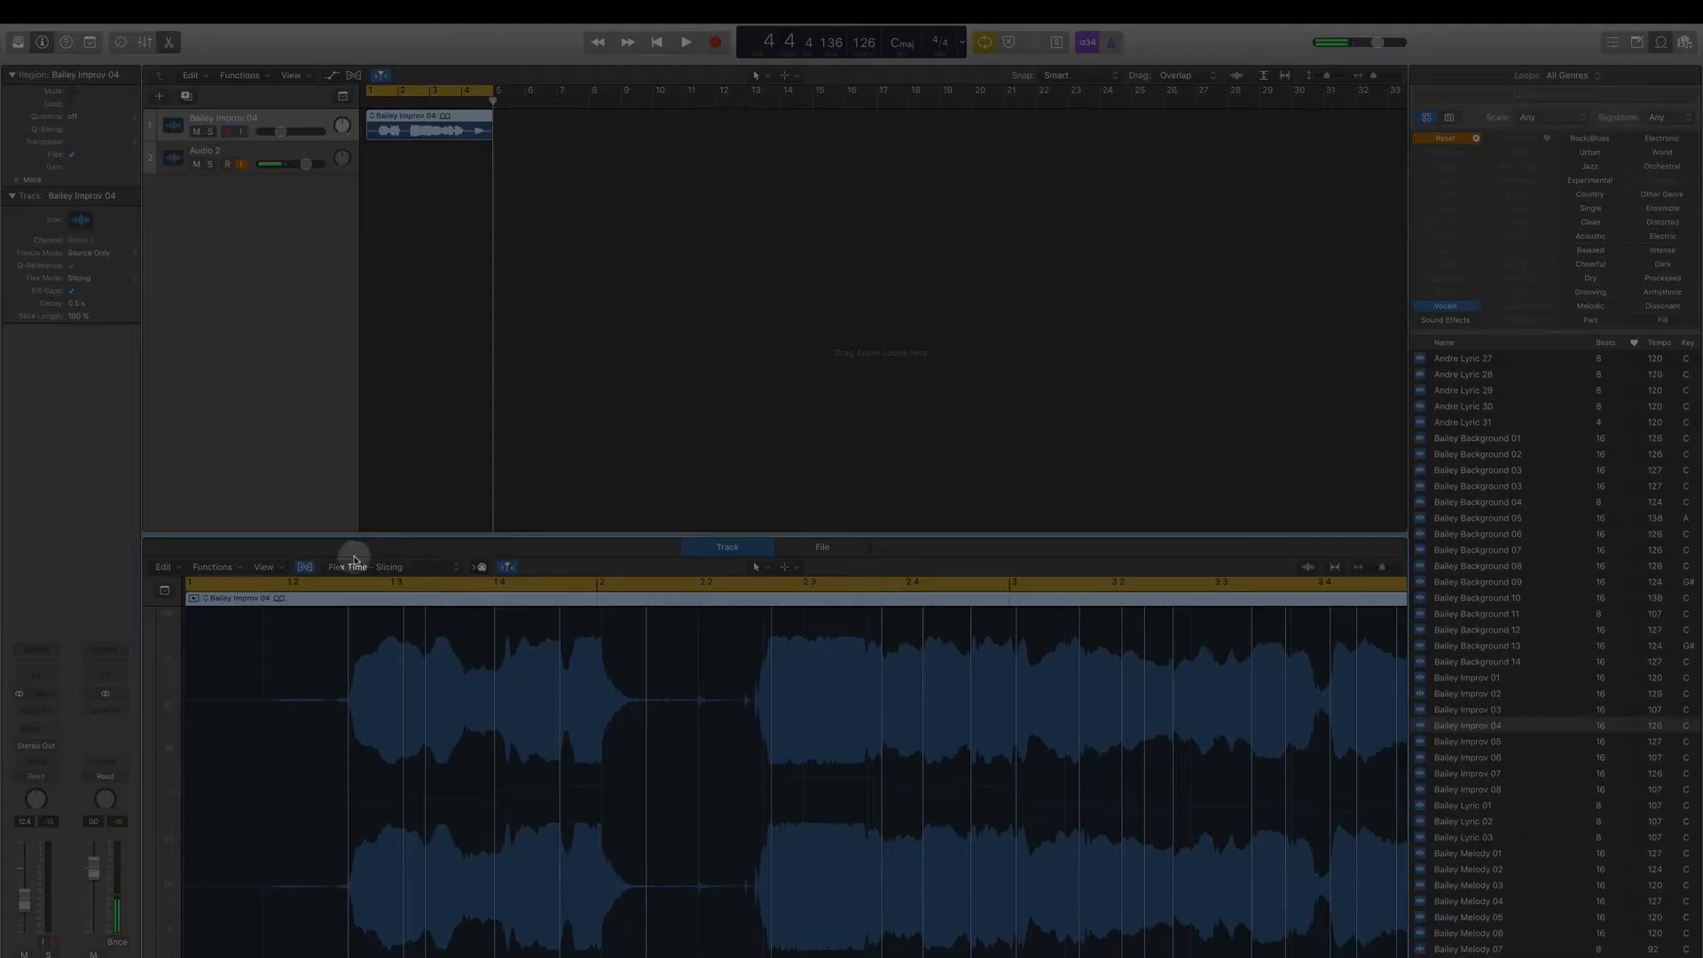
click(352, 566)
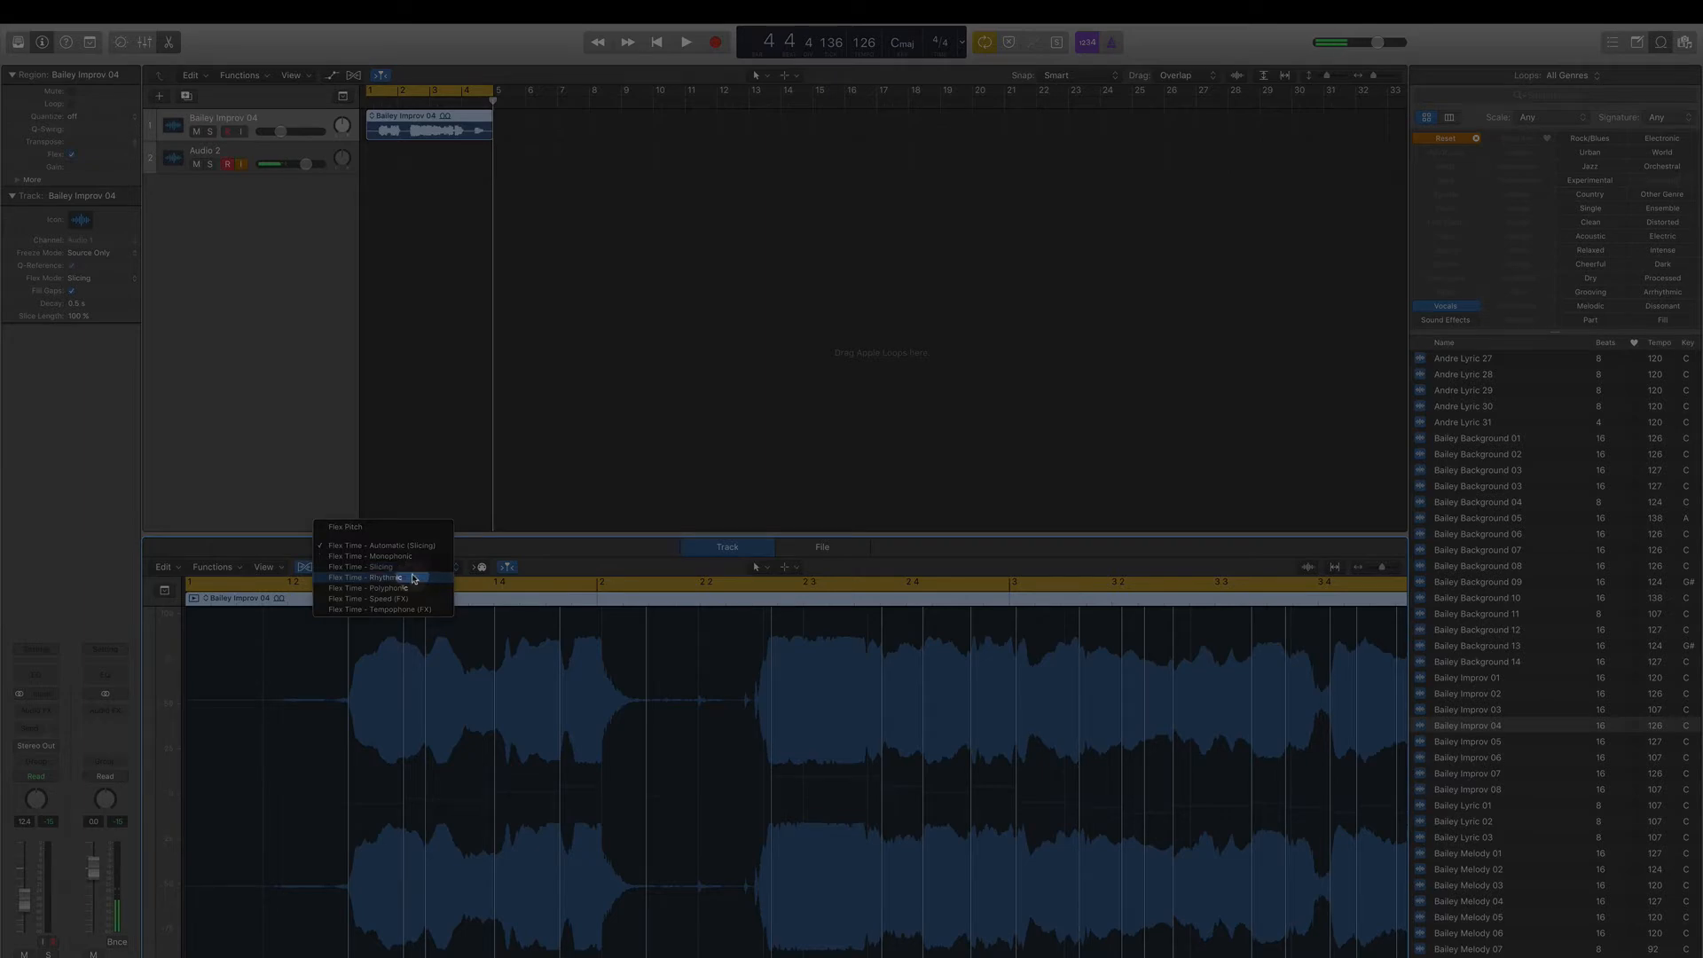
mouse_move(353, 527)
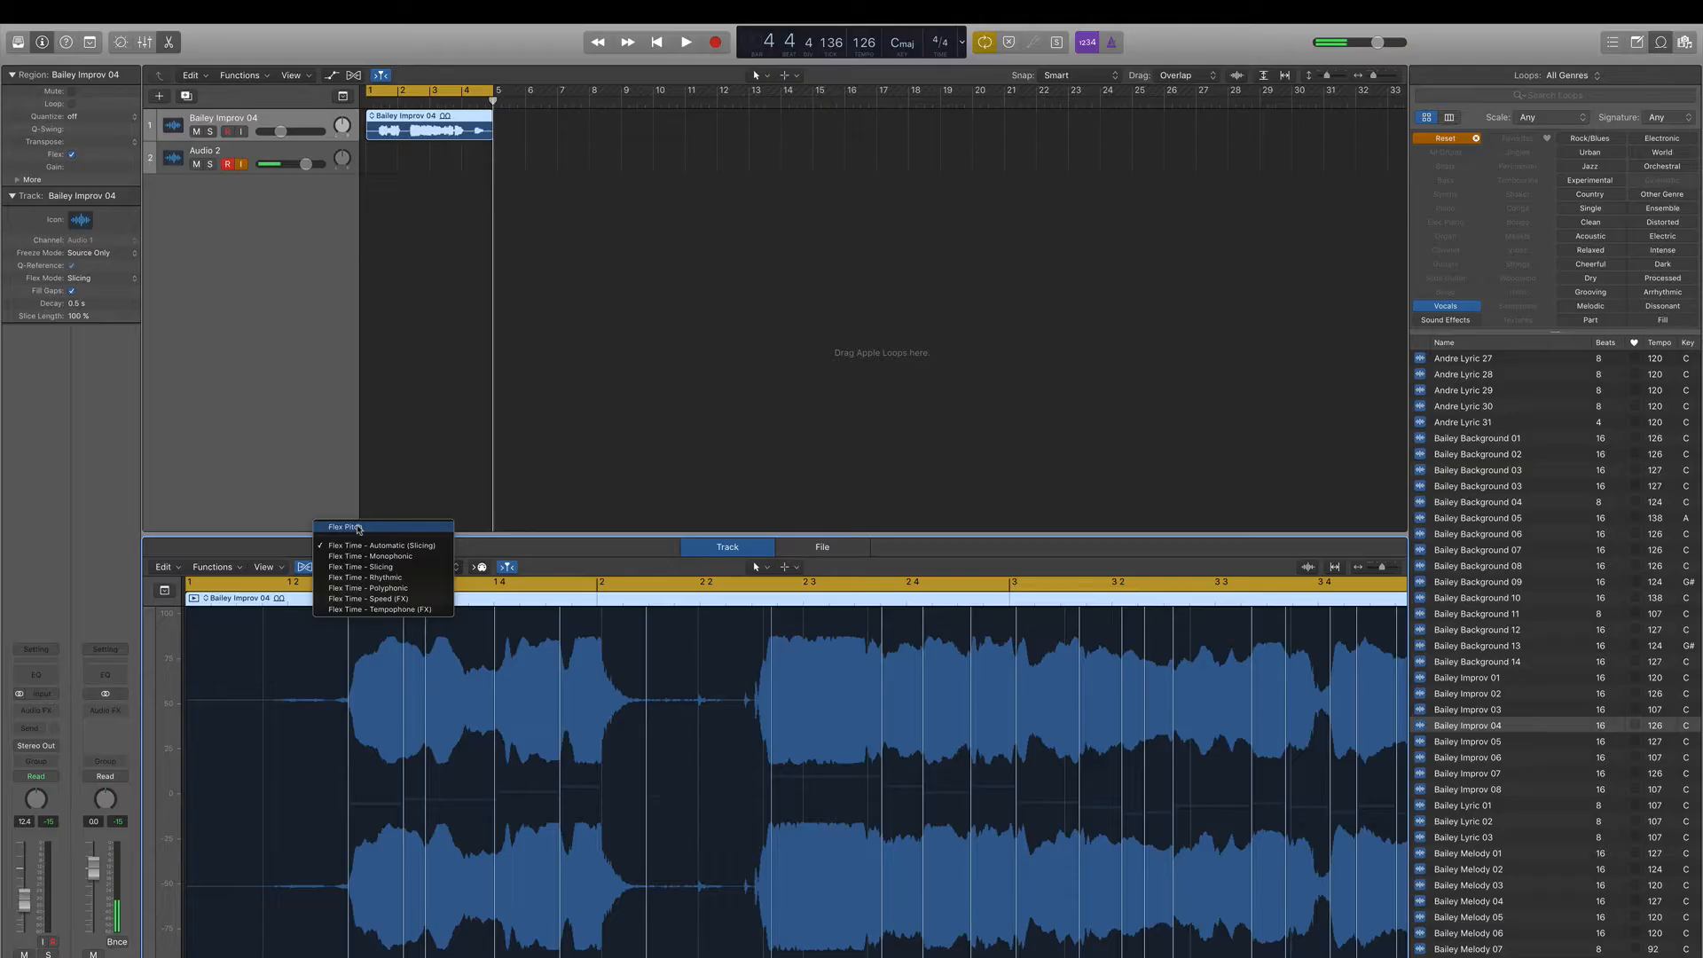
click(344, 525)
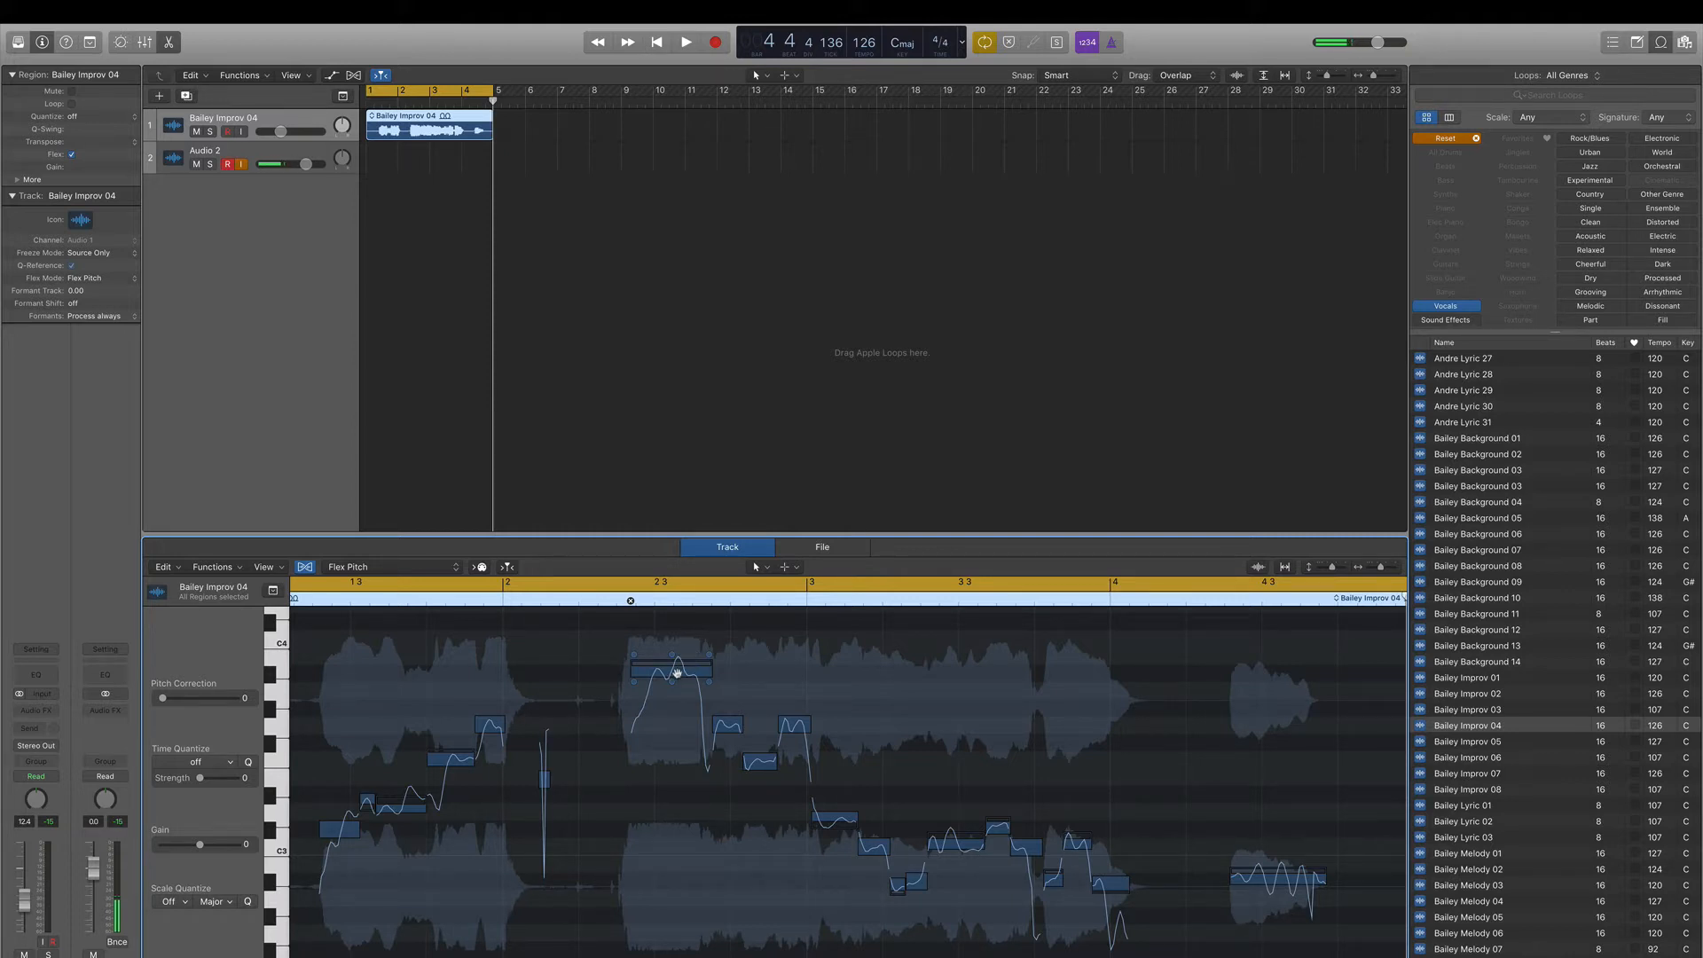
Step: Select the six opening notes of the vocal phrase in the Flex Pitch editor
click(671, 667)
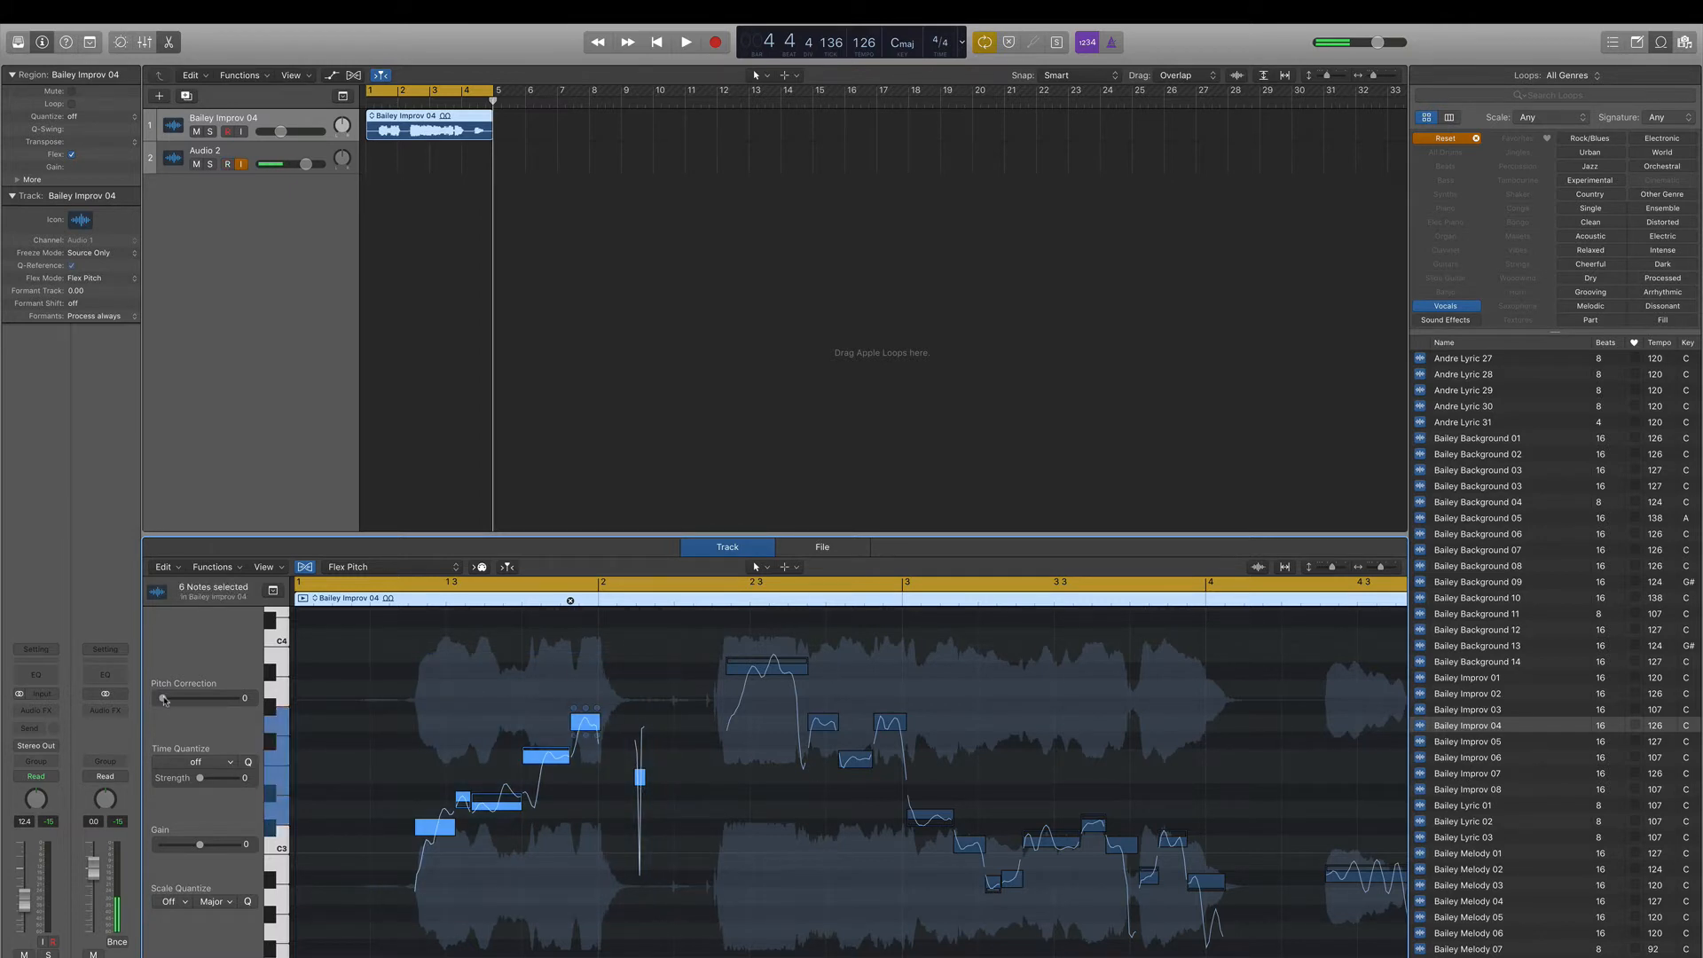
Step: Set Pitch Correction to 20 for the selected notes and audition the result
drag(164, 699, 183, 699)
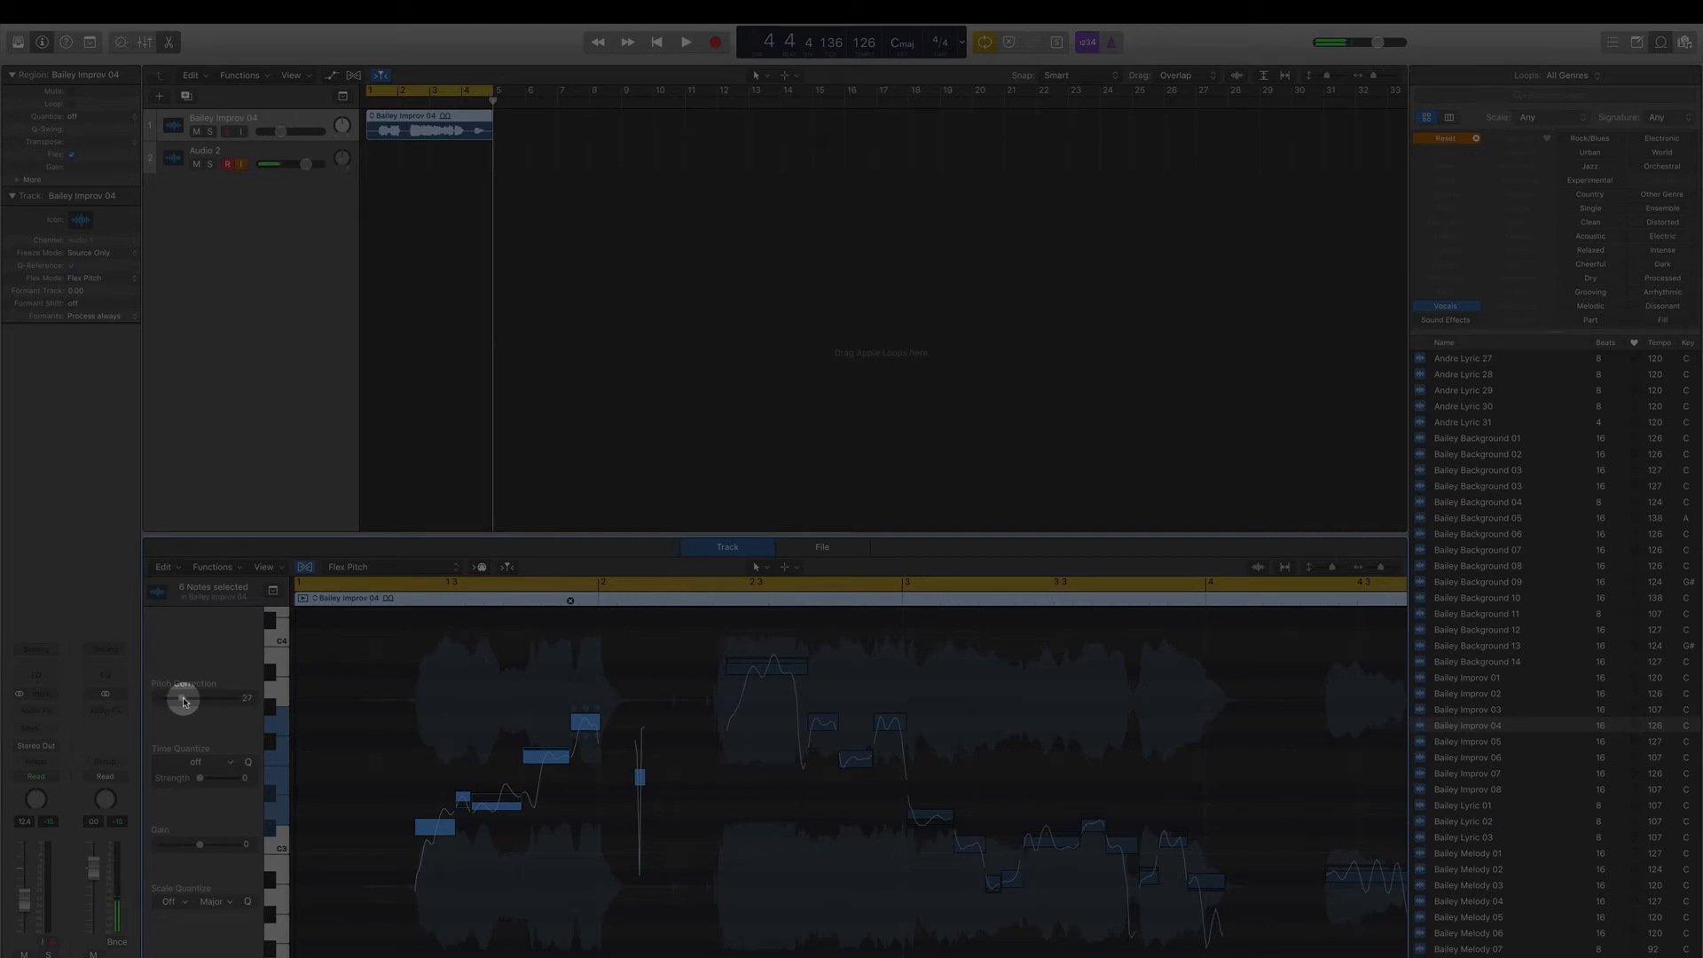
drag(190, 699, 184, 706)
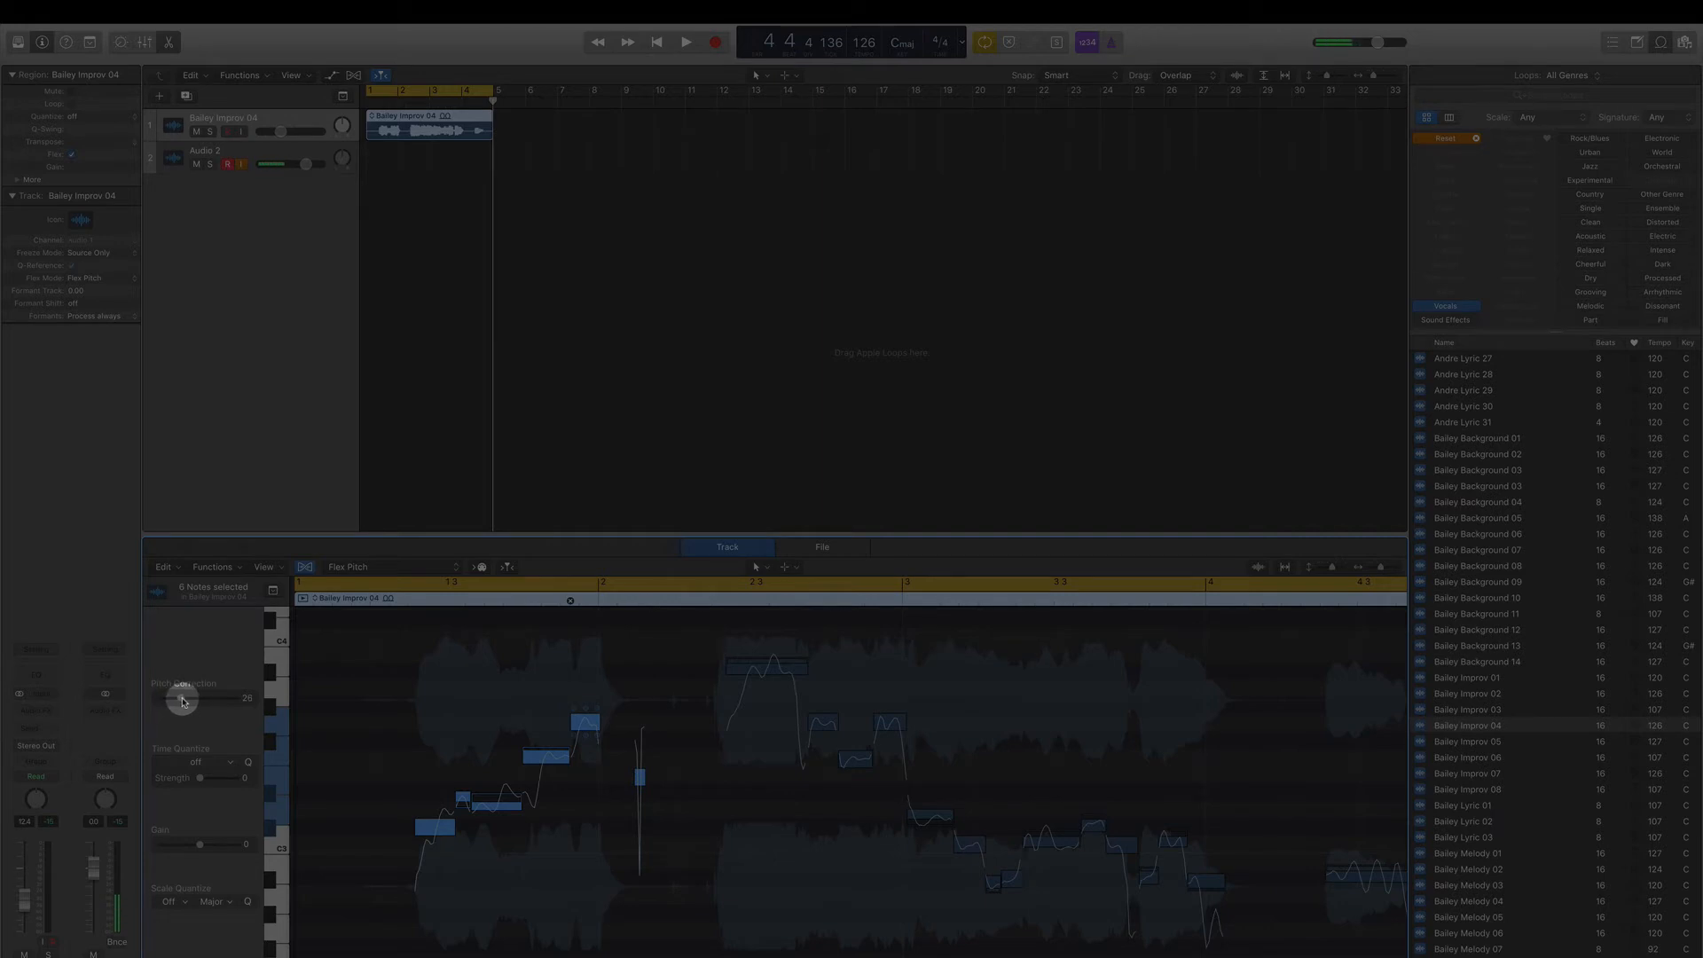
drag(182, 699, 185, 699)
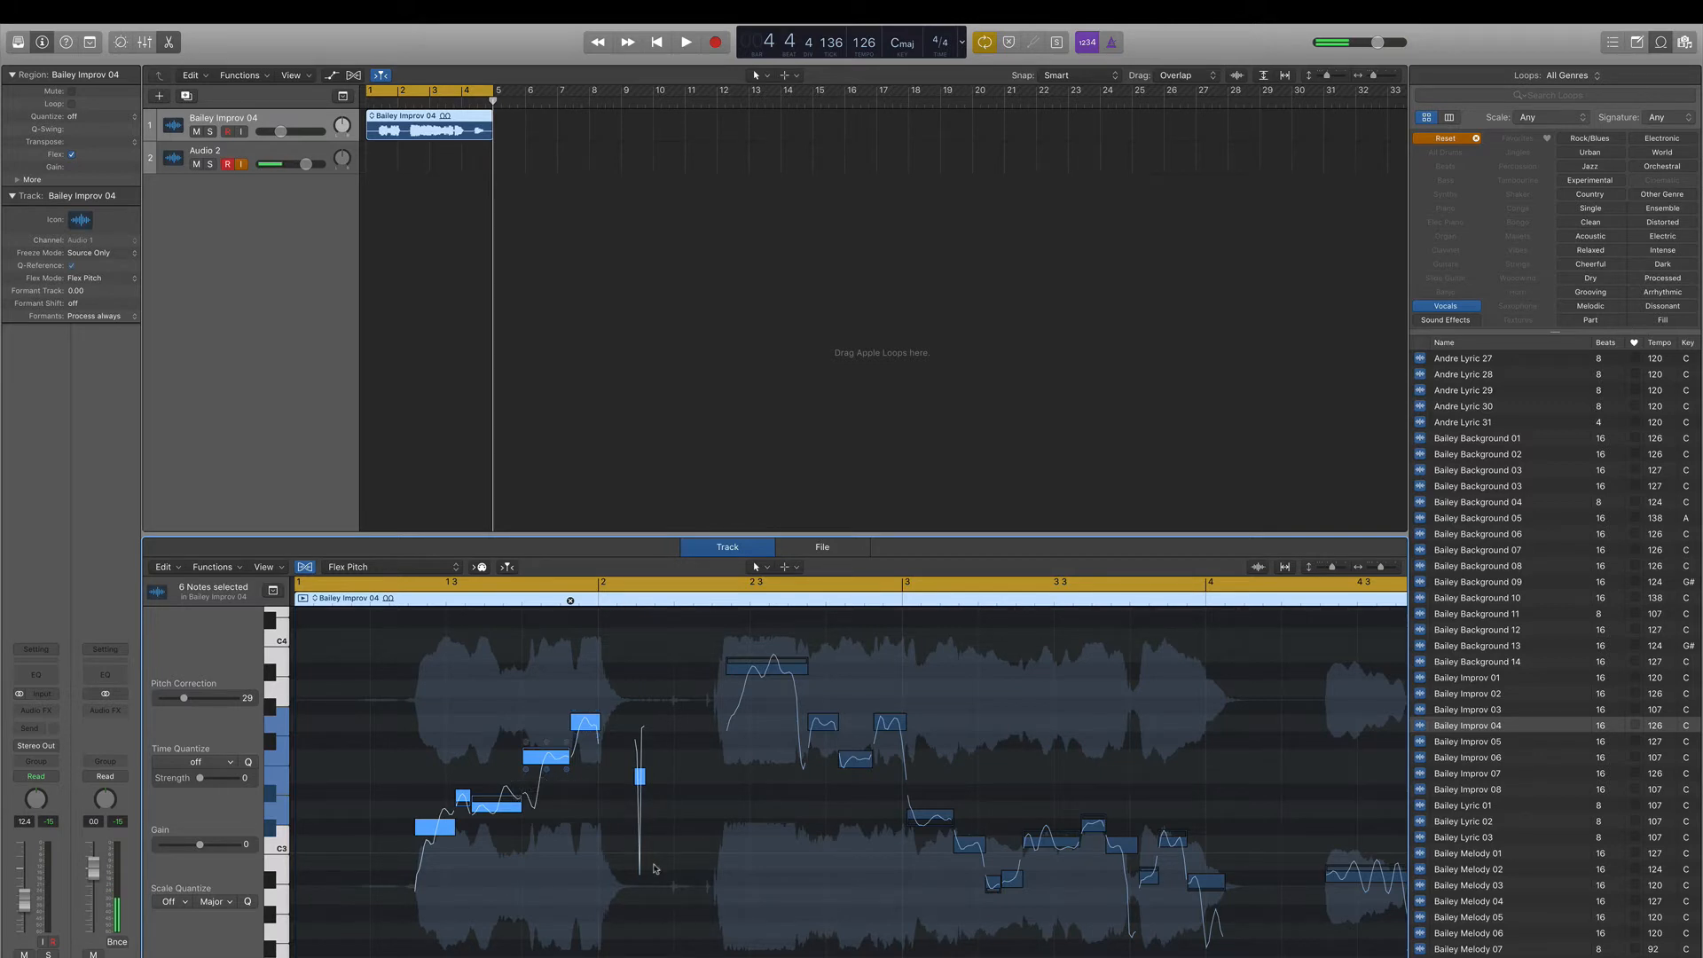
click(685, 42)
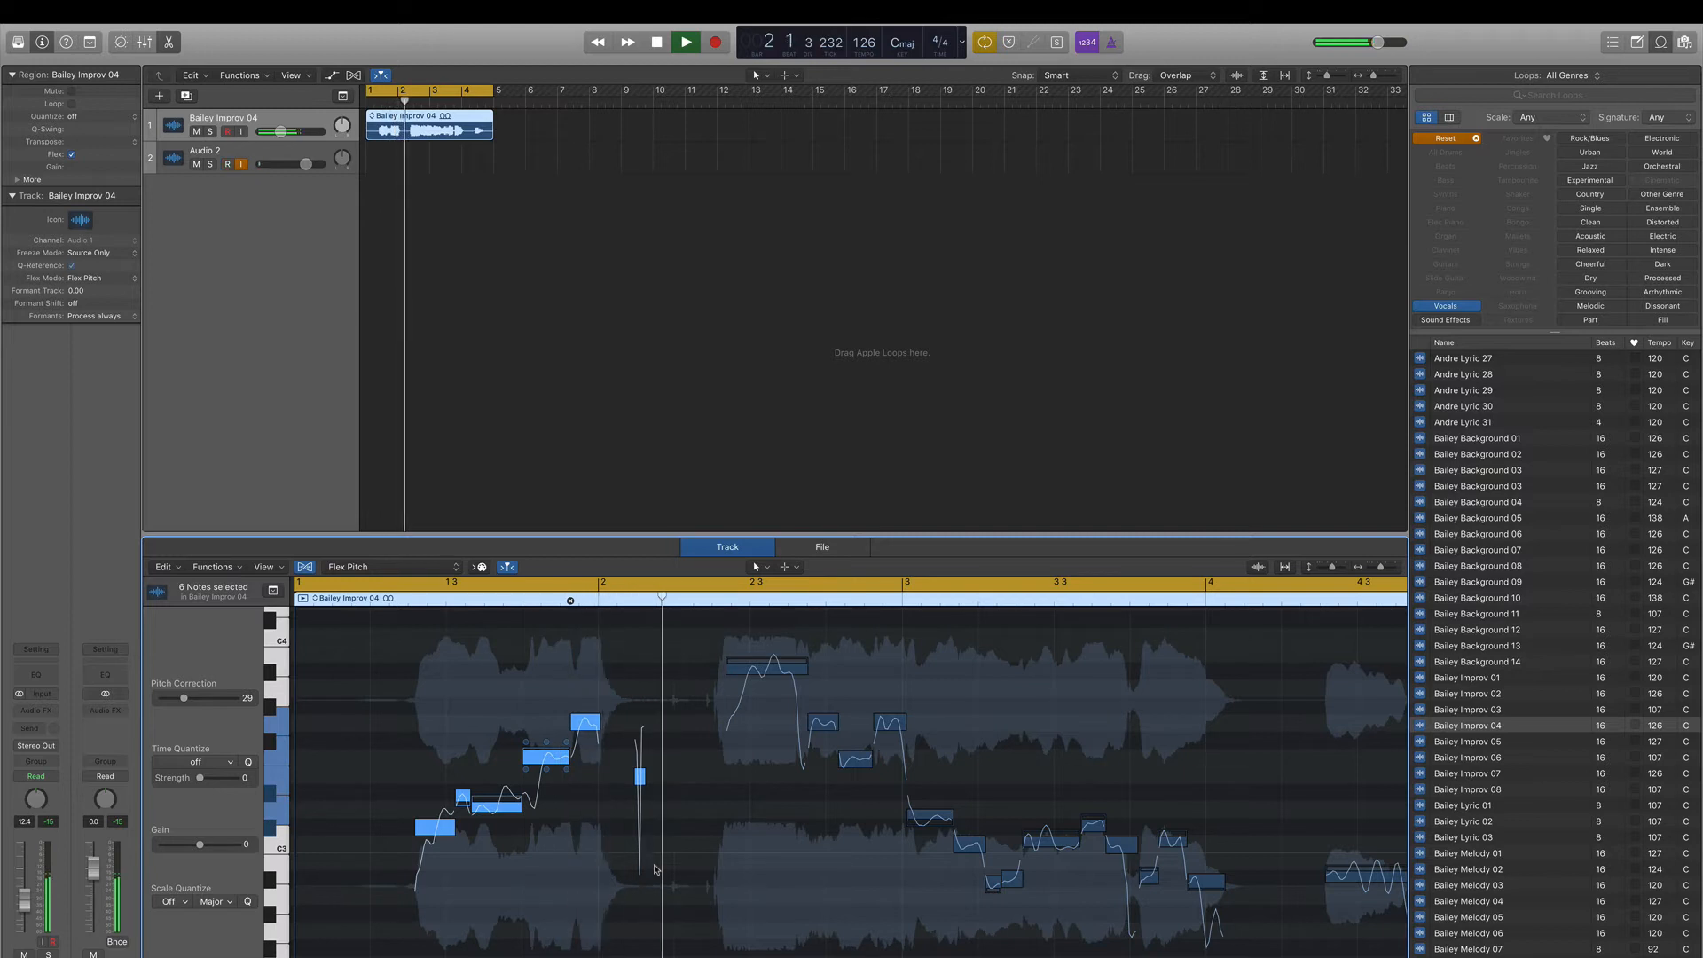
click(685, 41)
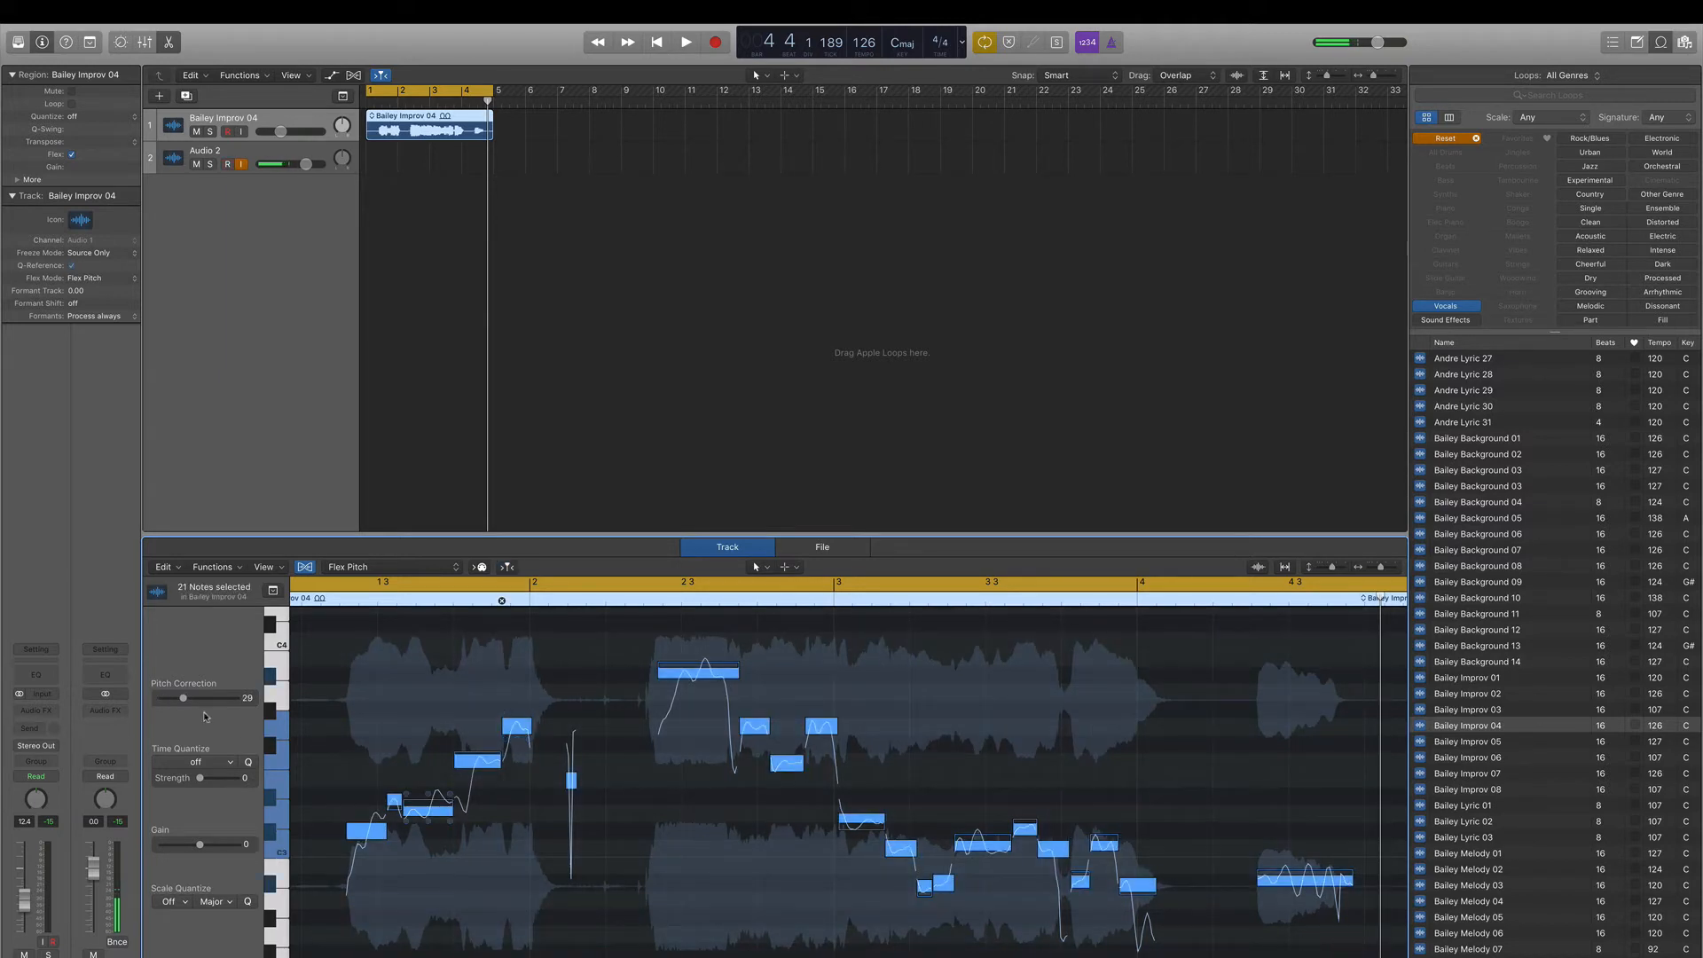
Step: Raise Pitch Correction to 100 for all 21 notes and play back the vocal
drag(183, 699, 234, 699)
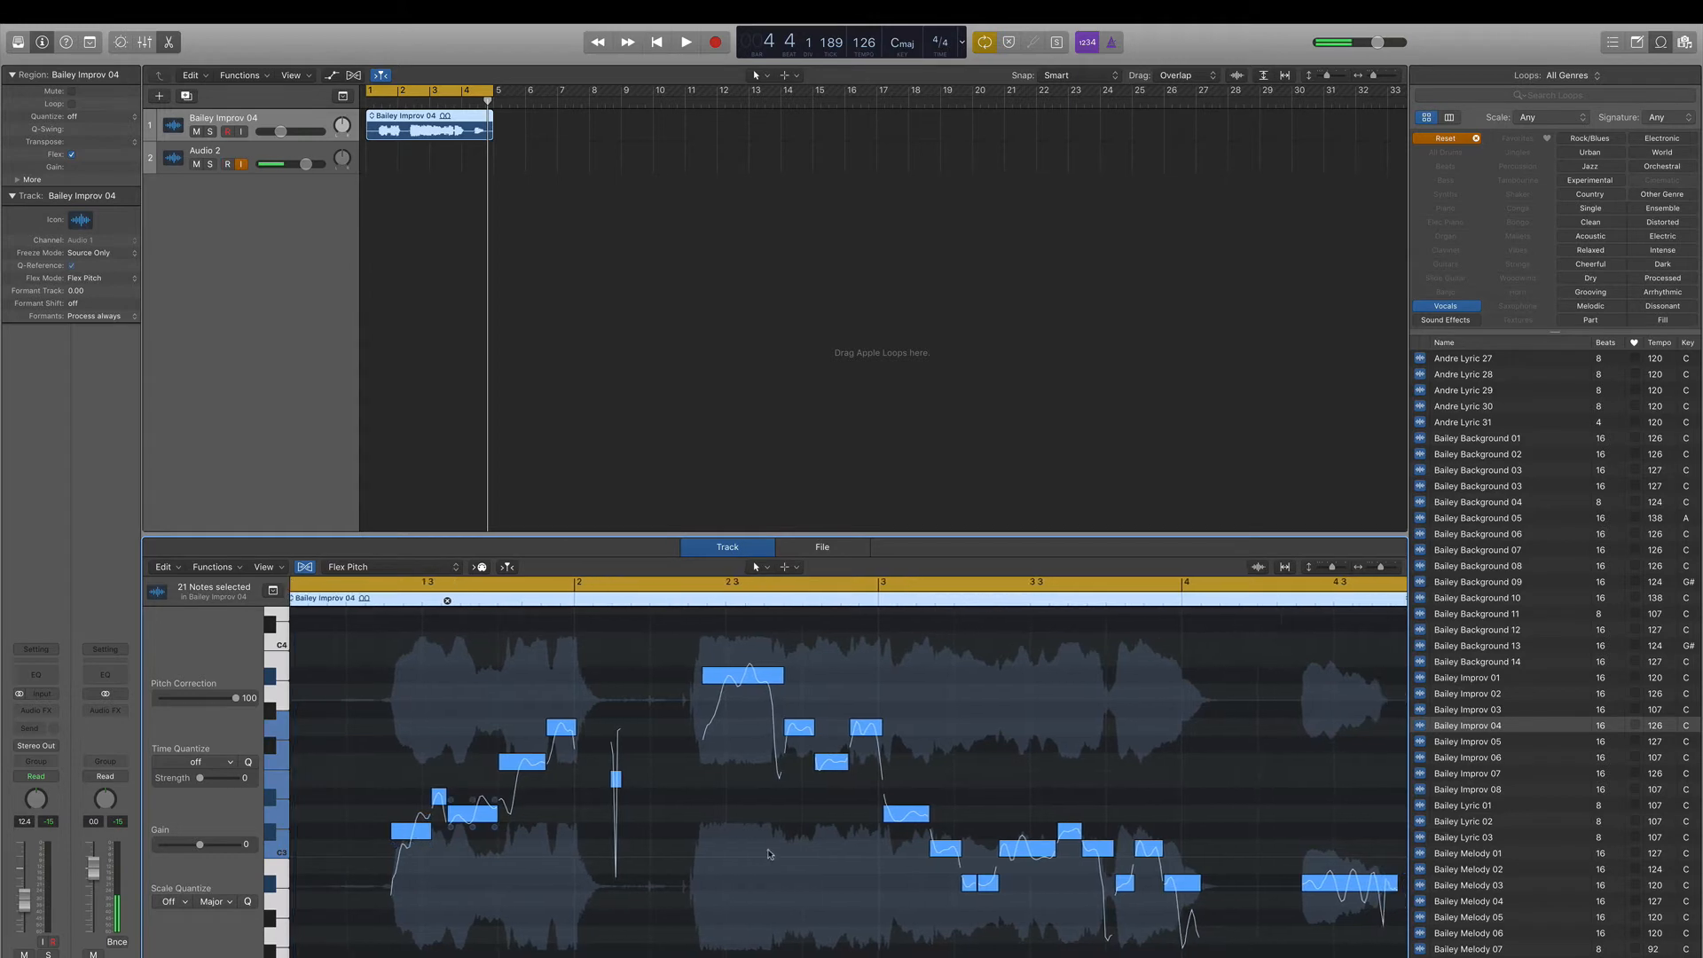
click(681, 41)
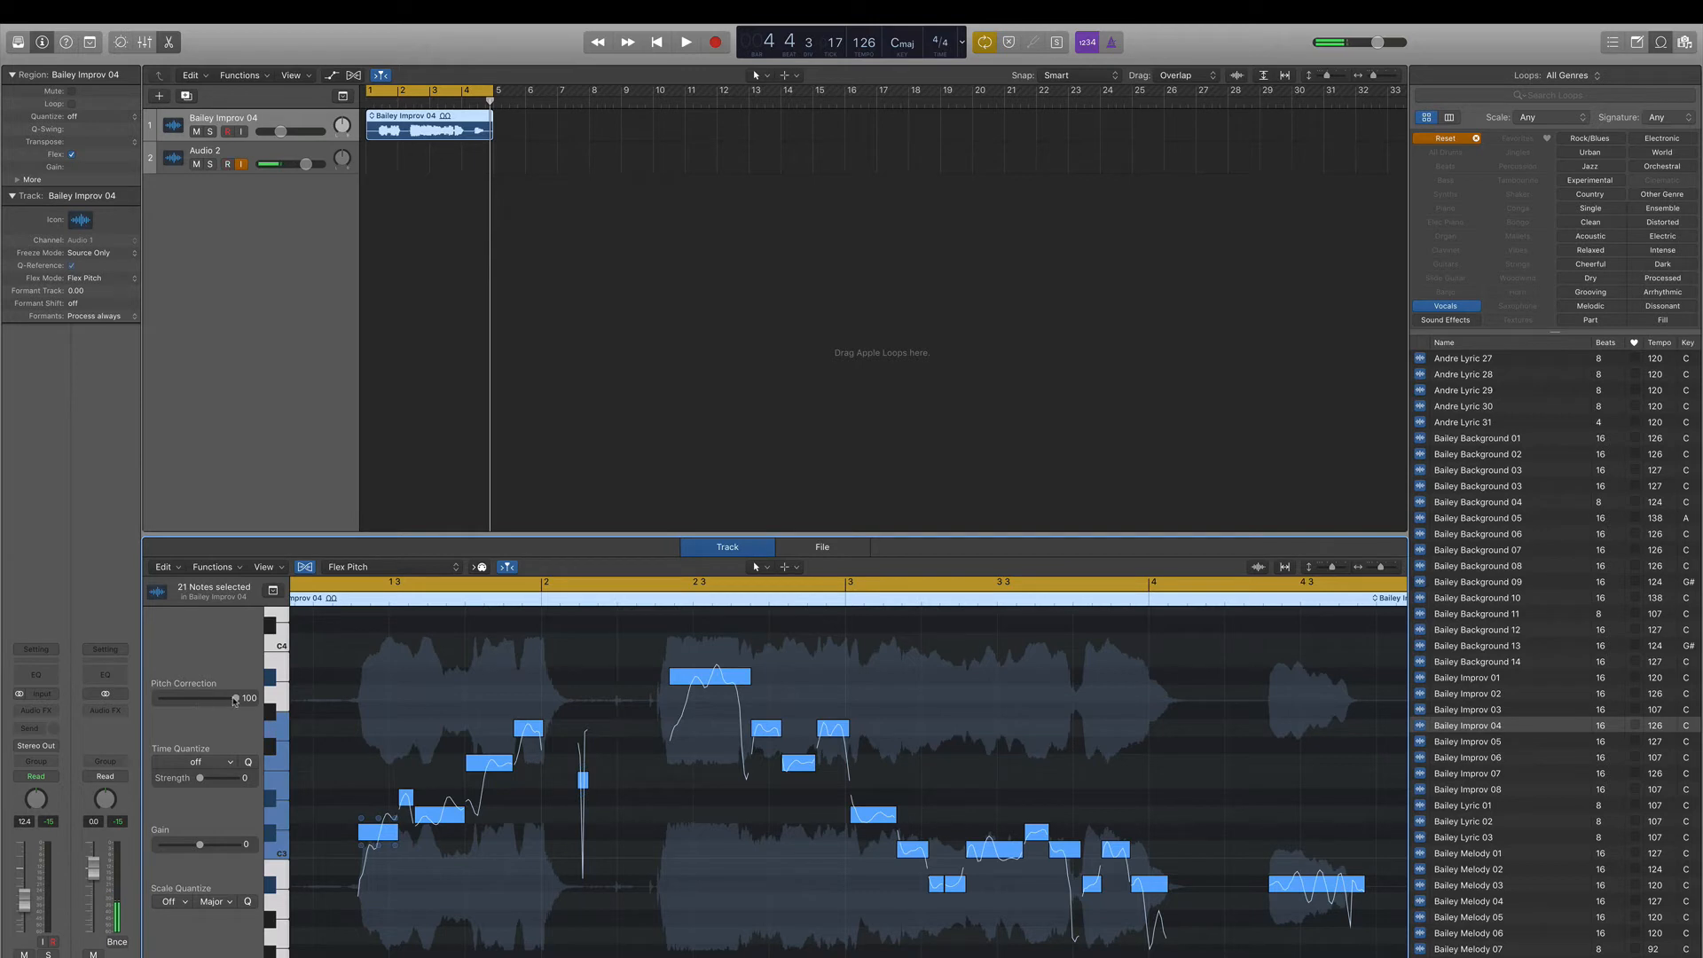
mouse_move(710, 690)
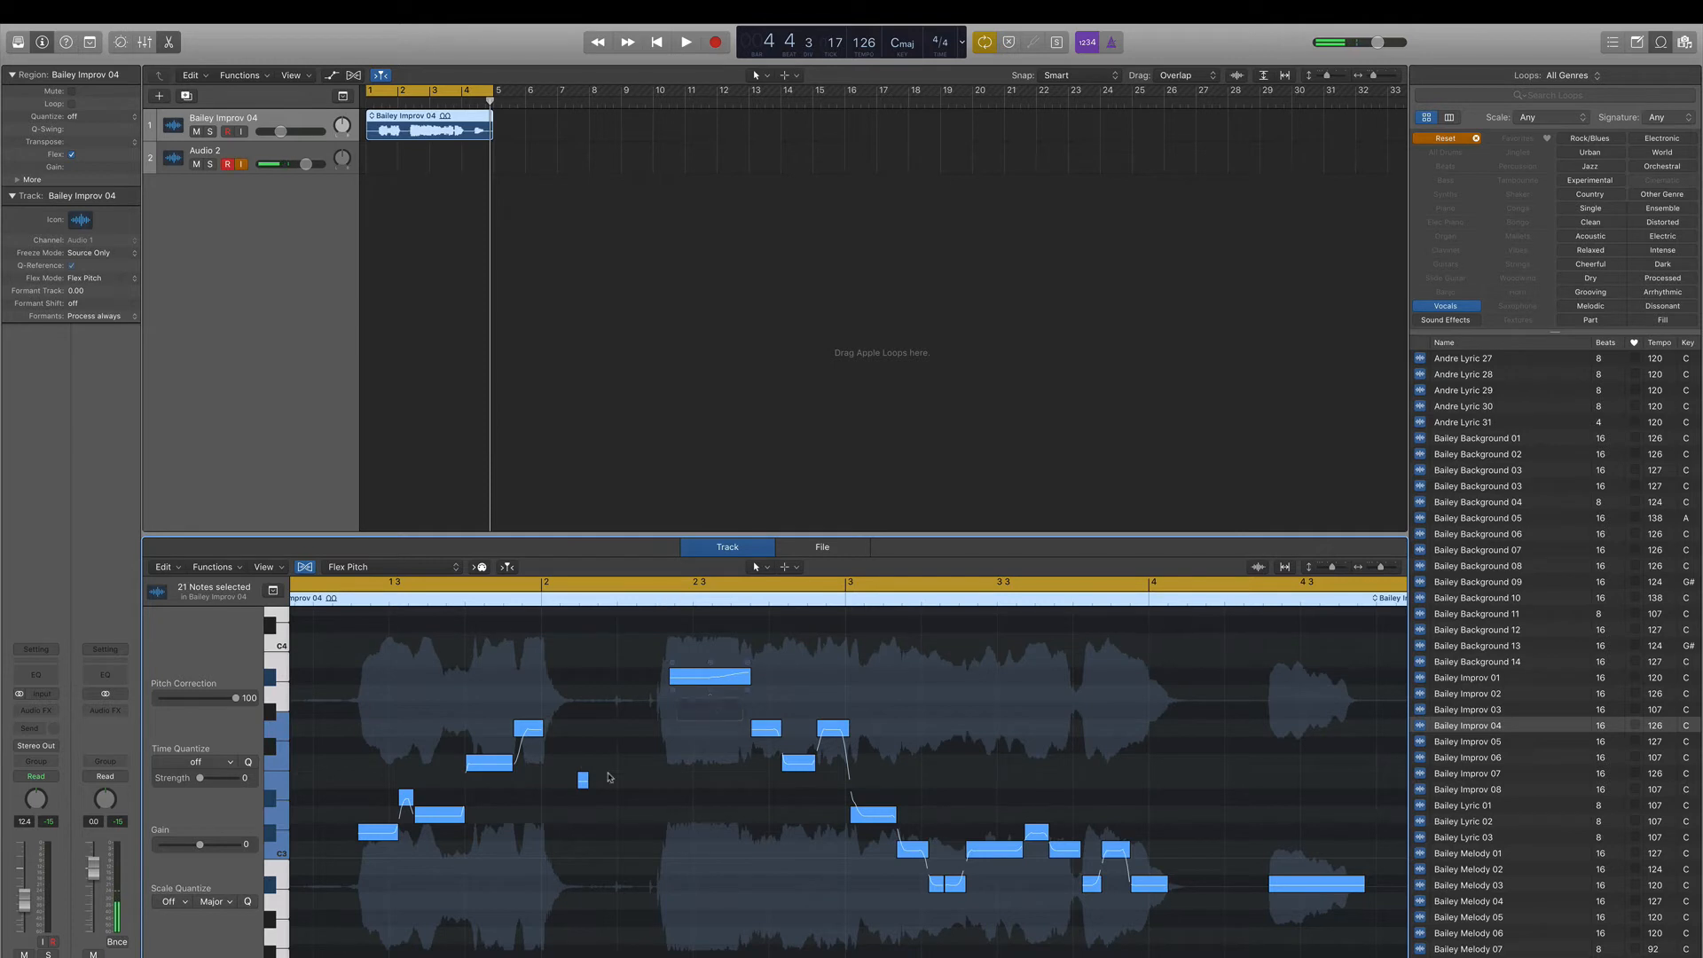
mouse_move(497, 752)
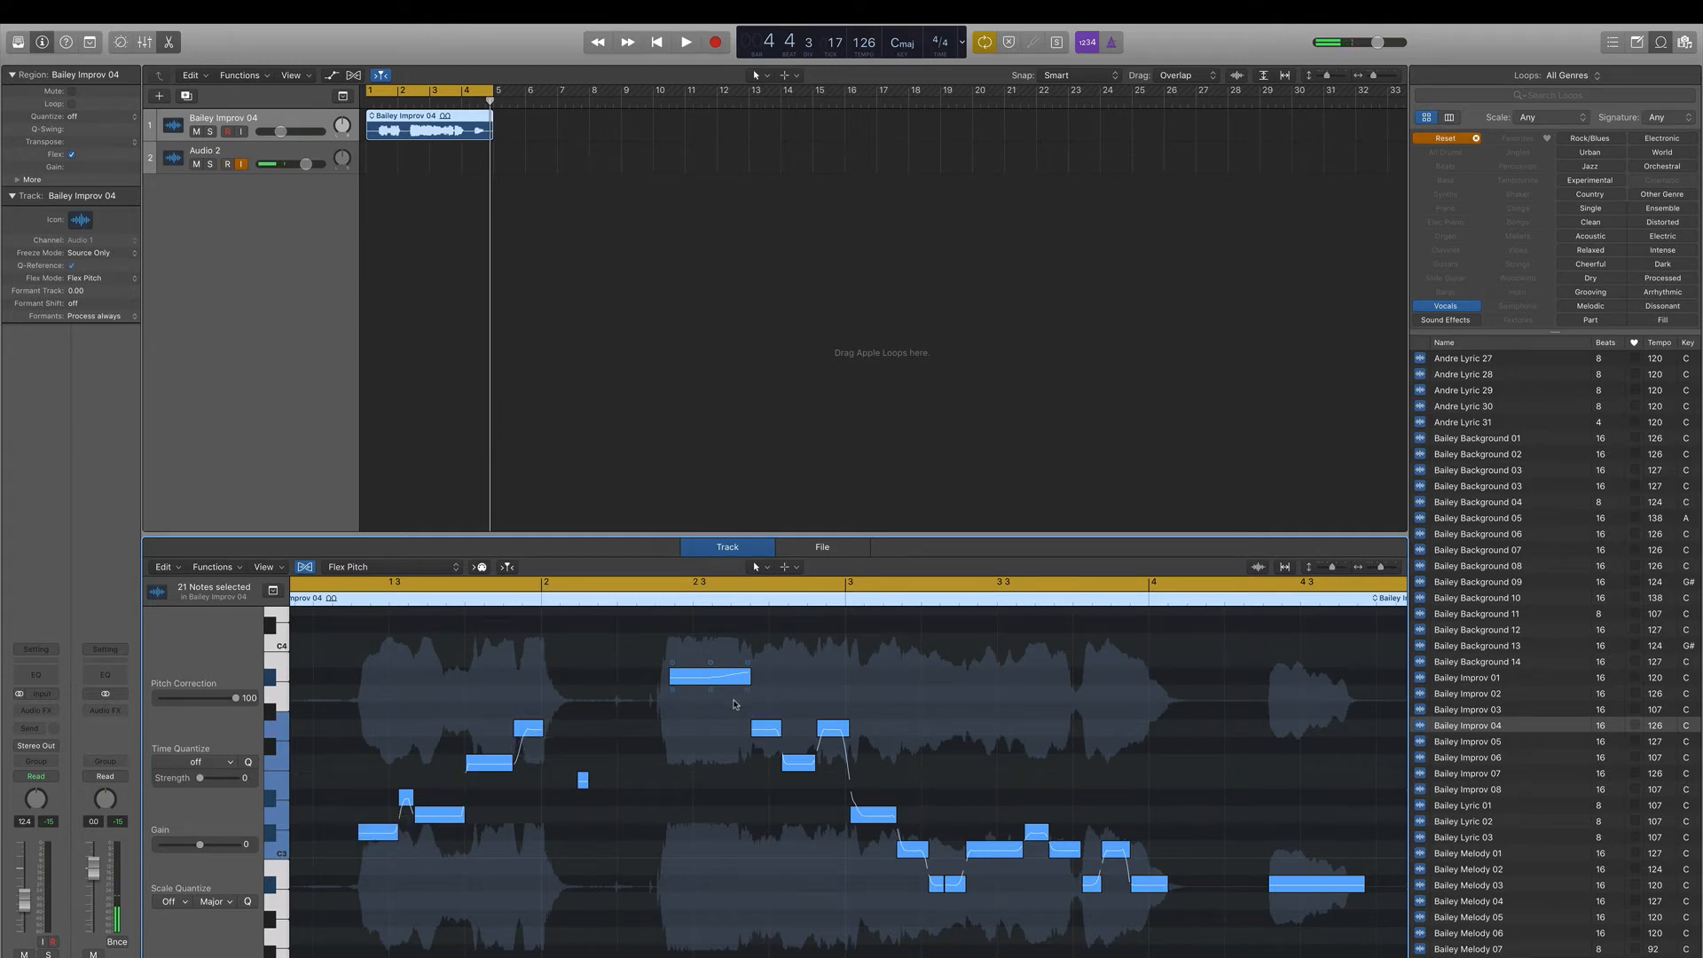
Step: Audition the fully corrected phrase with drift and vibrato flattened, leaving one D#3 note selected
click(227, 163)
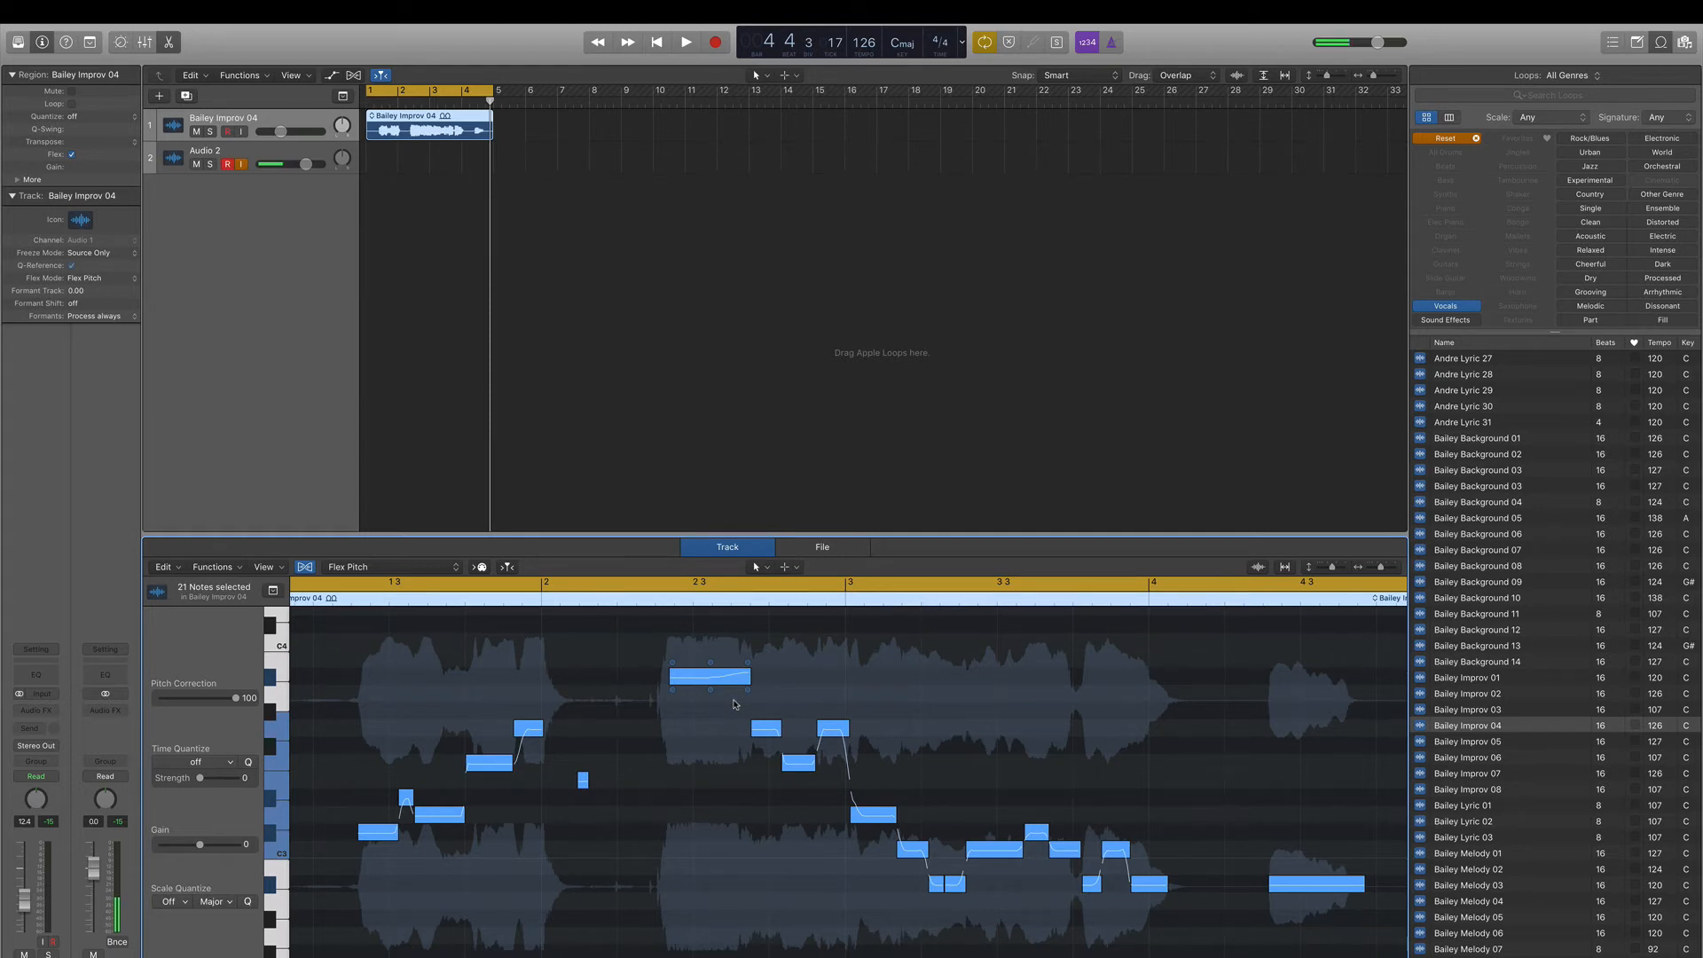
click(681, 43)
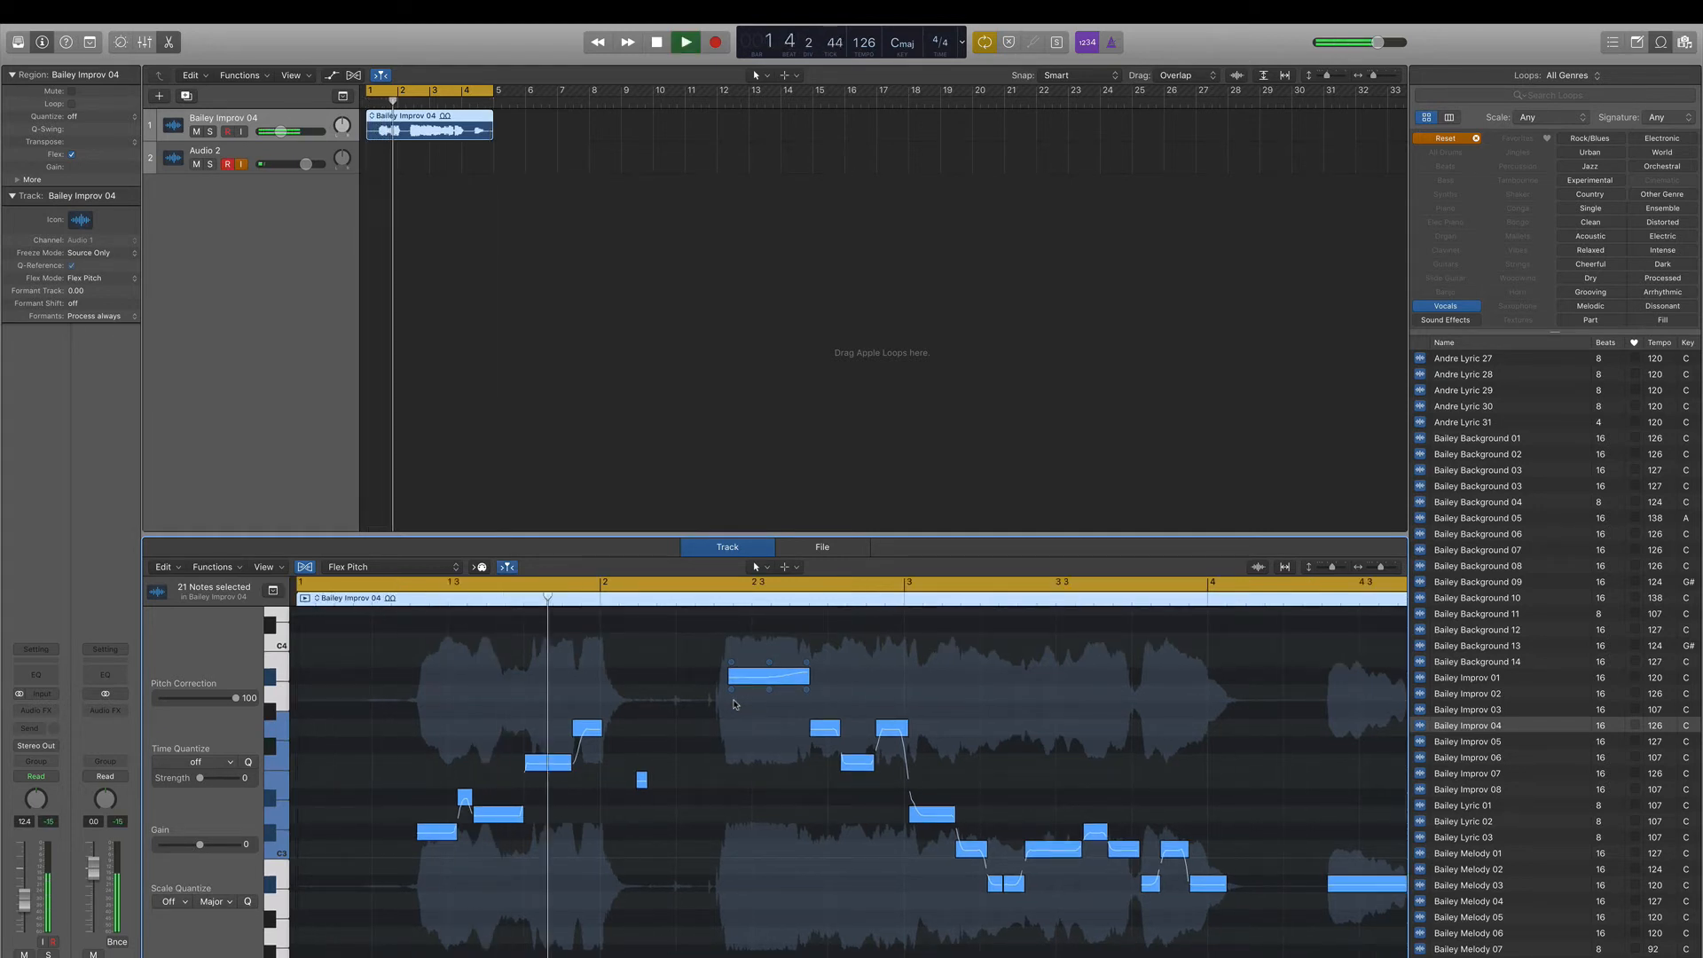
click(685, 43)
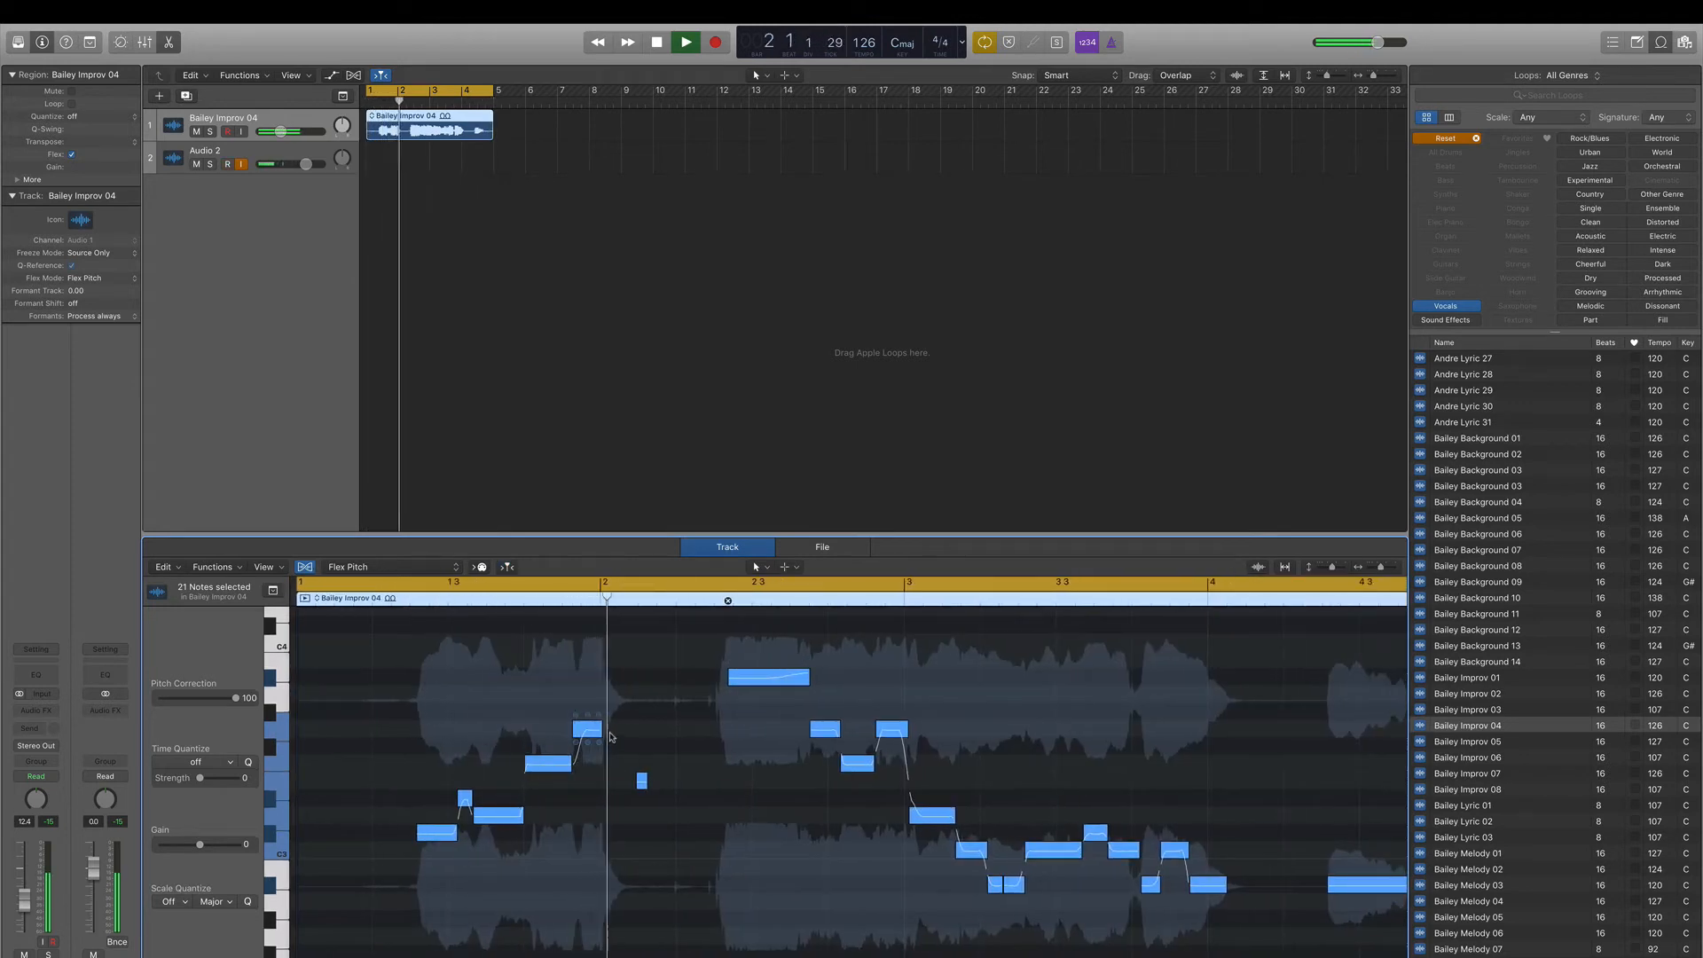
click(681, 42)
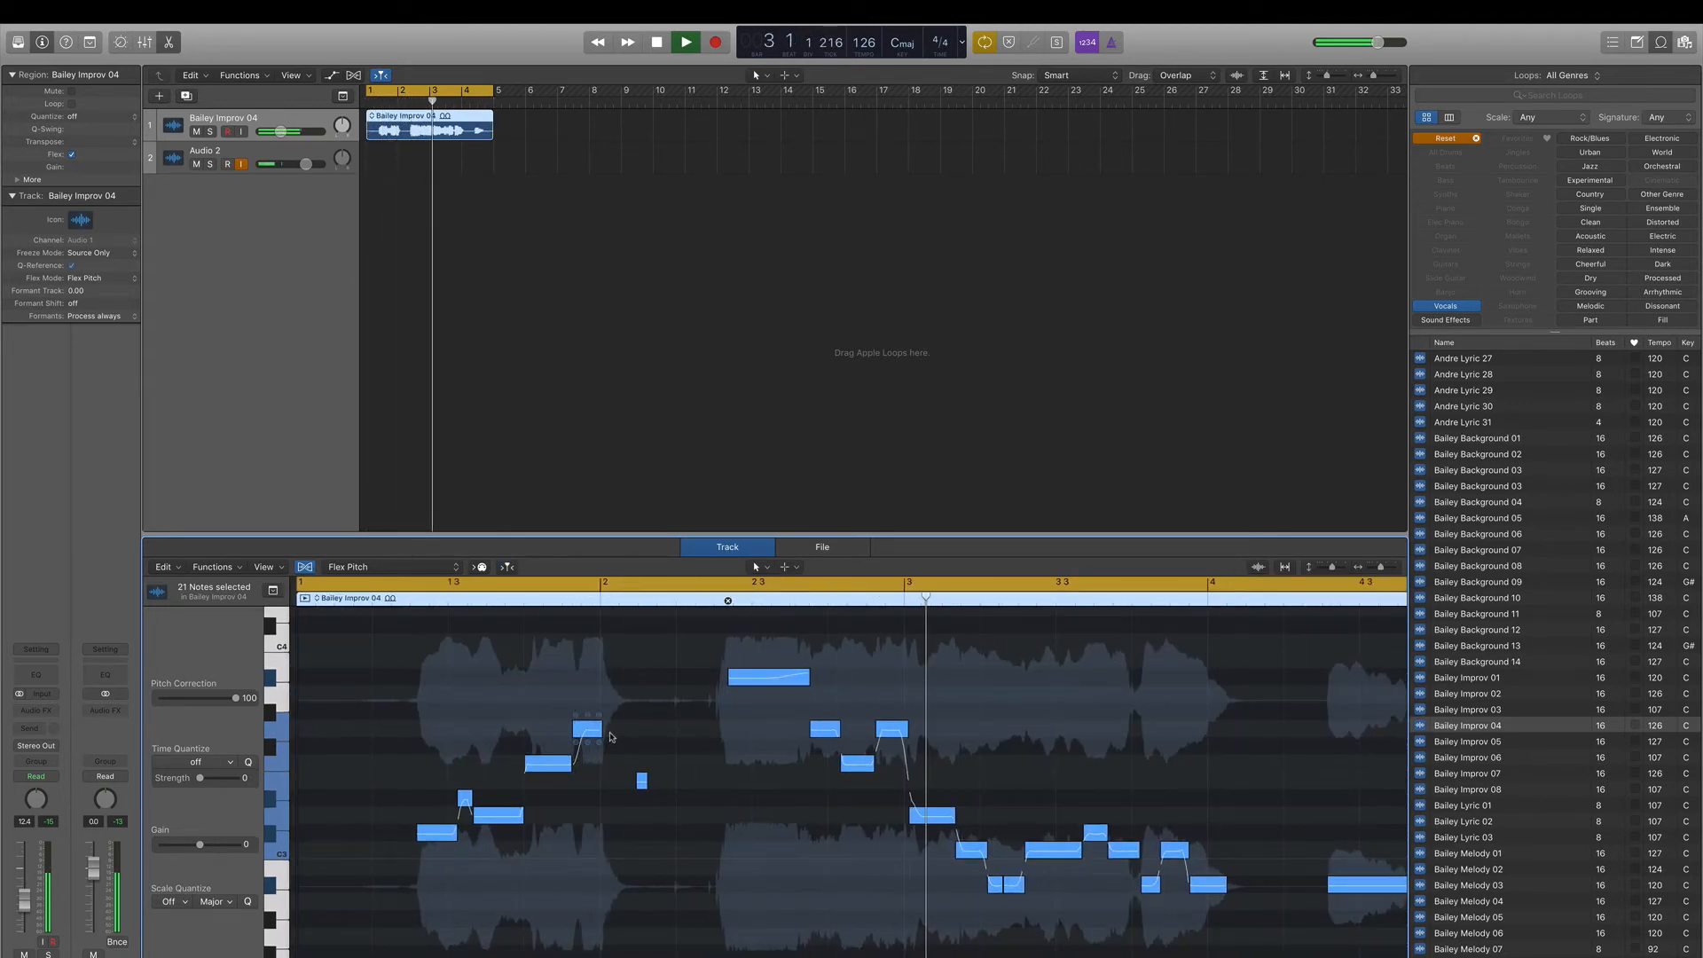
click(685, 41)
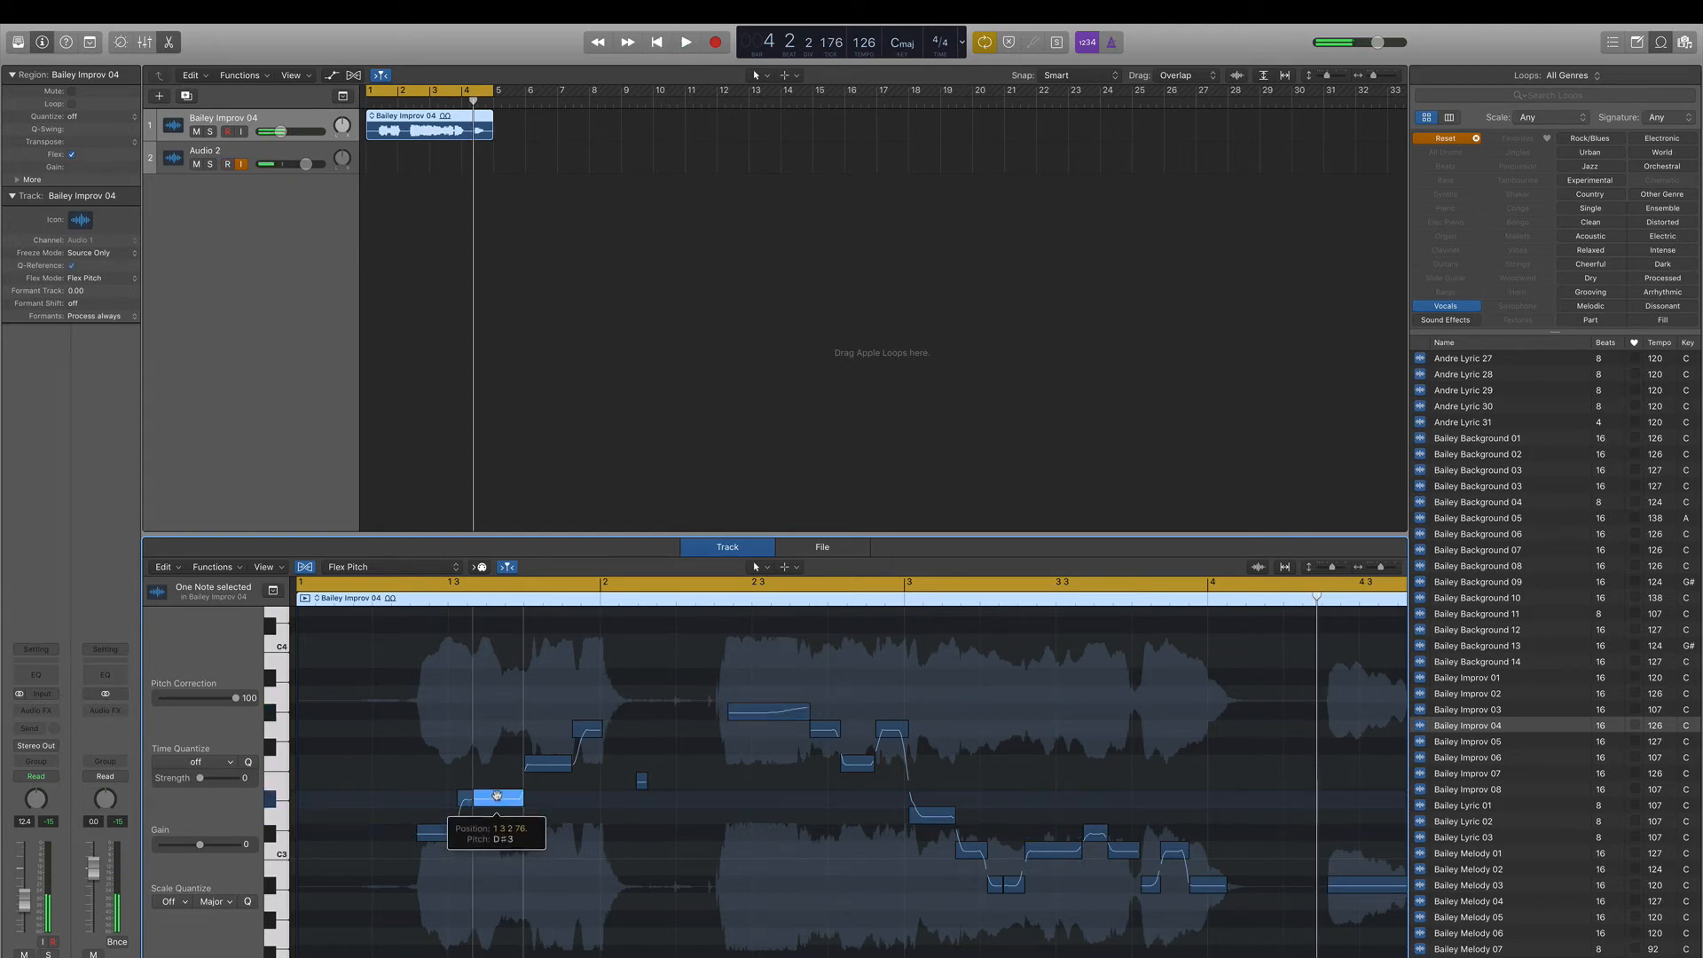
Step: Raise the short note at 1.4.1.1 from D#3 to E3 and listen back
drag(495, 795, 546, 780)
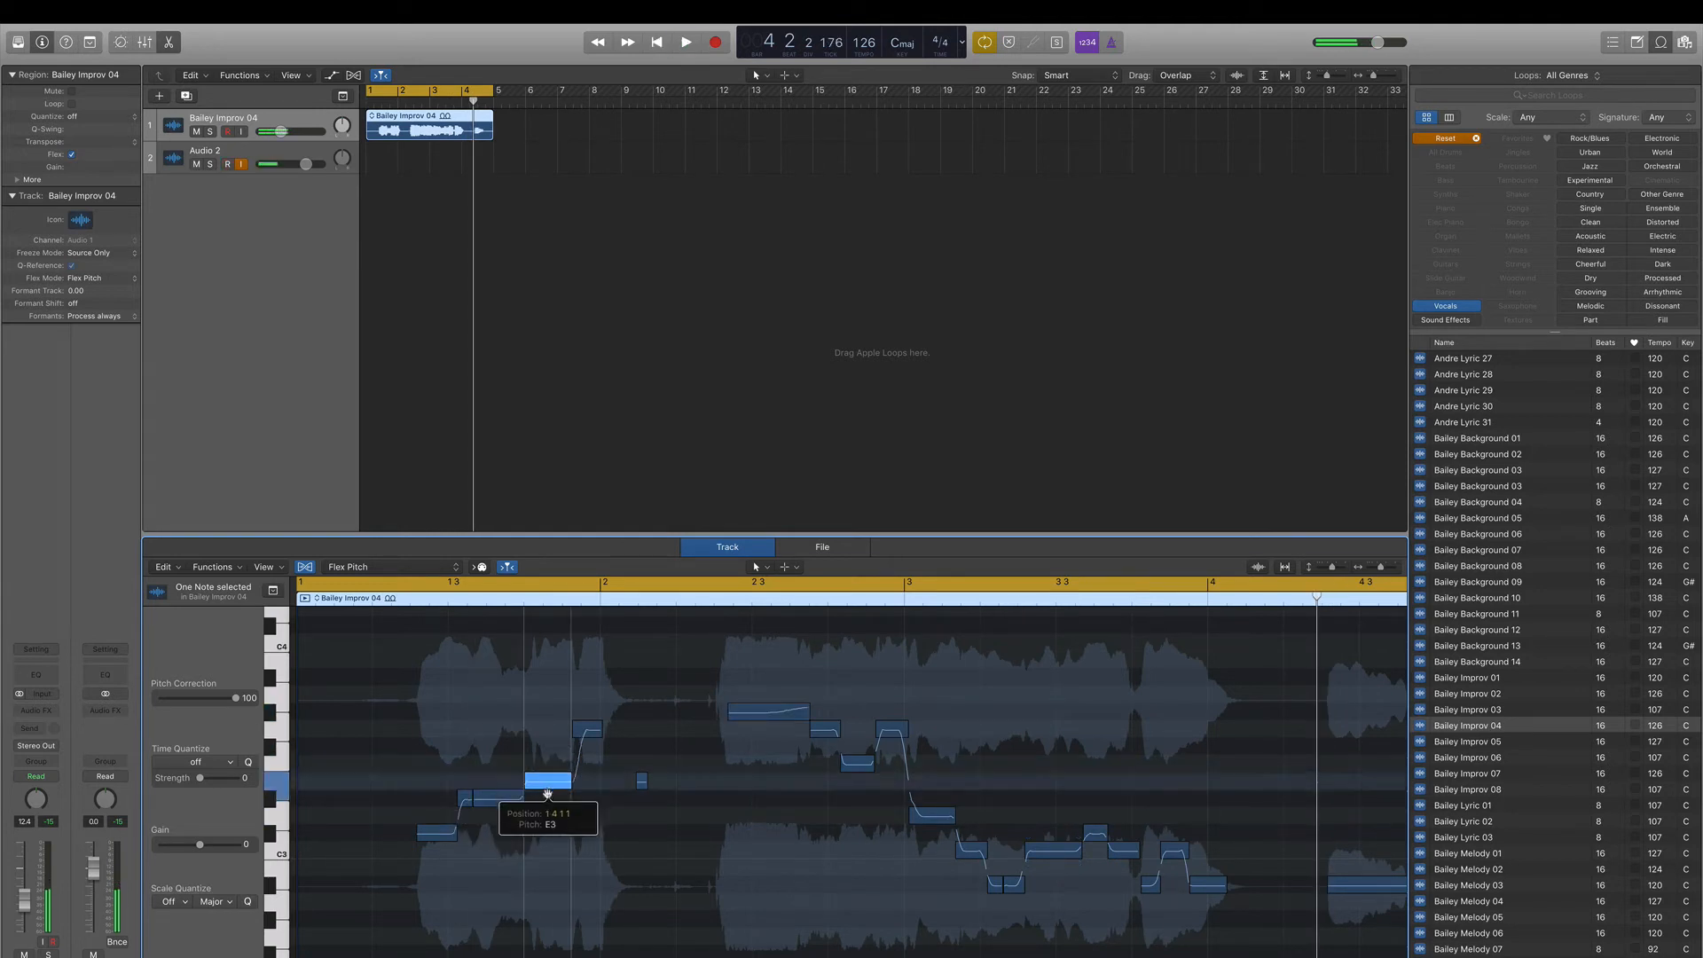
click(685, 43)
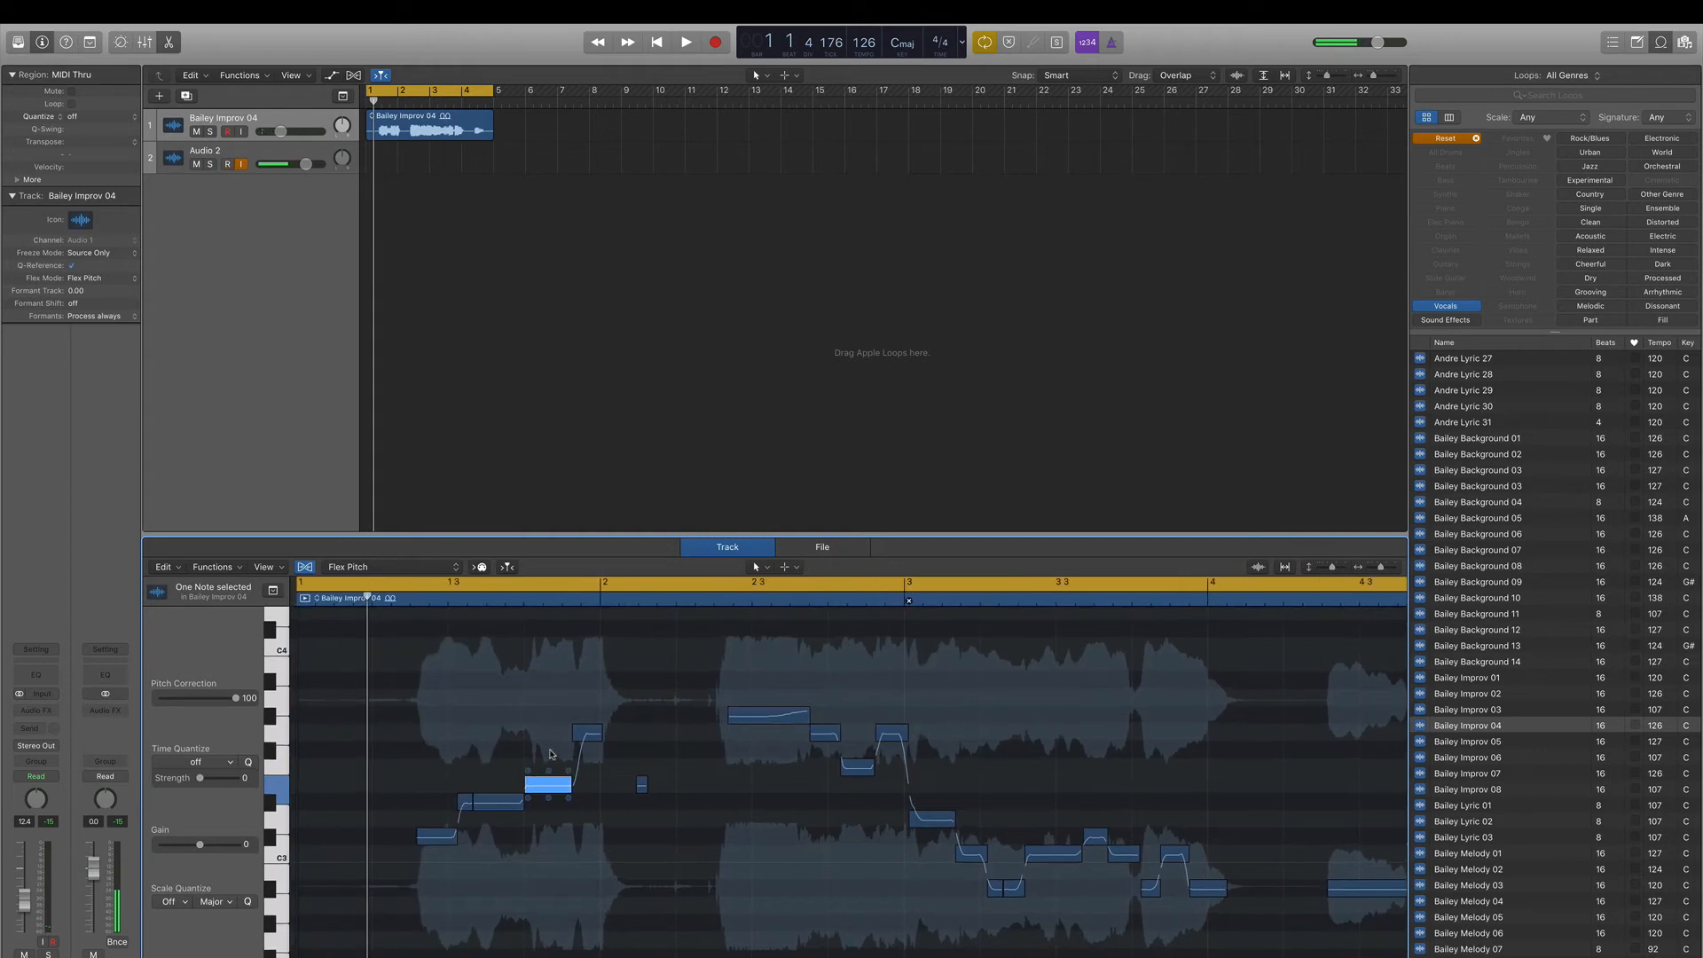
click(227, 163)
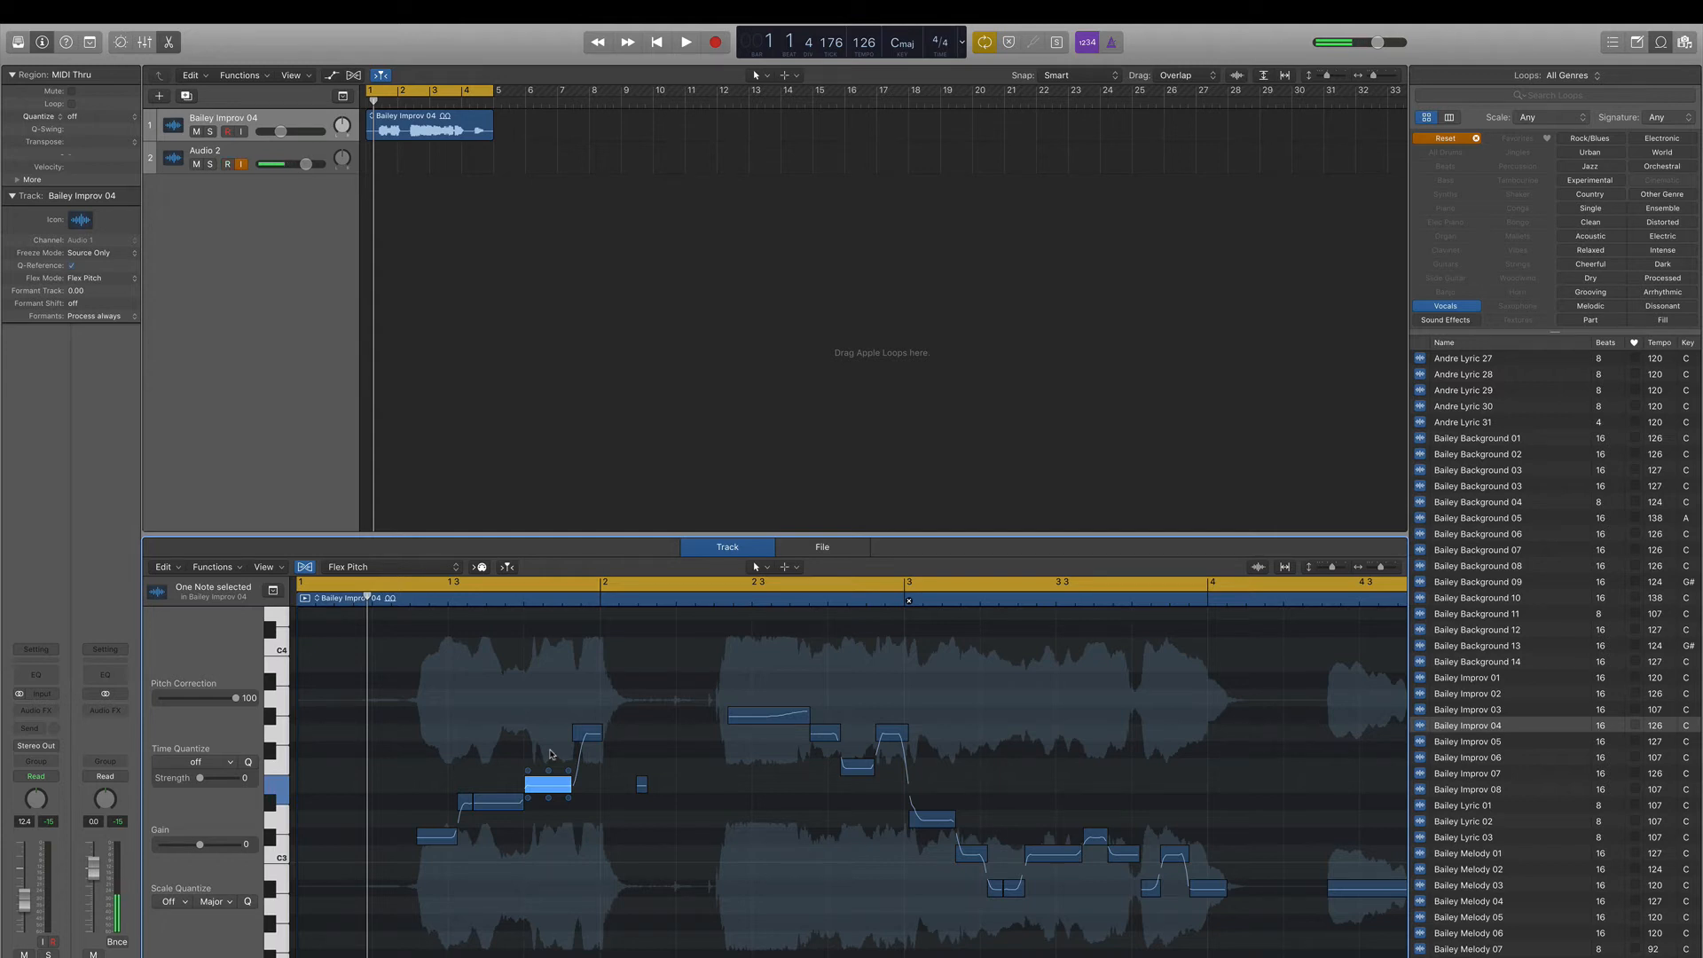
click(227, 163)
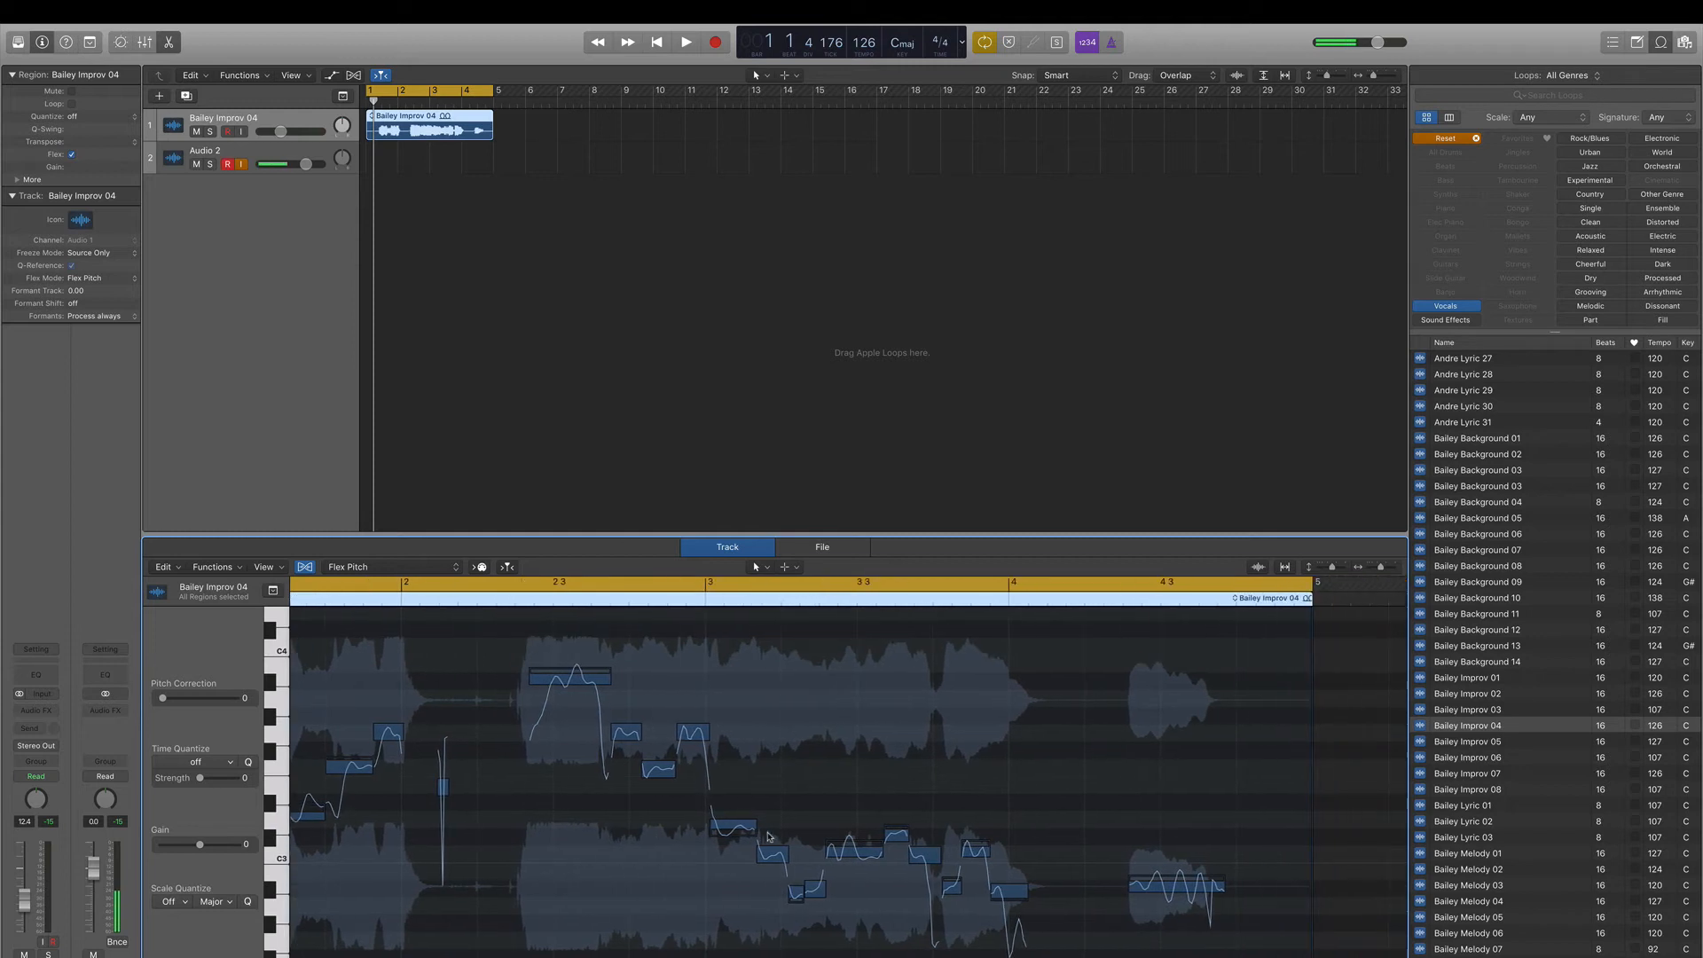
mouse_move(692, 727)
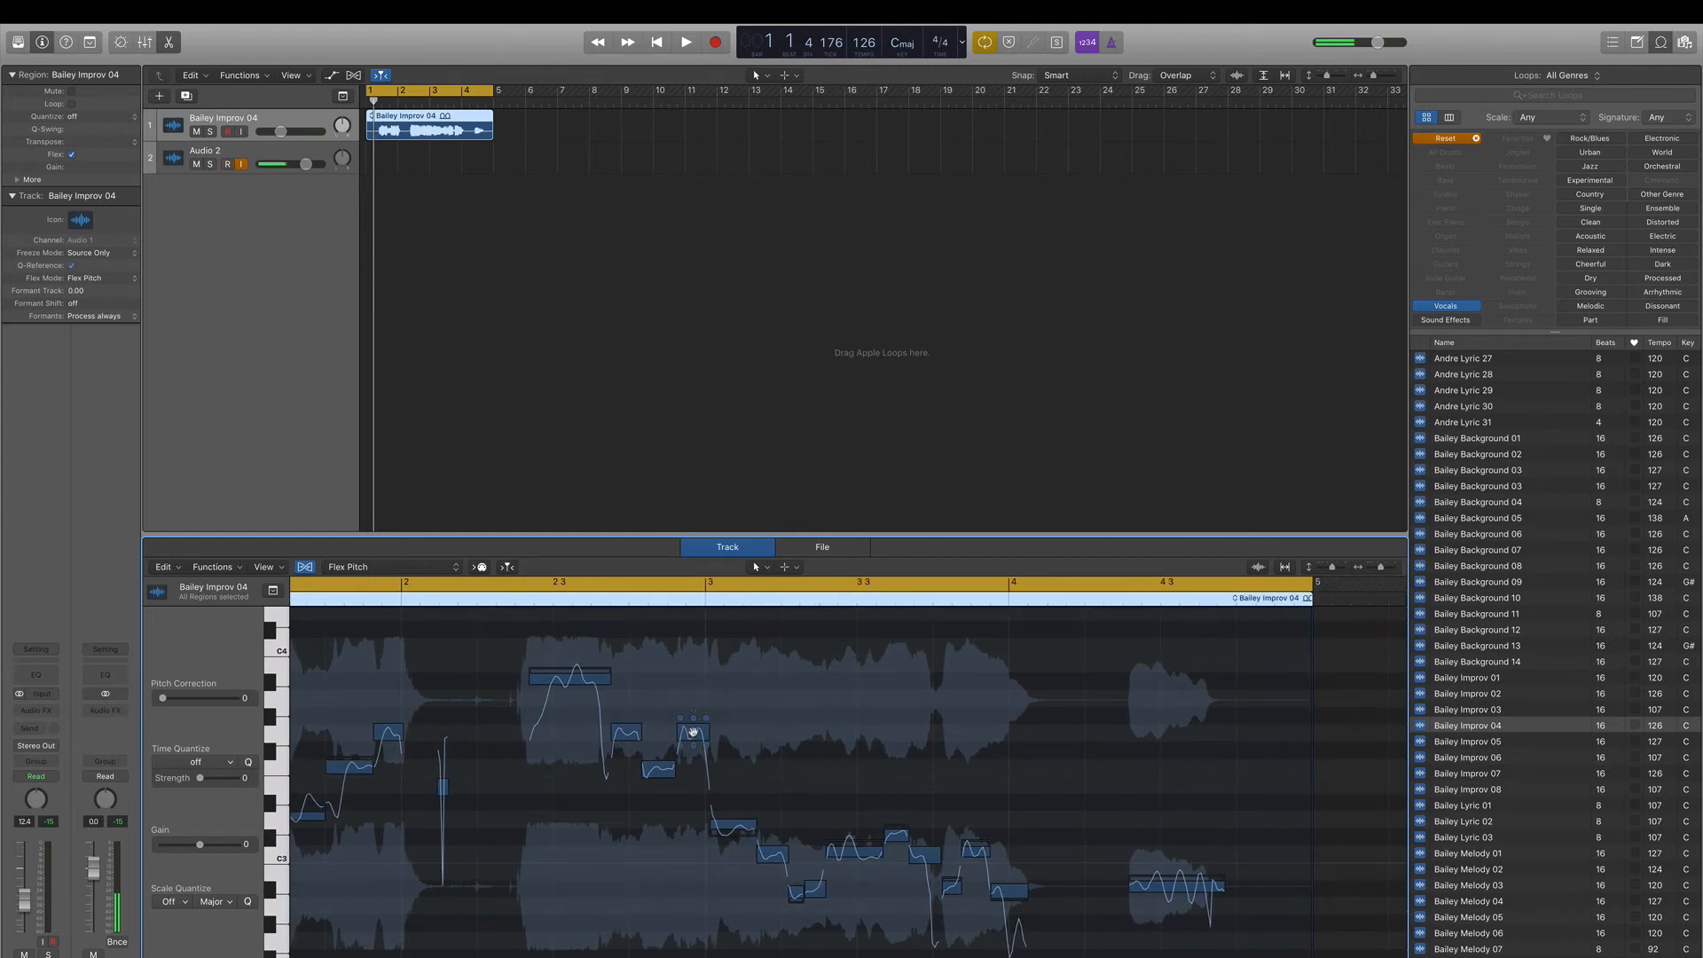
click(688, 734)
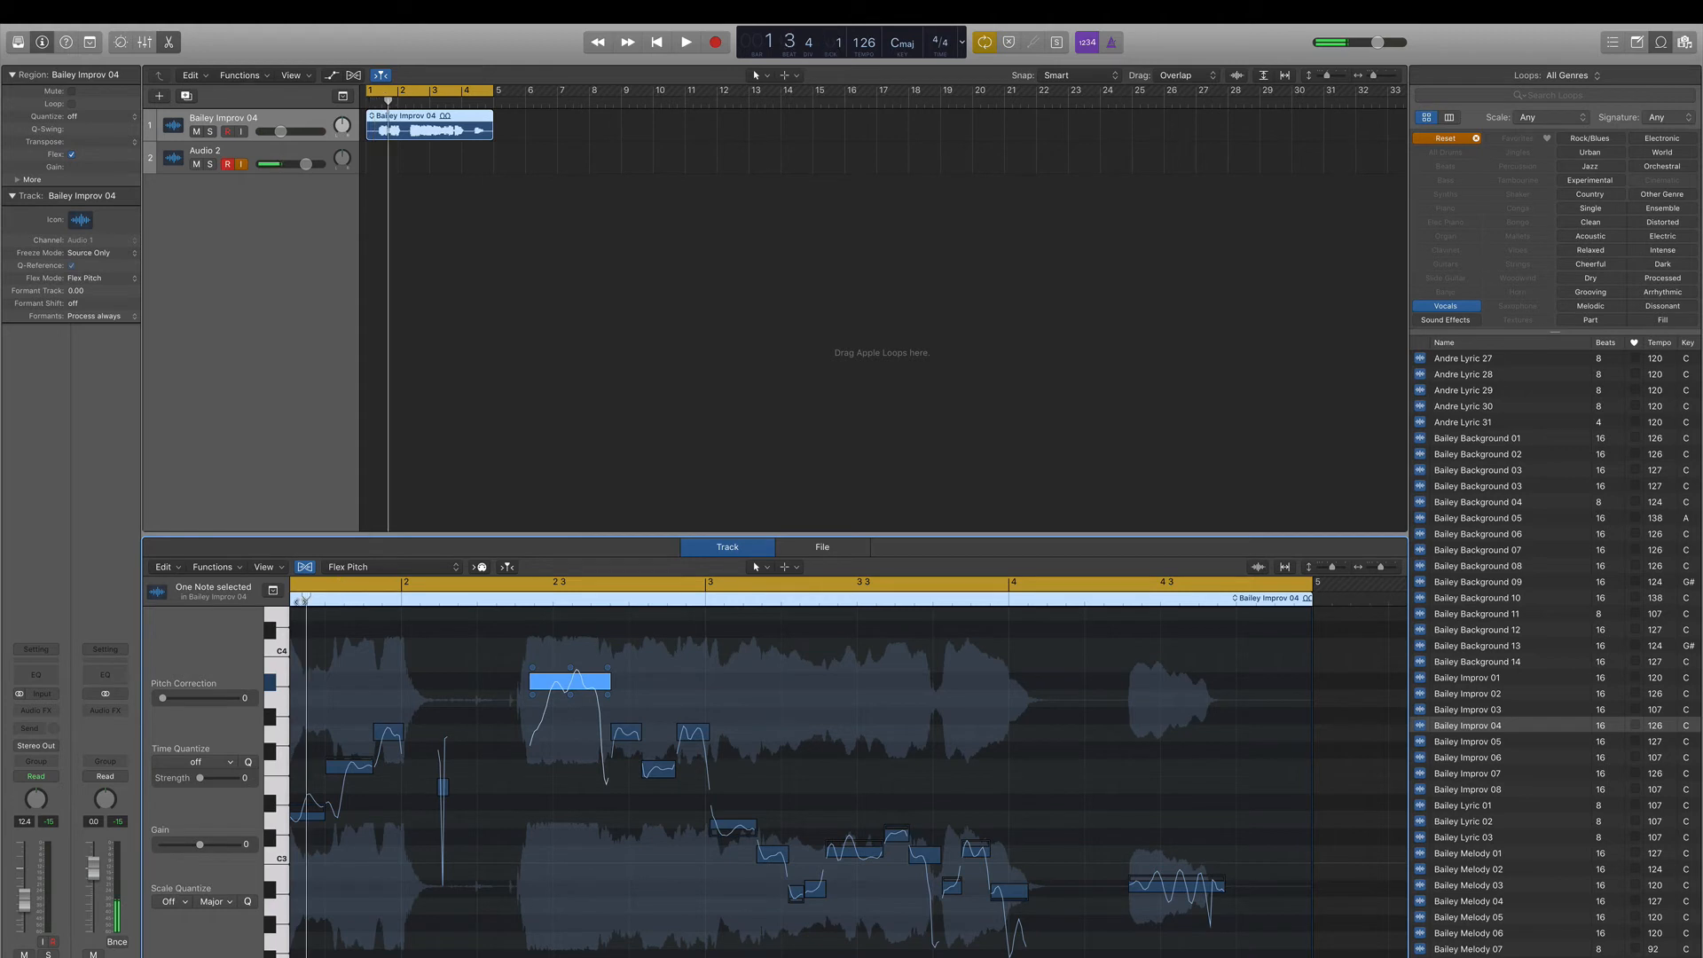
click(681, 43)
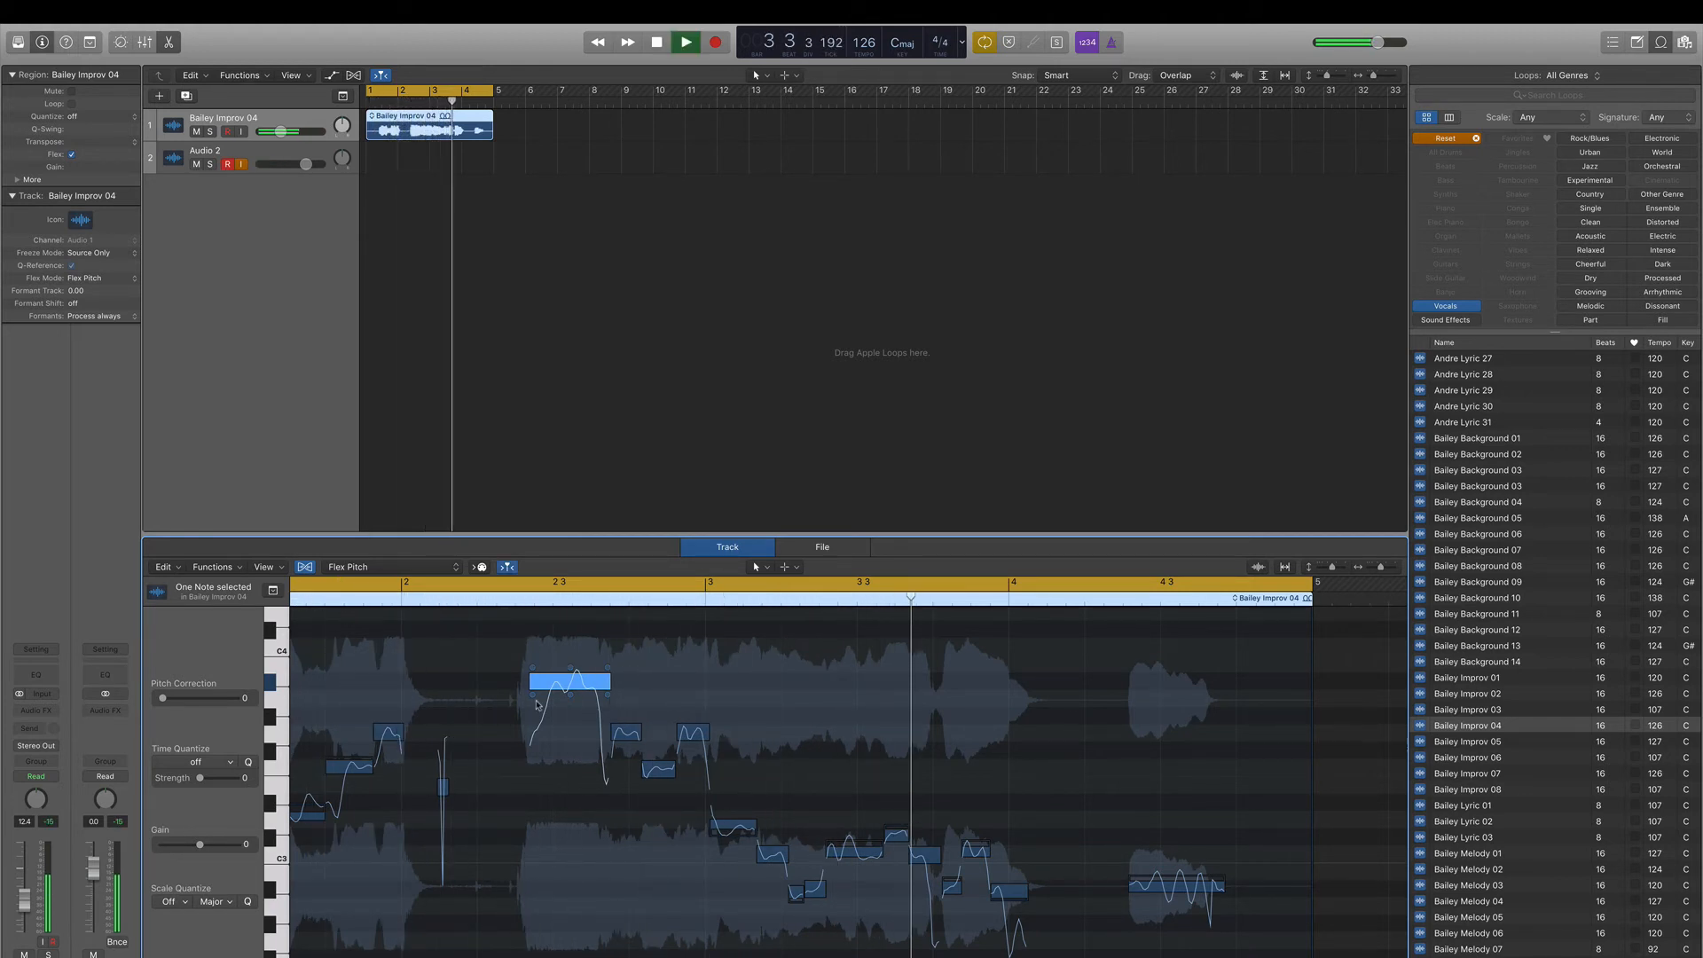
click(654, 43)
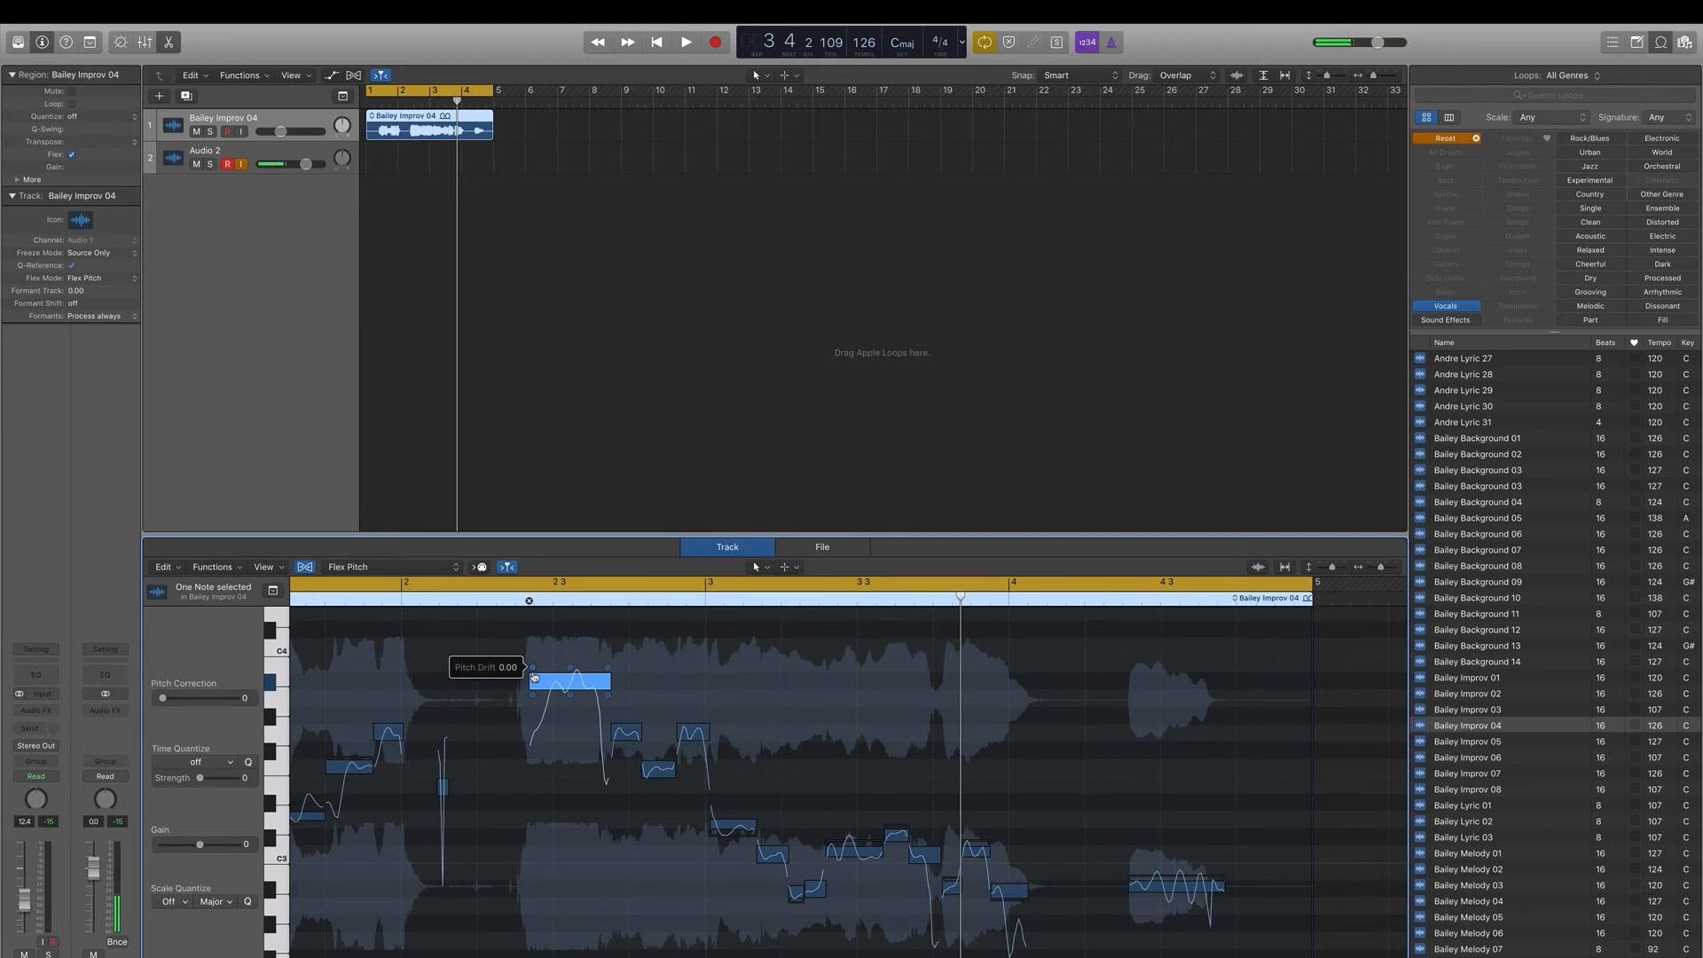
Step: Set the long note's pitch drift to 1.00 and rein in its vibrato via the hotspots
drag(532, 665, 556, 667)
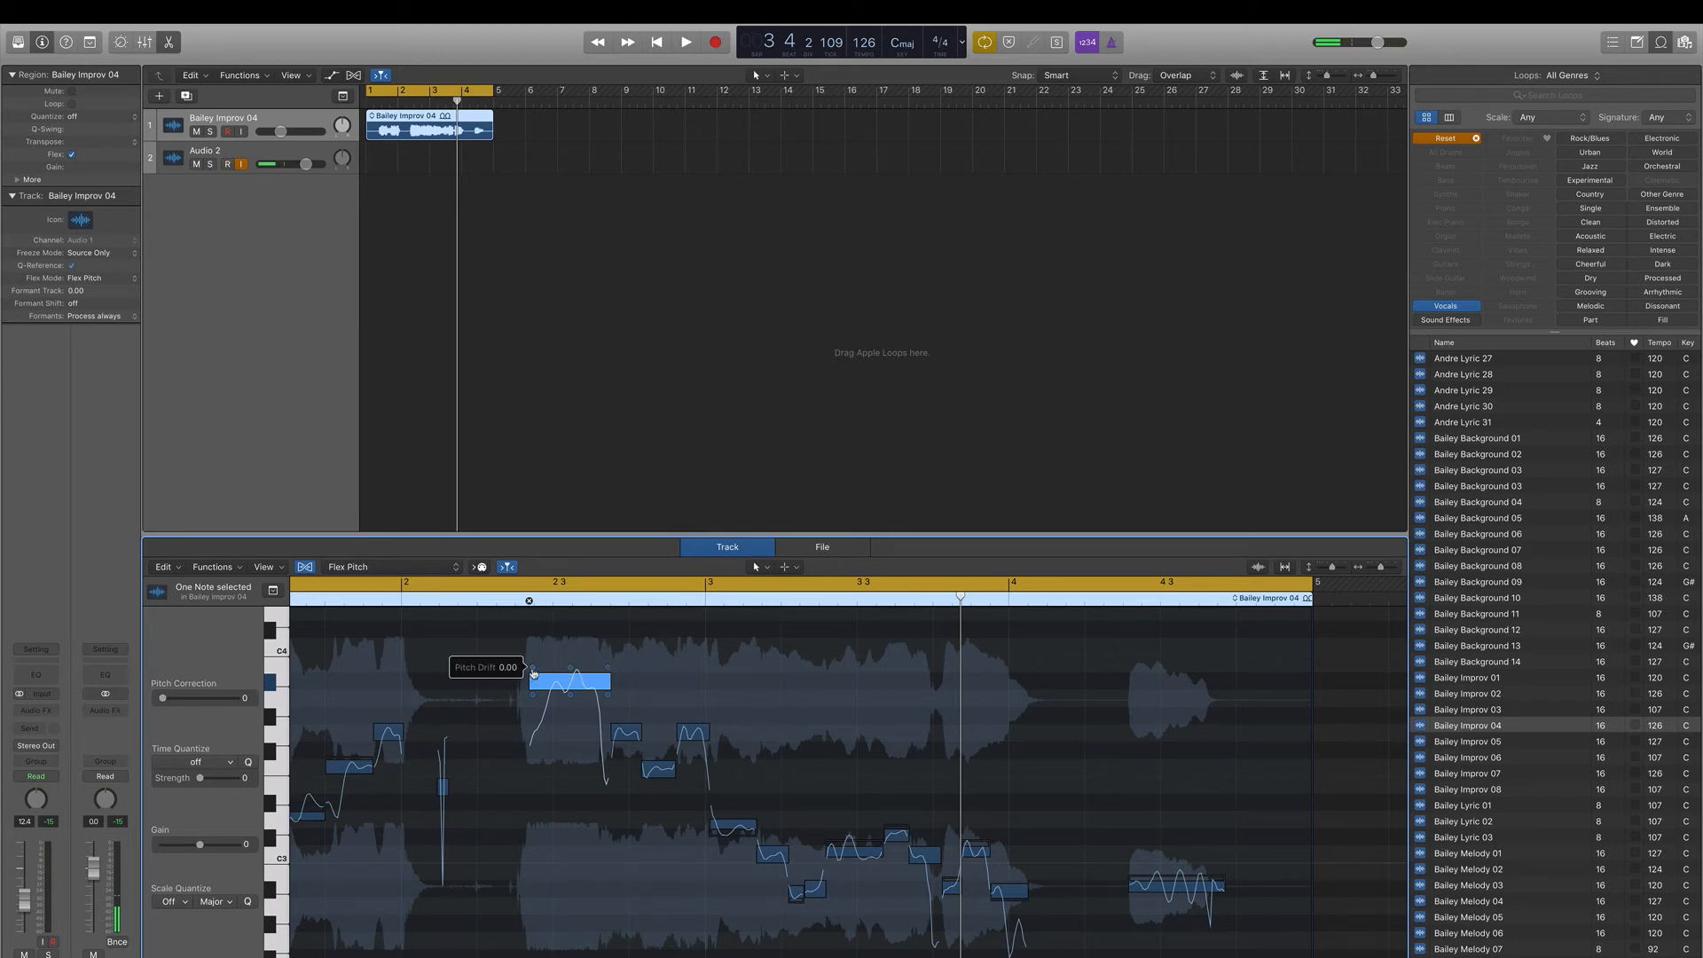
click(227, 163)
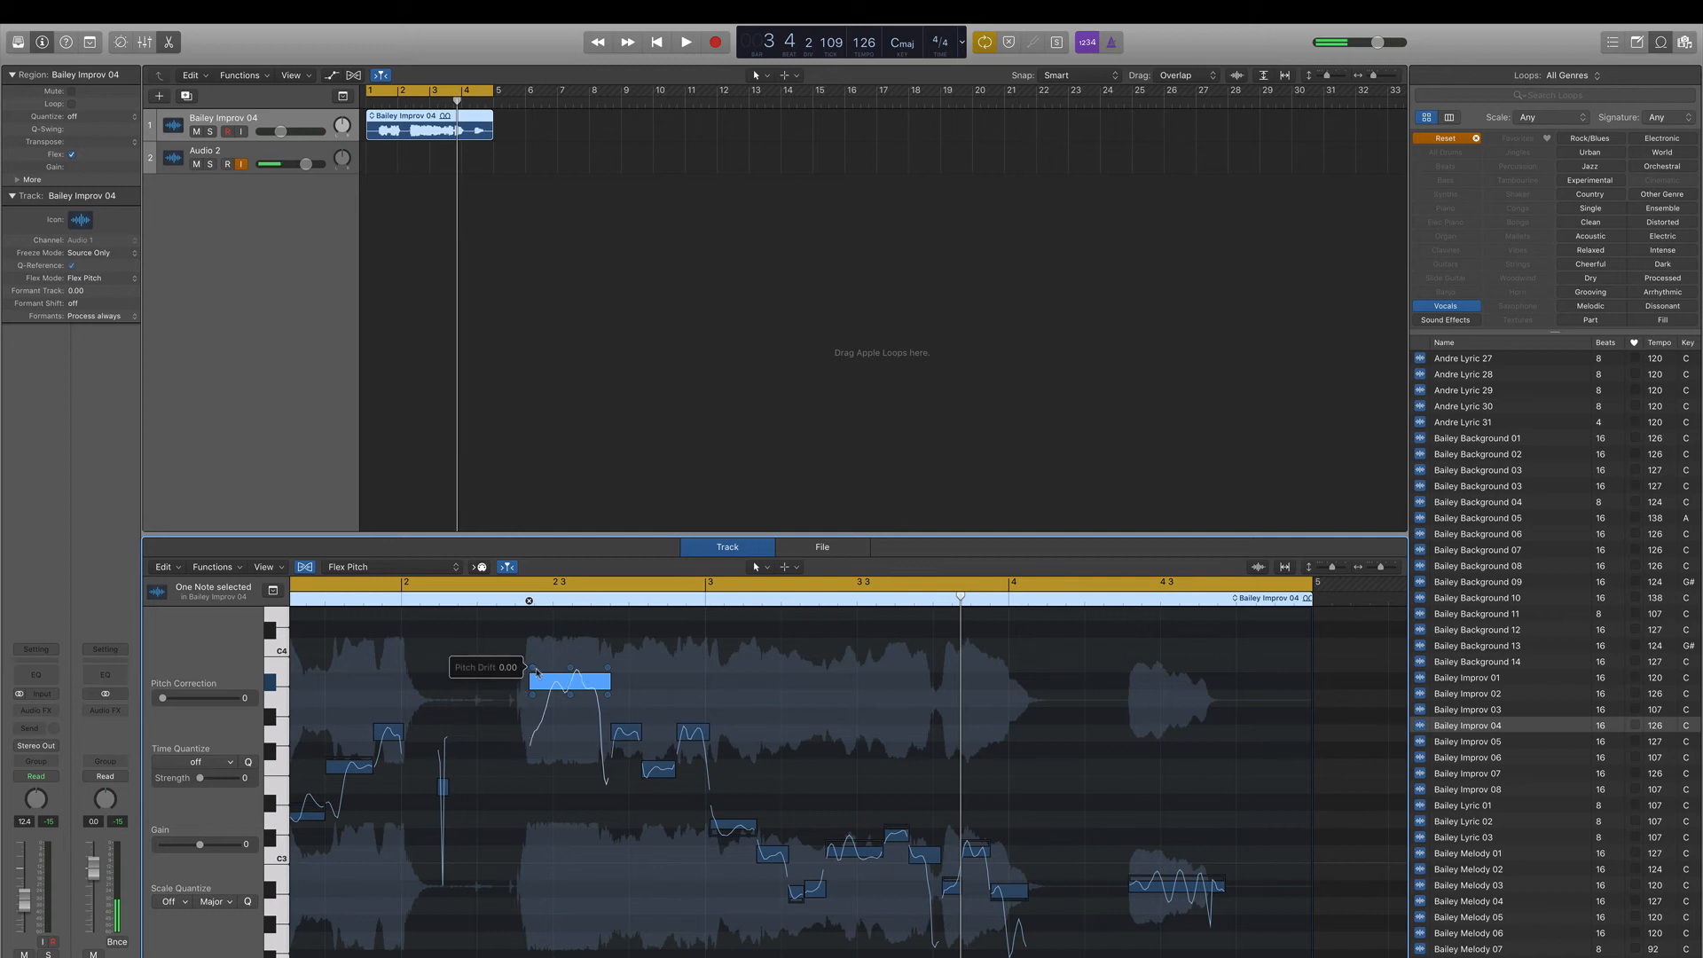
click(227, 163)
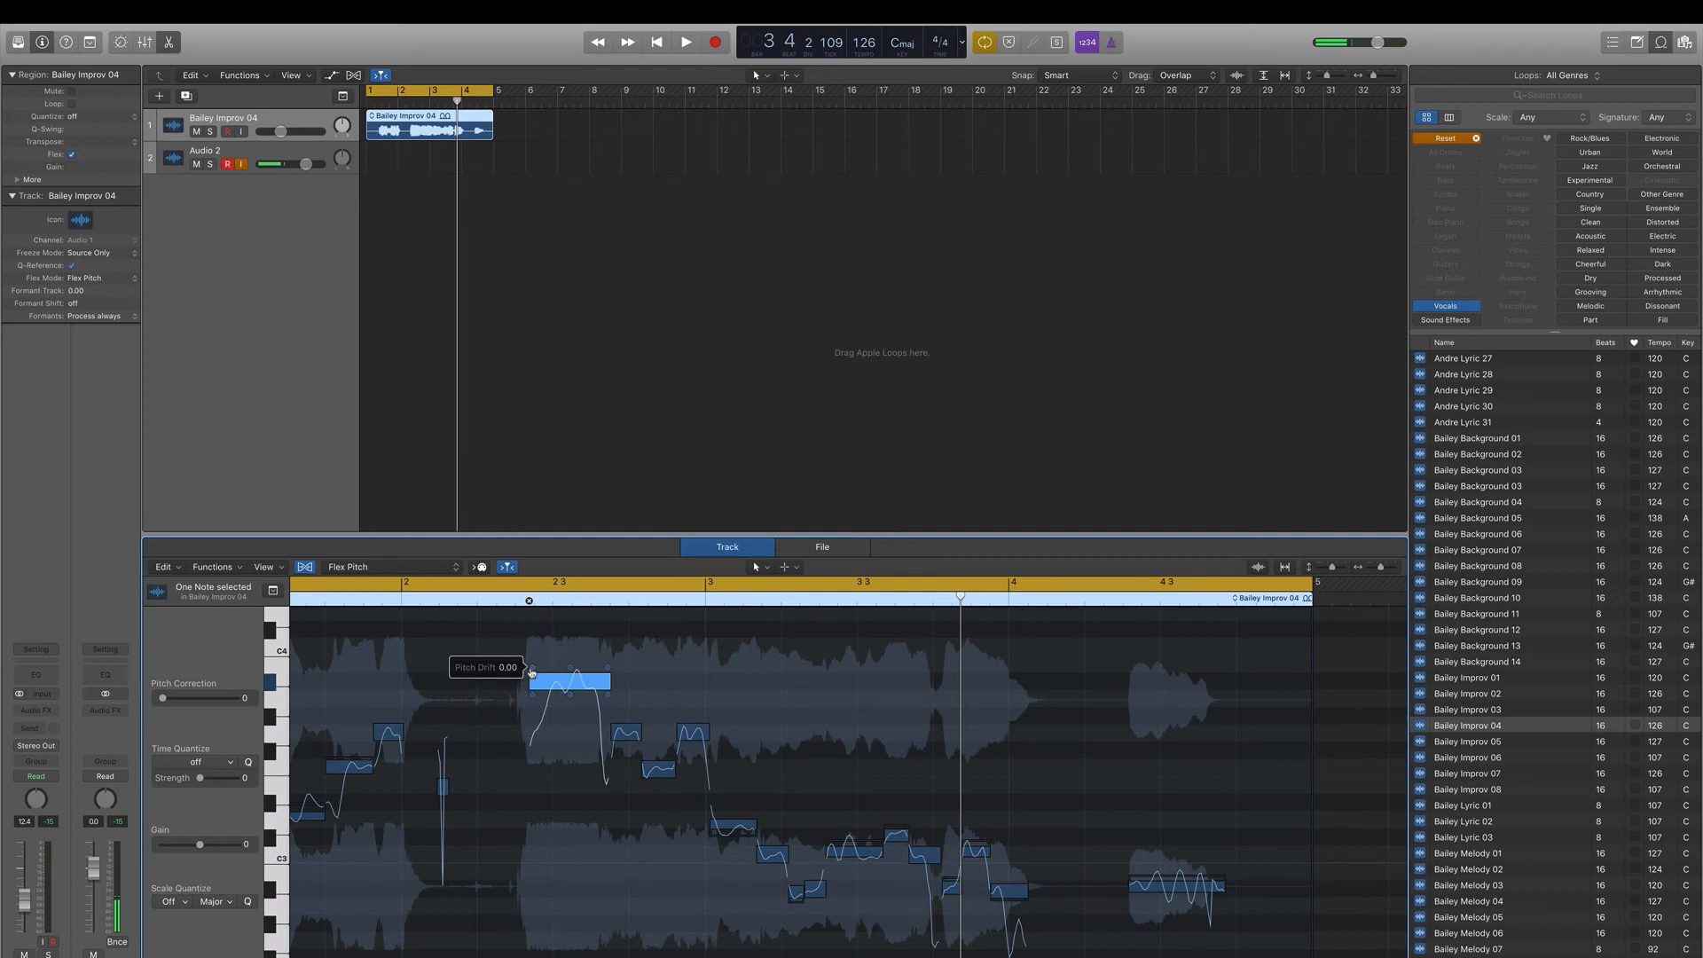
drag(575, 674, 575, 681)
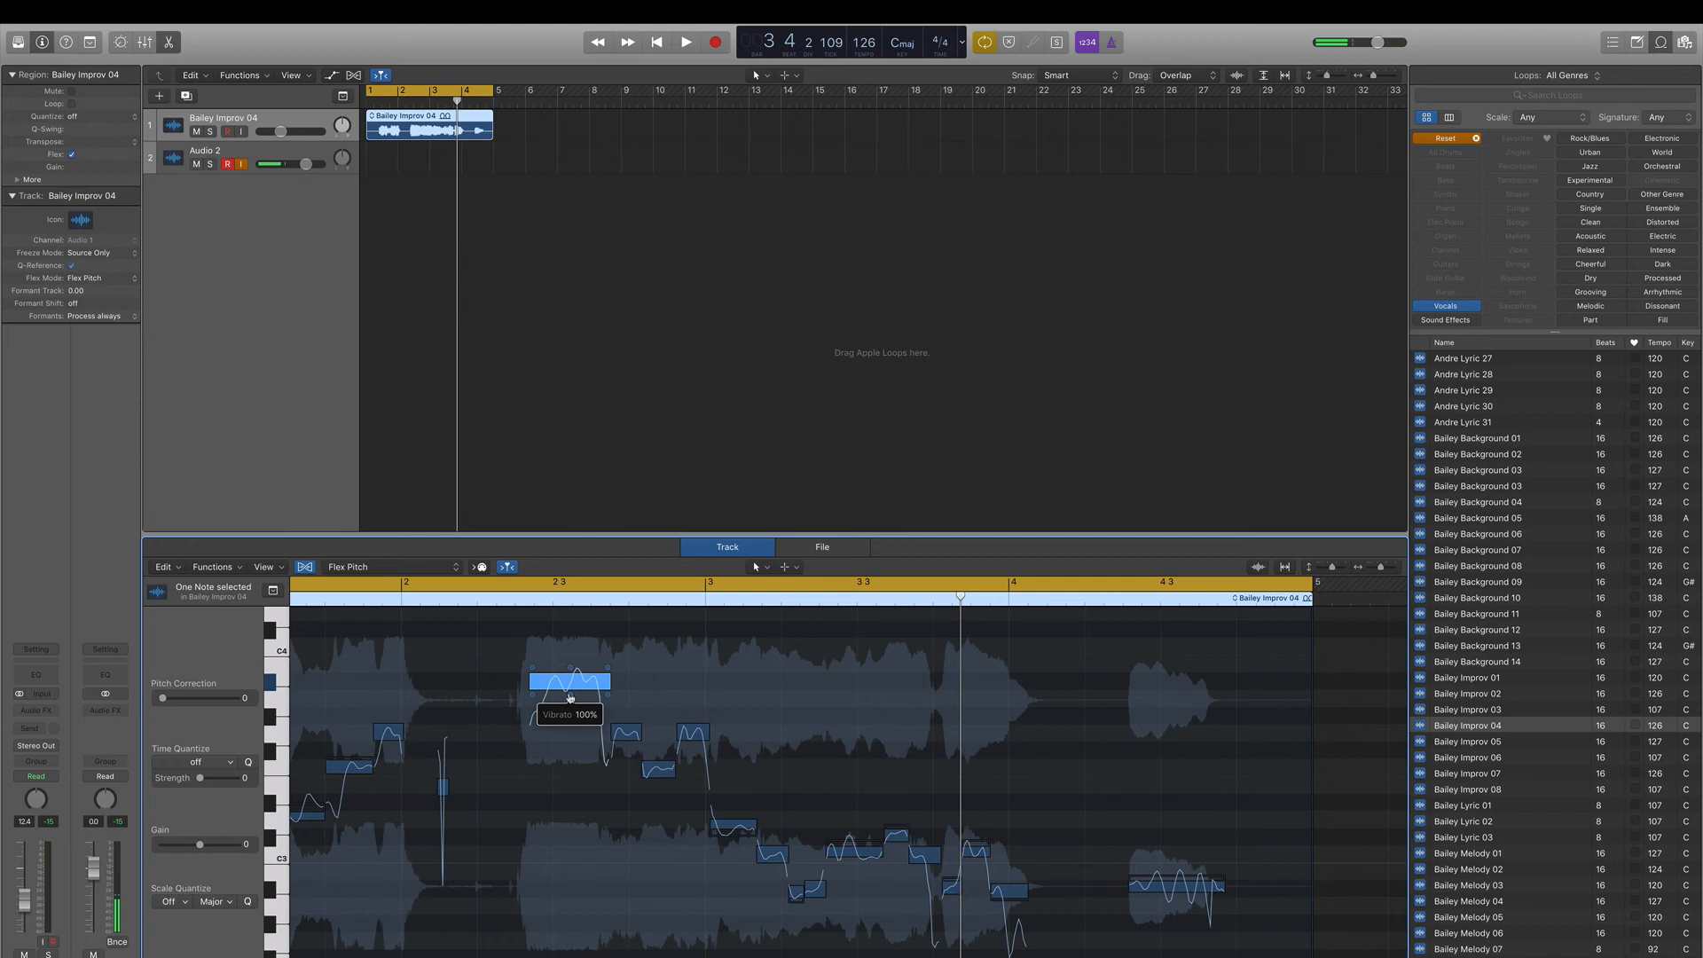
drag(570, 696, 570, 681)
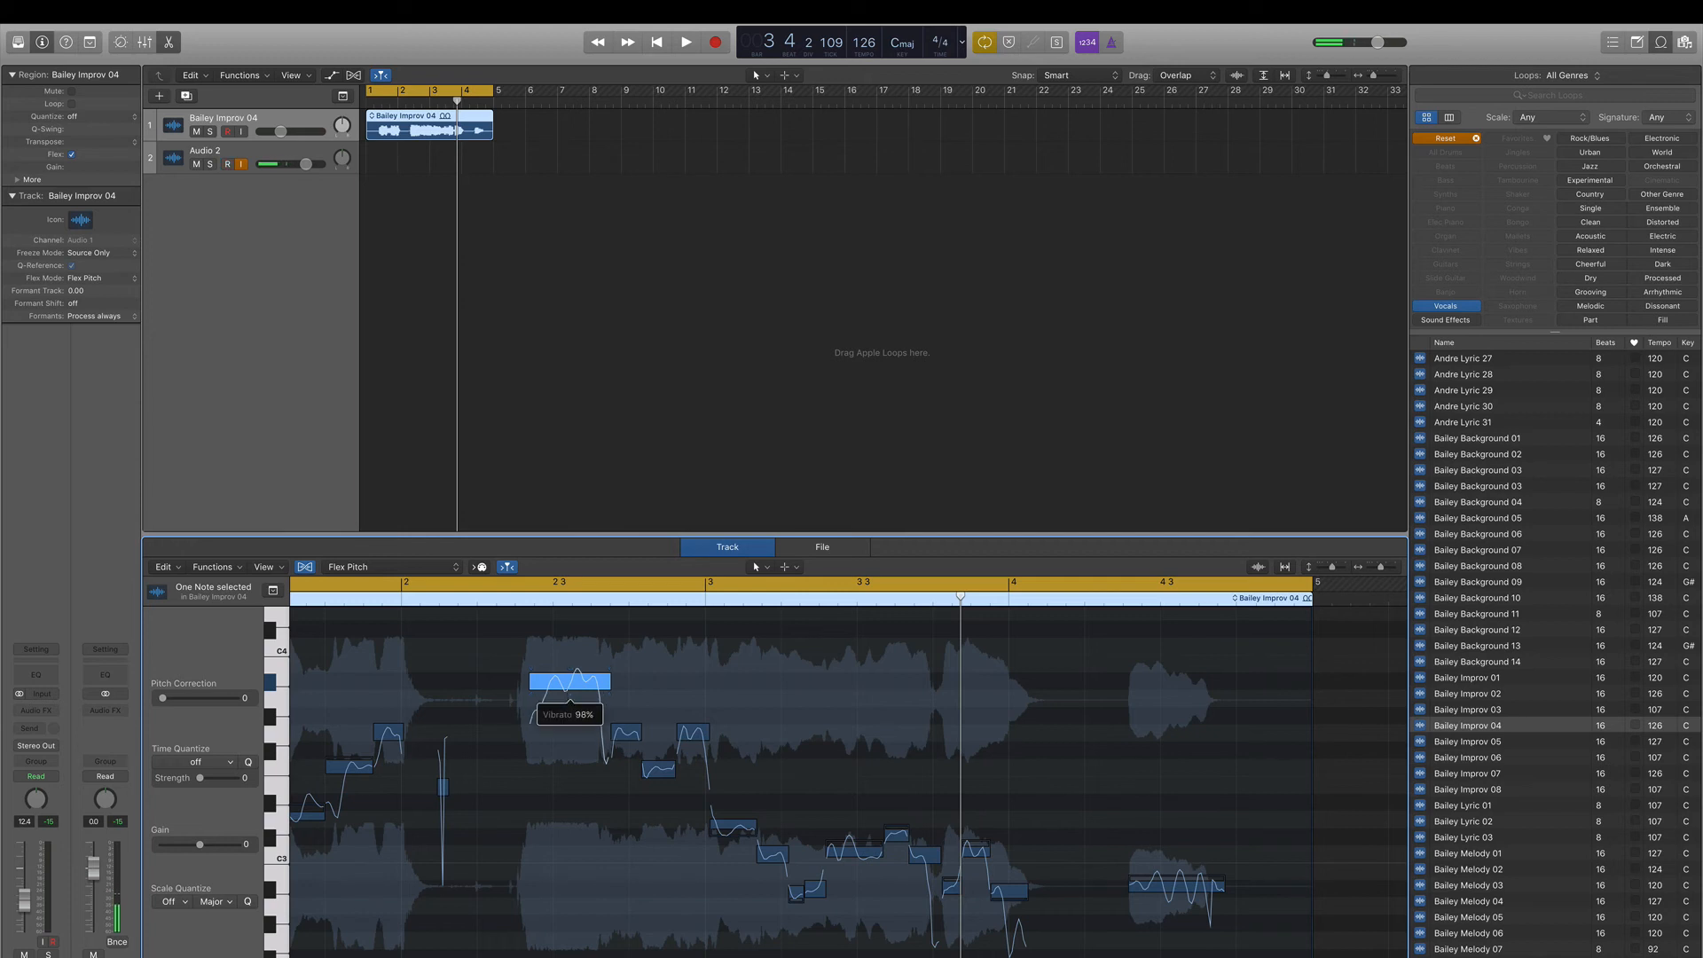
drag(569, 671, 570, 696)
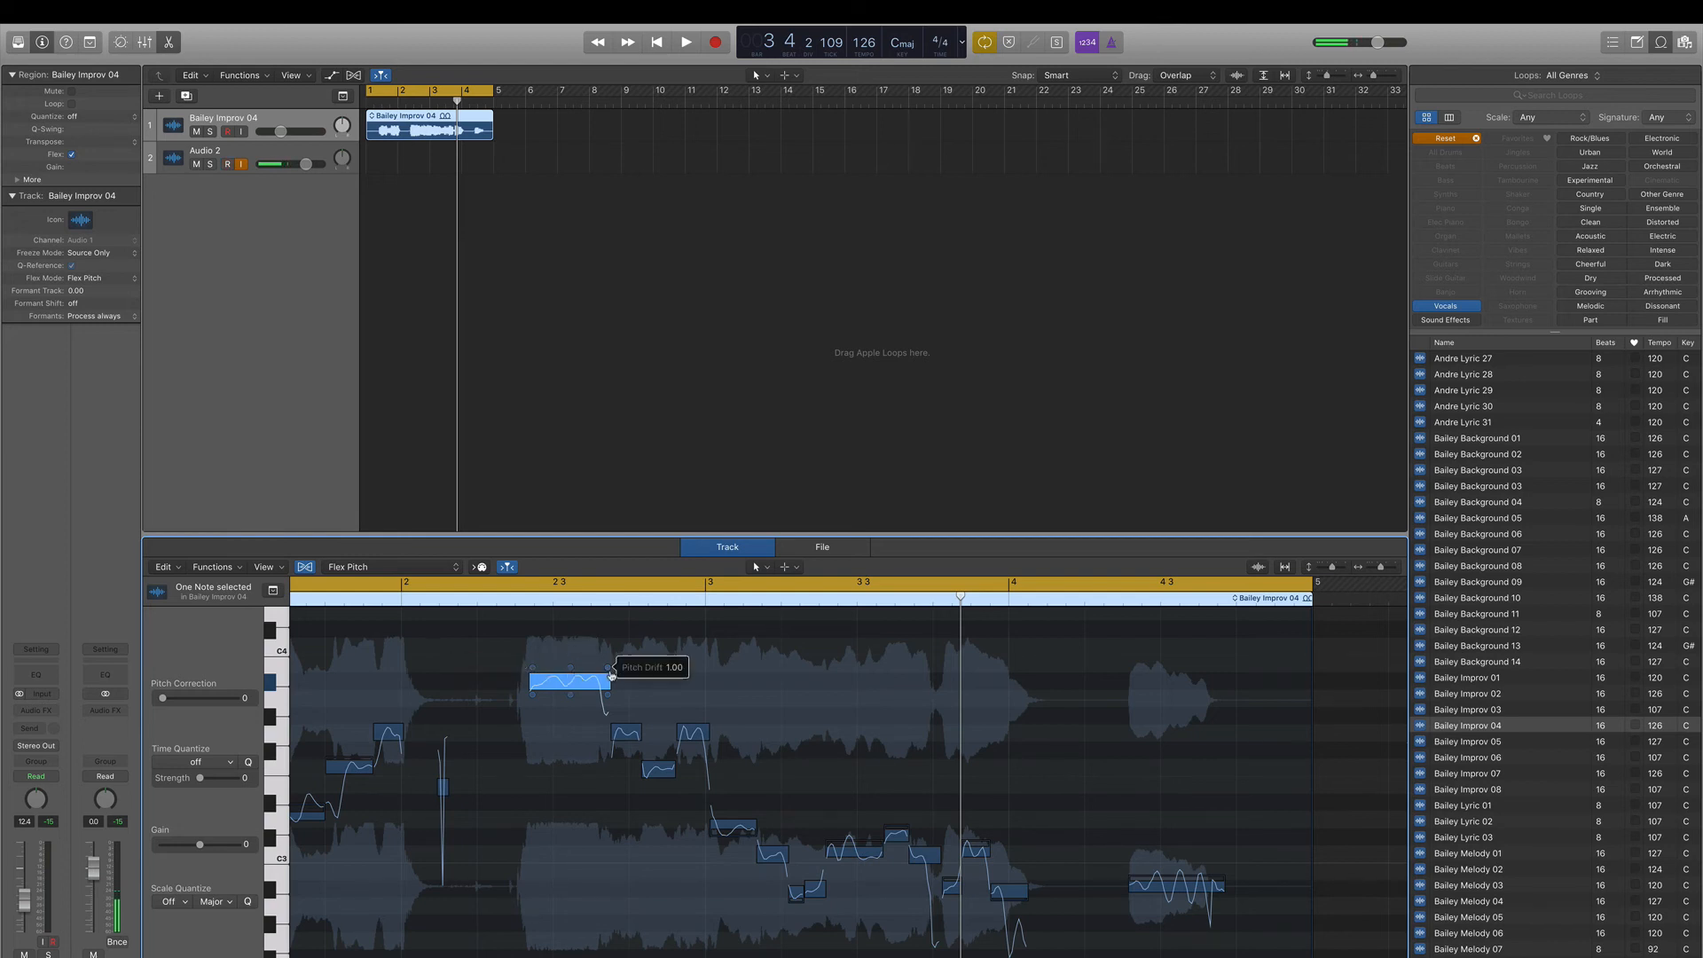
mouse_move(557, 720)
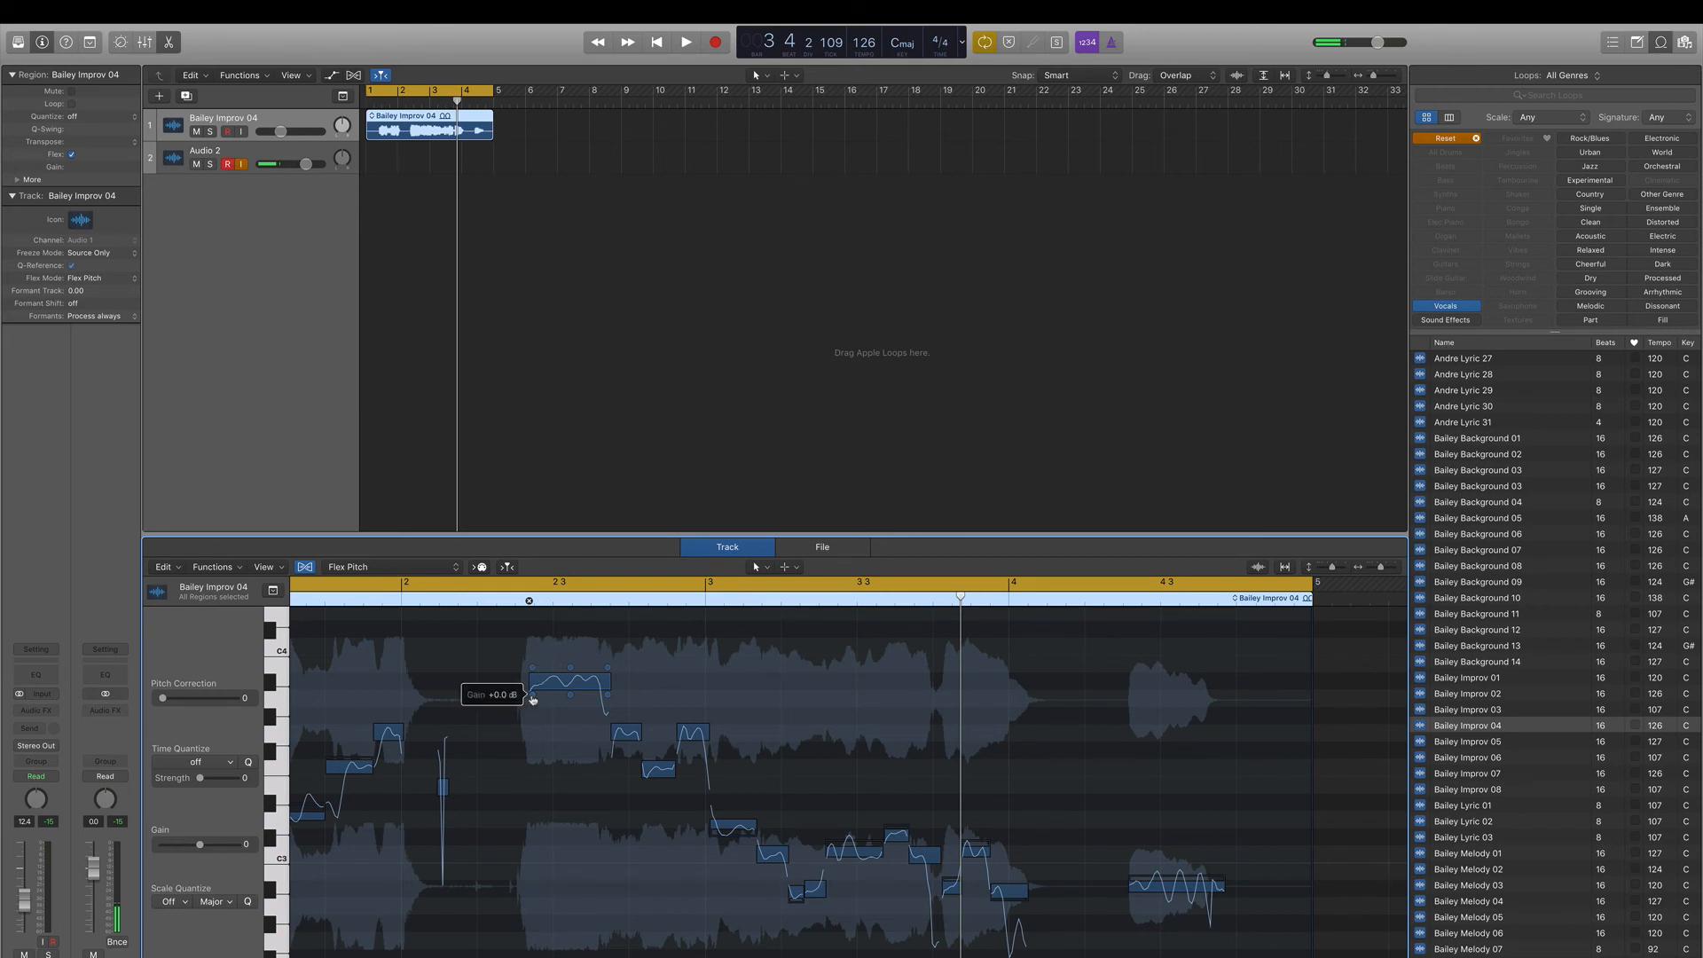
Step: Adjust the long note's Gain hotspot, leaving it at +0.0 dB
drag(569, 675, 569, 695)
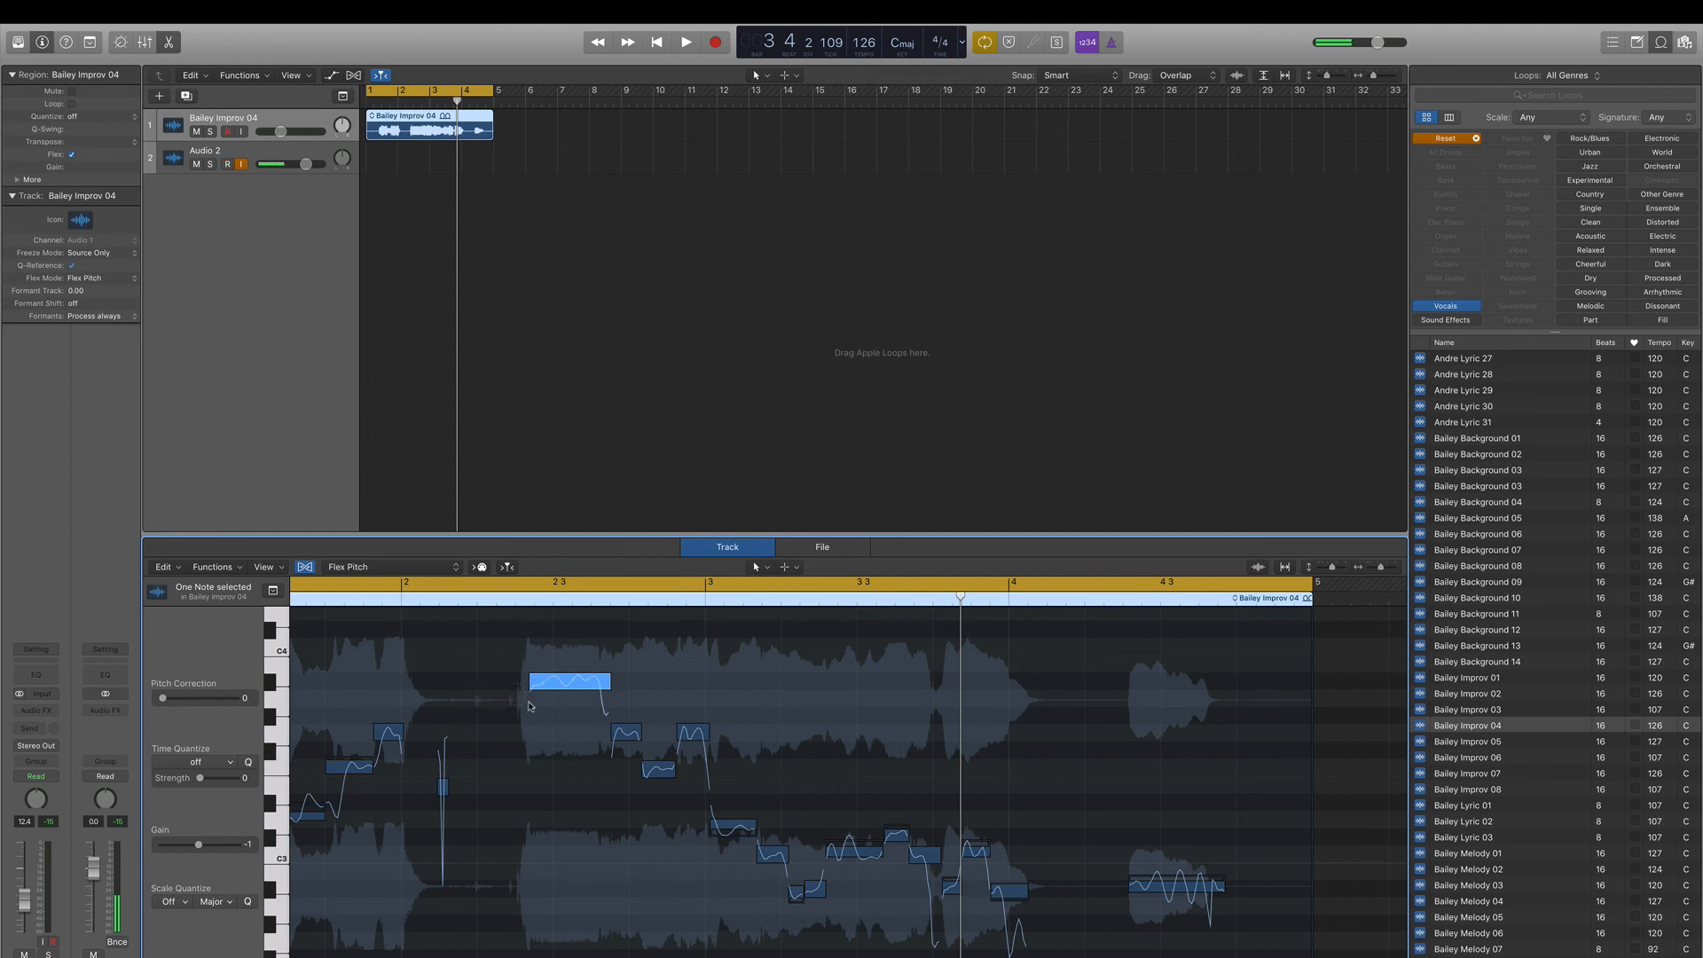
click(227, 163)
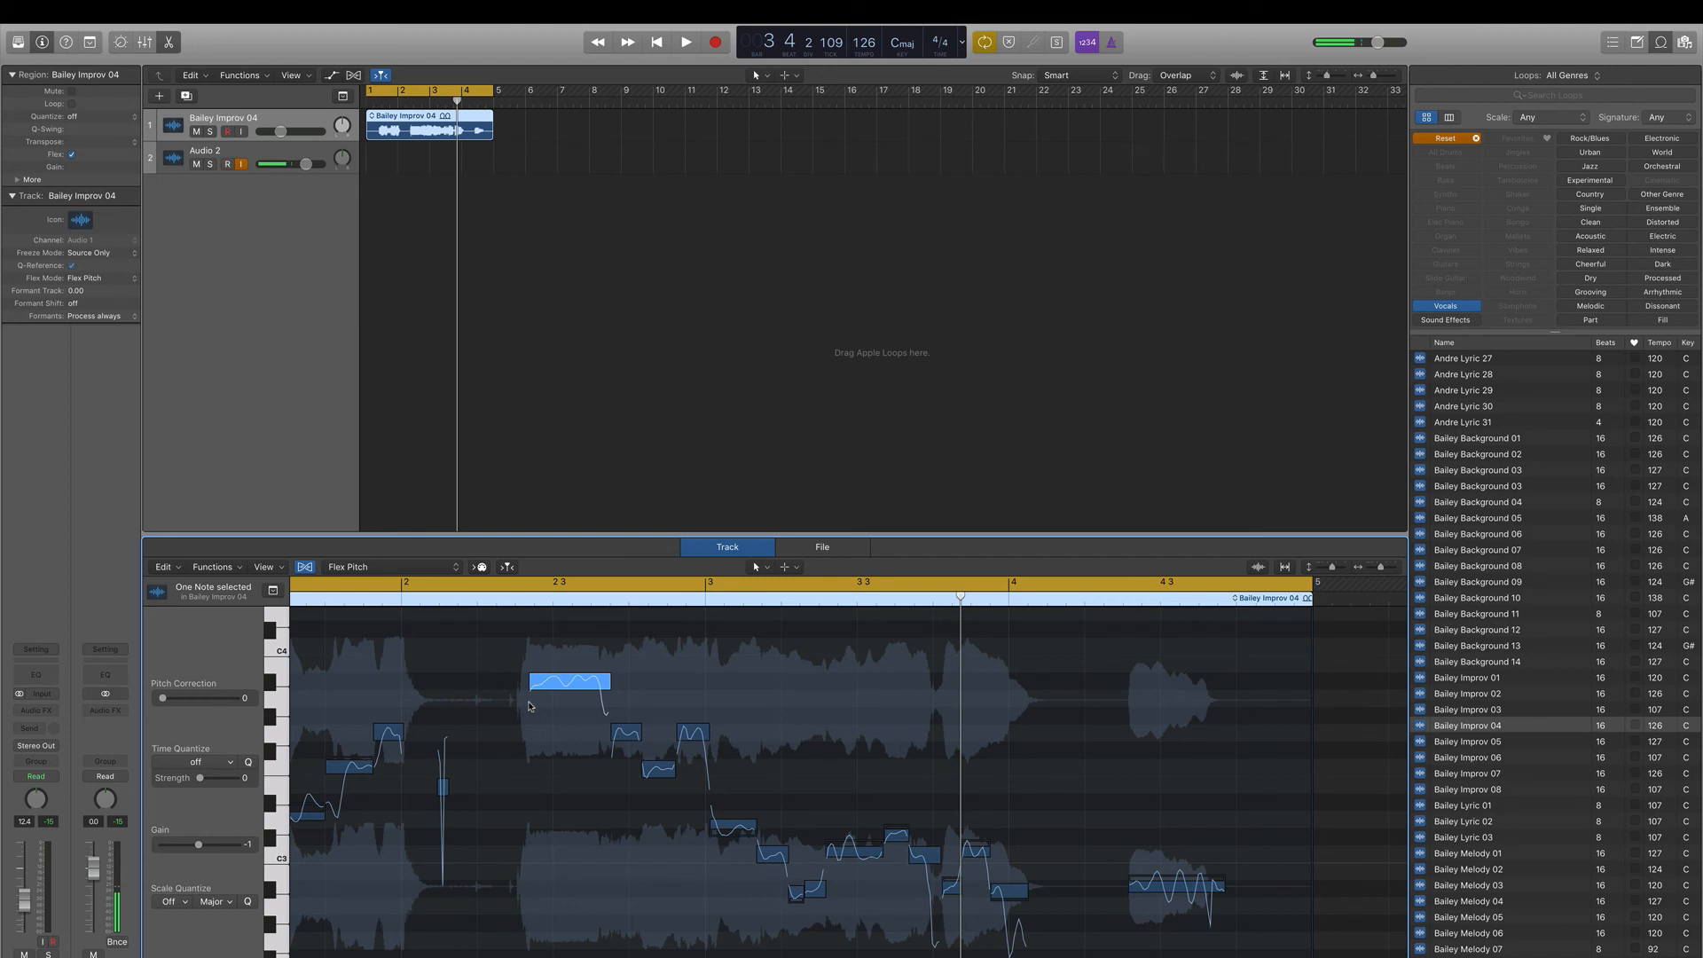
click(227, 164)
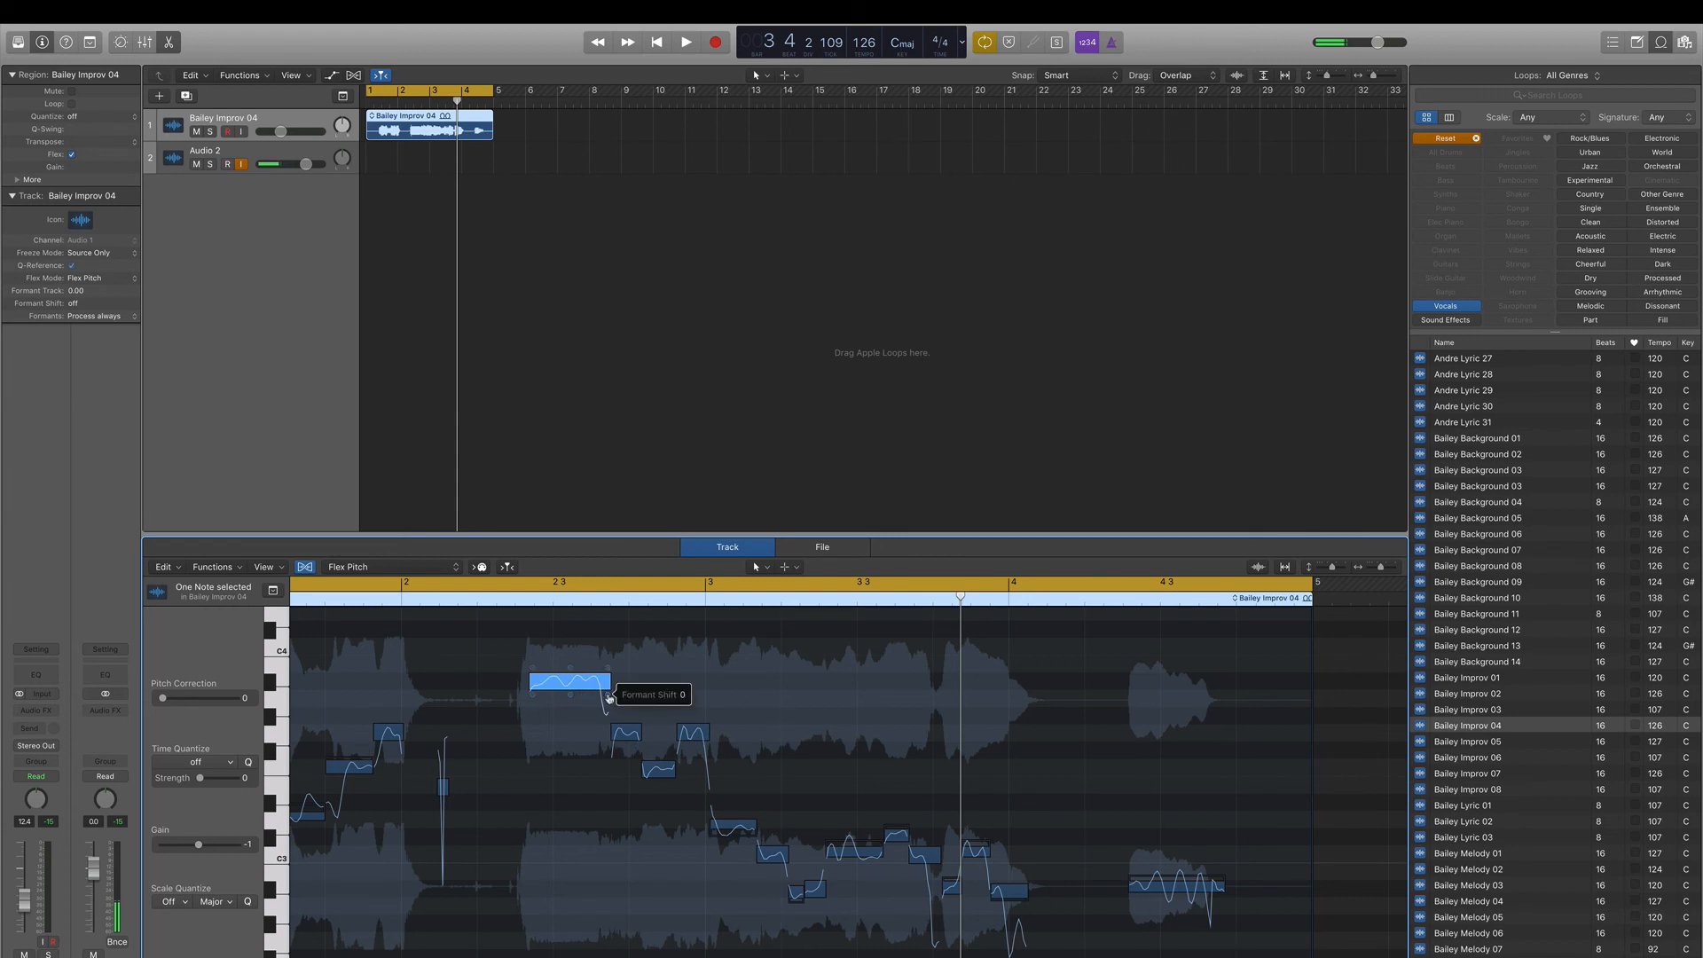
Step: Raise the long note's formant shift to 12 and play back the phrase
drag(569, 681, 570, 701)
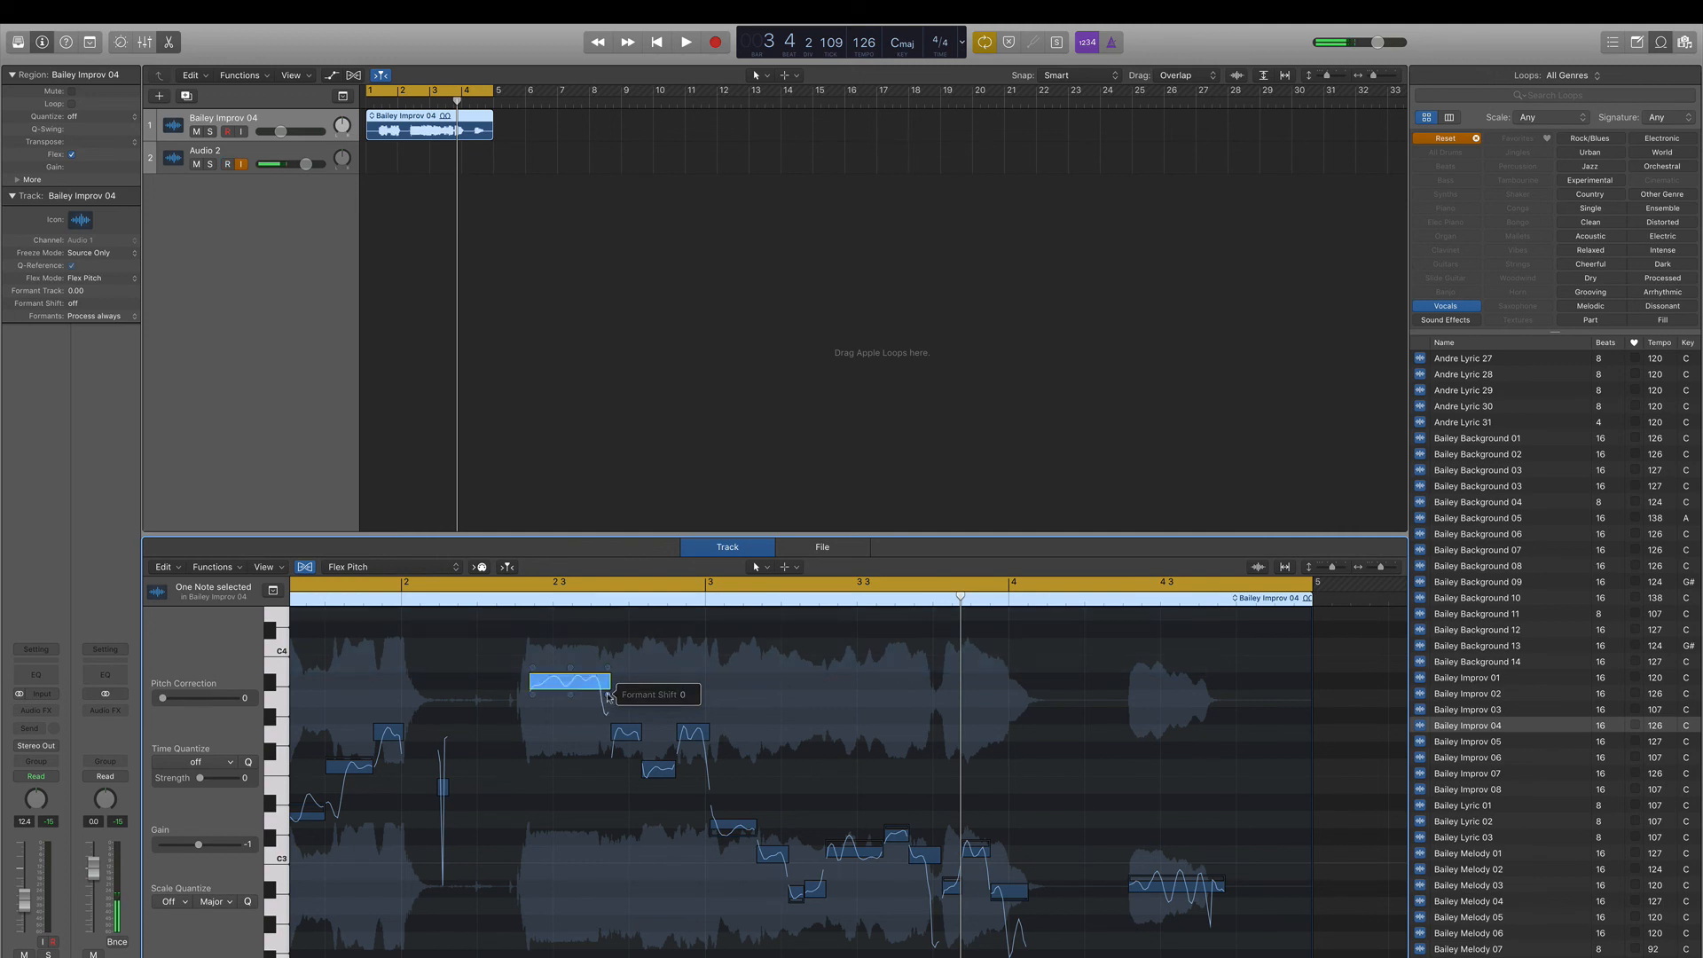
drag(587, 674, 587, 707)
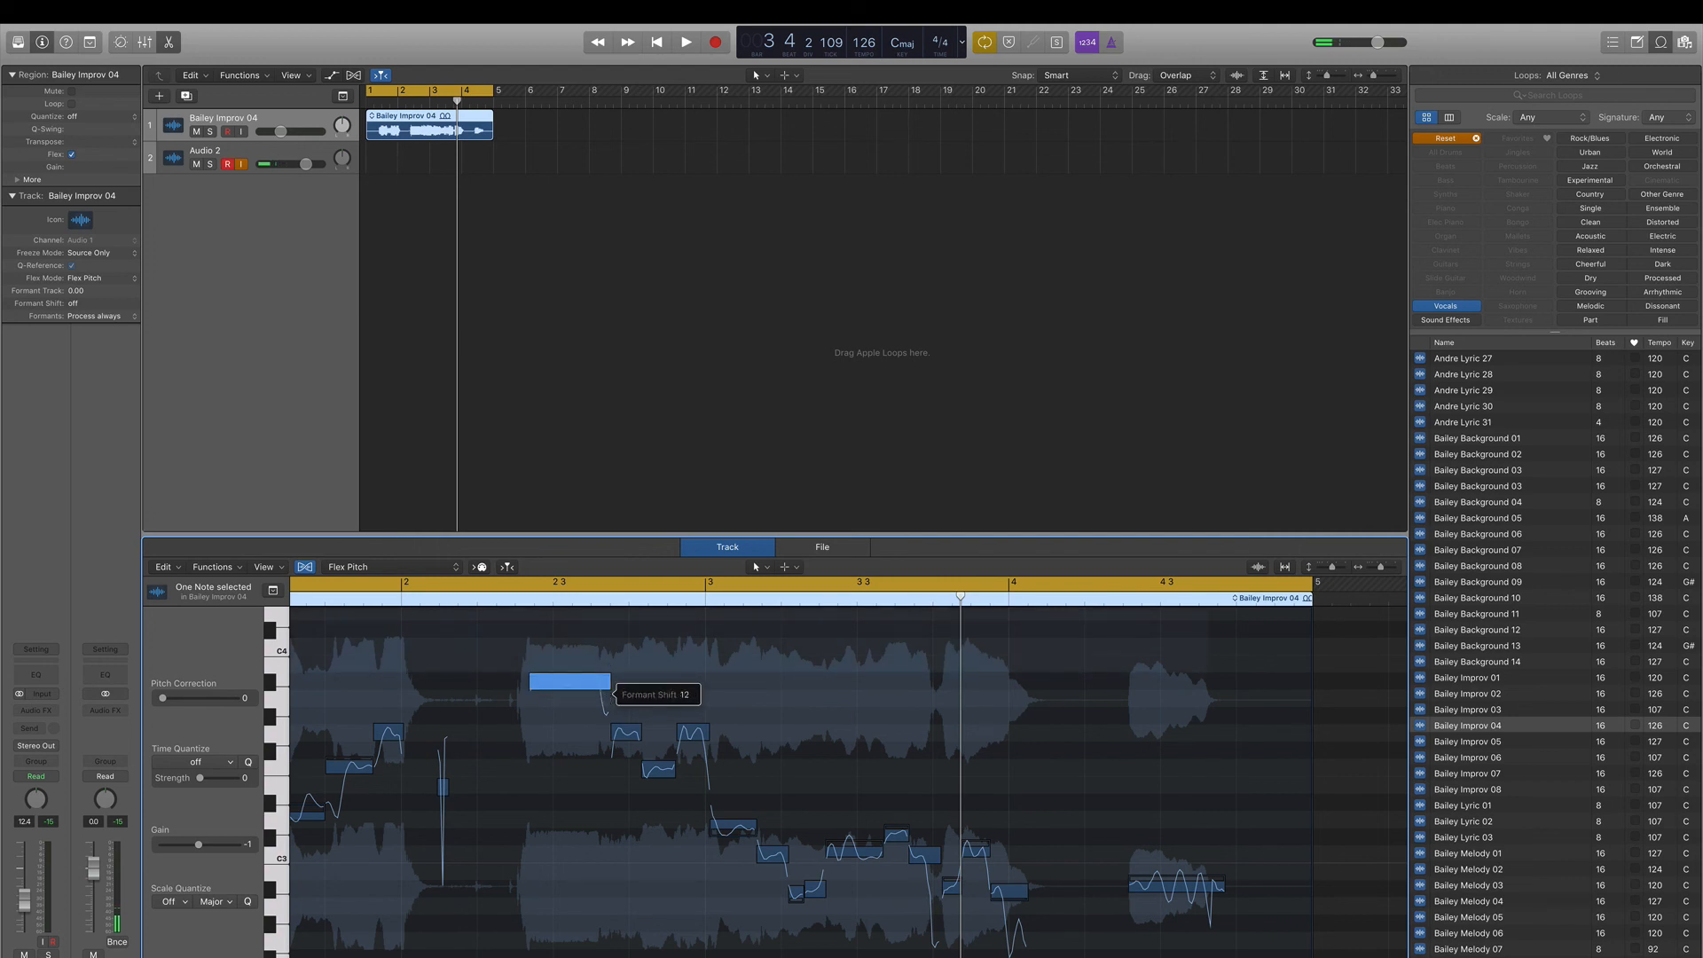
click(681, 42)
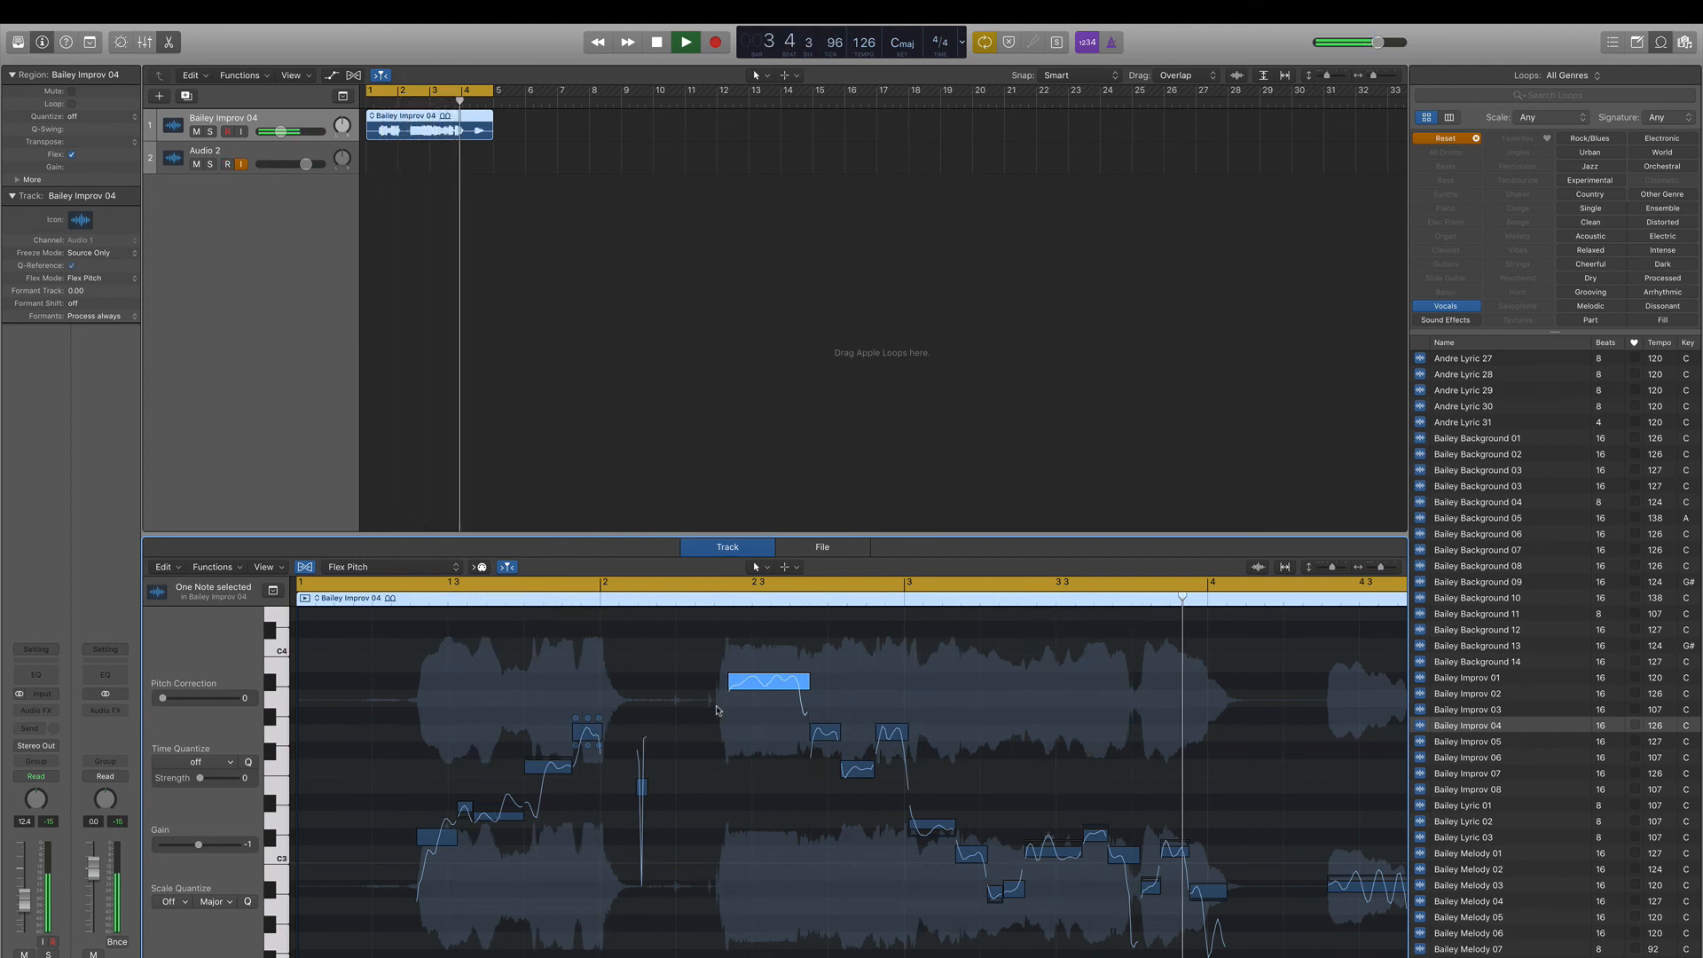
click(656, 41)
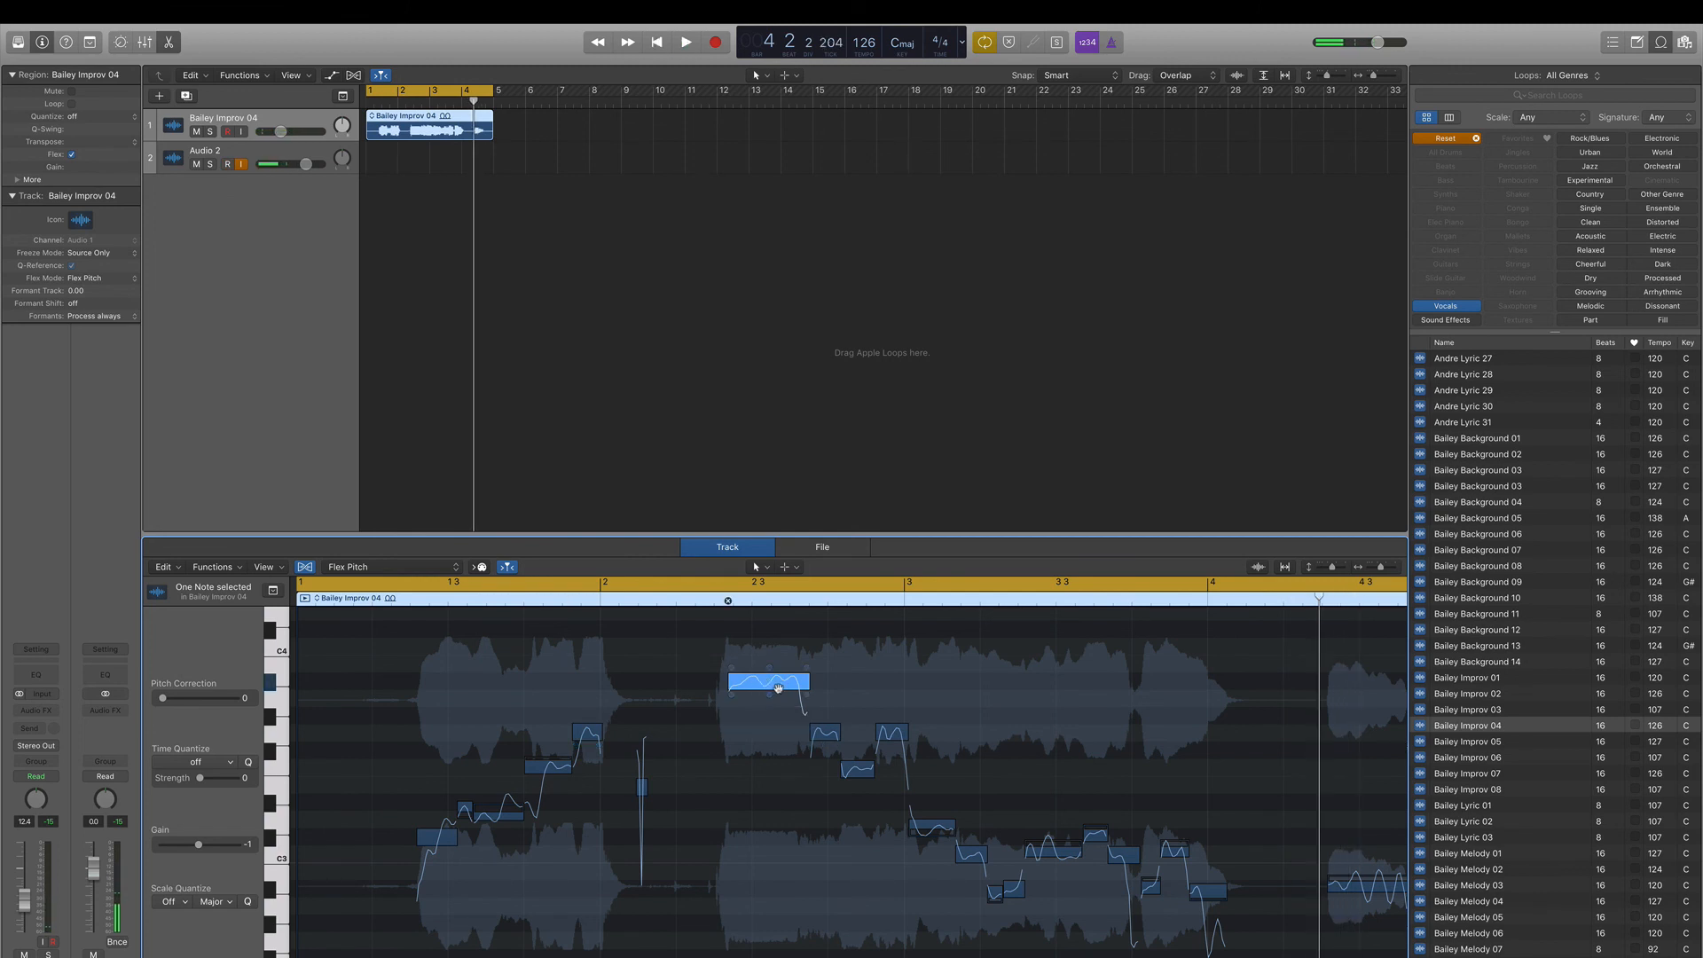
right_click(774, 688)
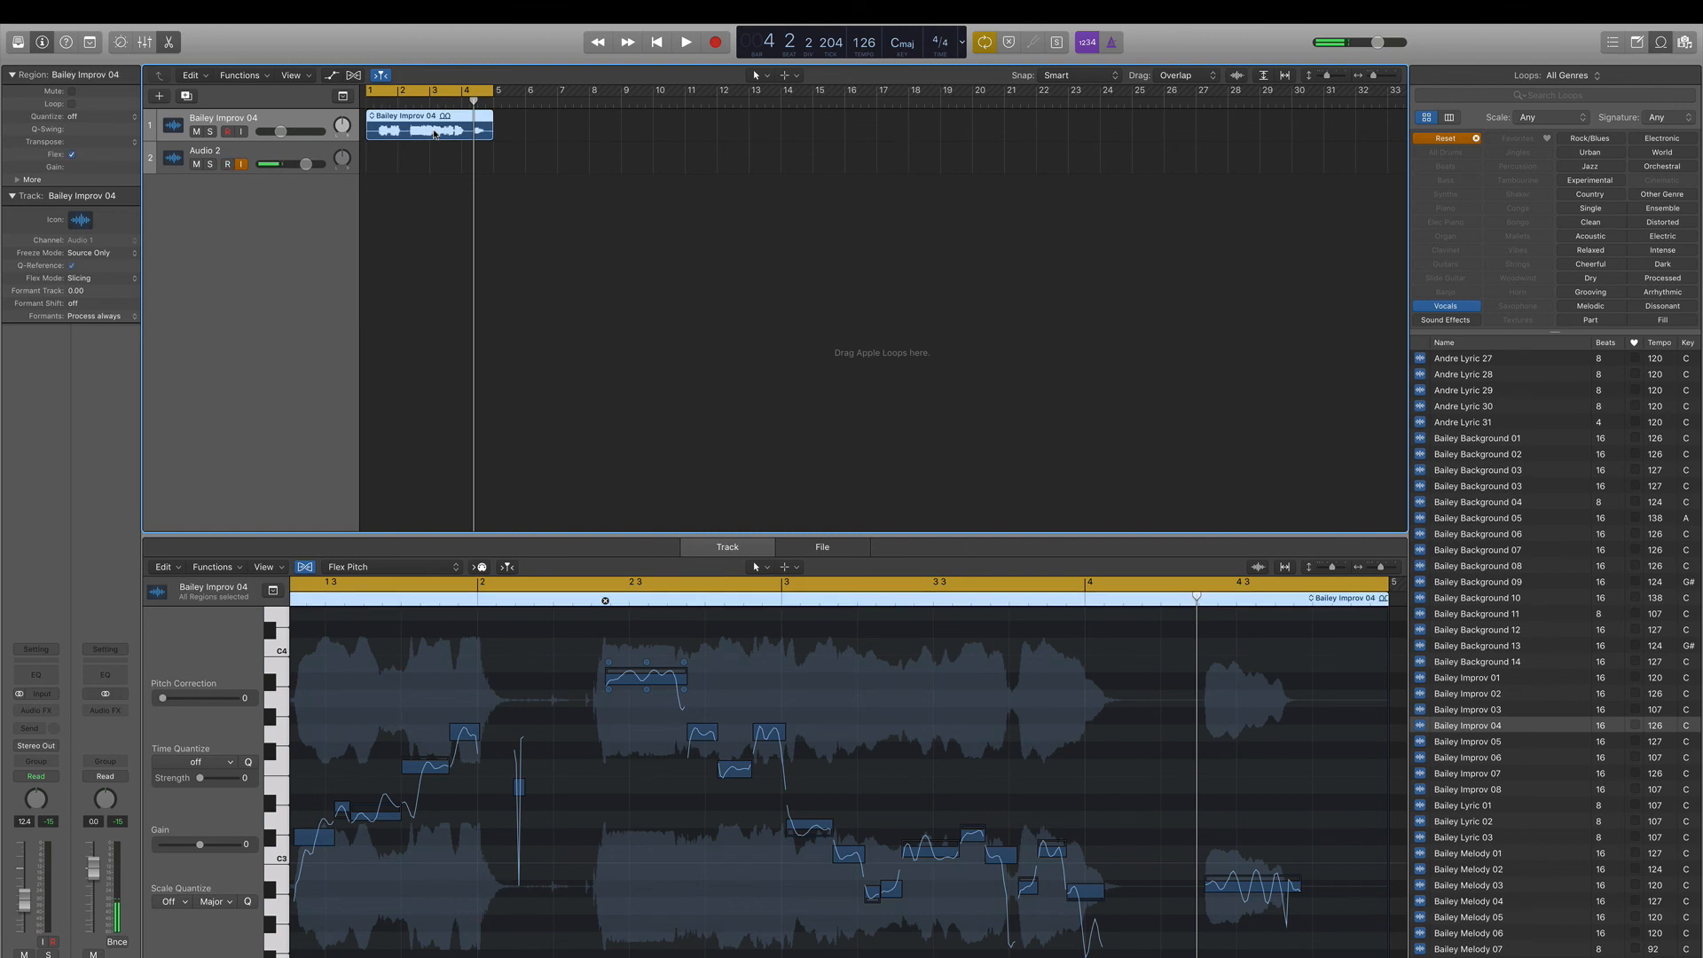
click(227, 164)
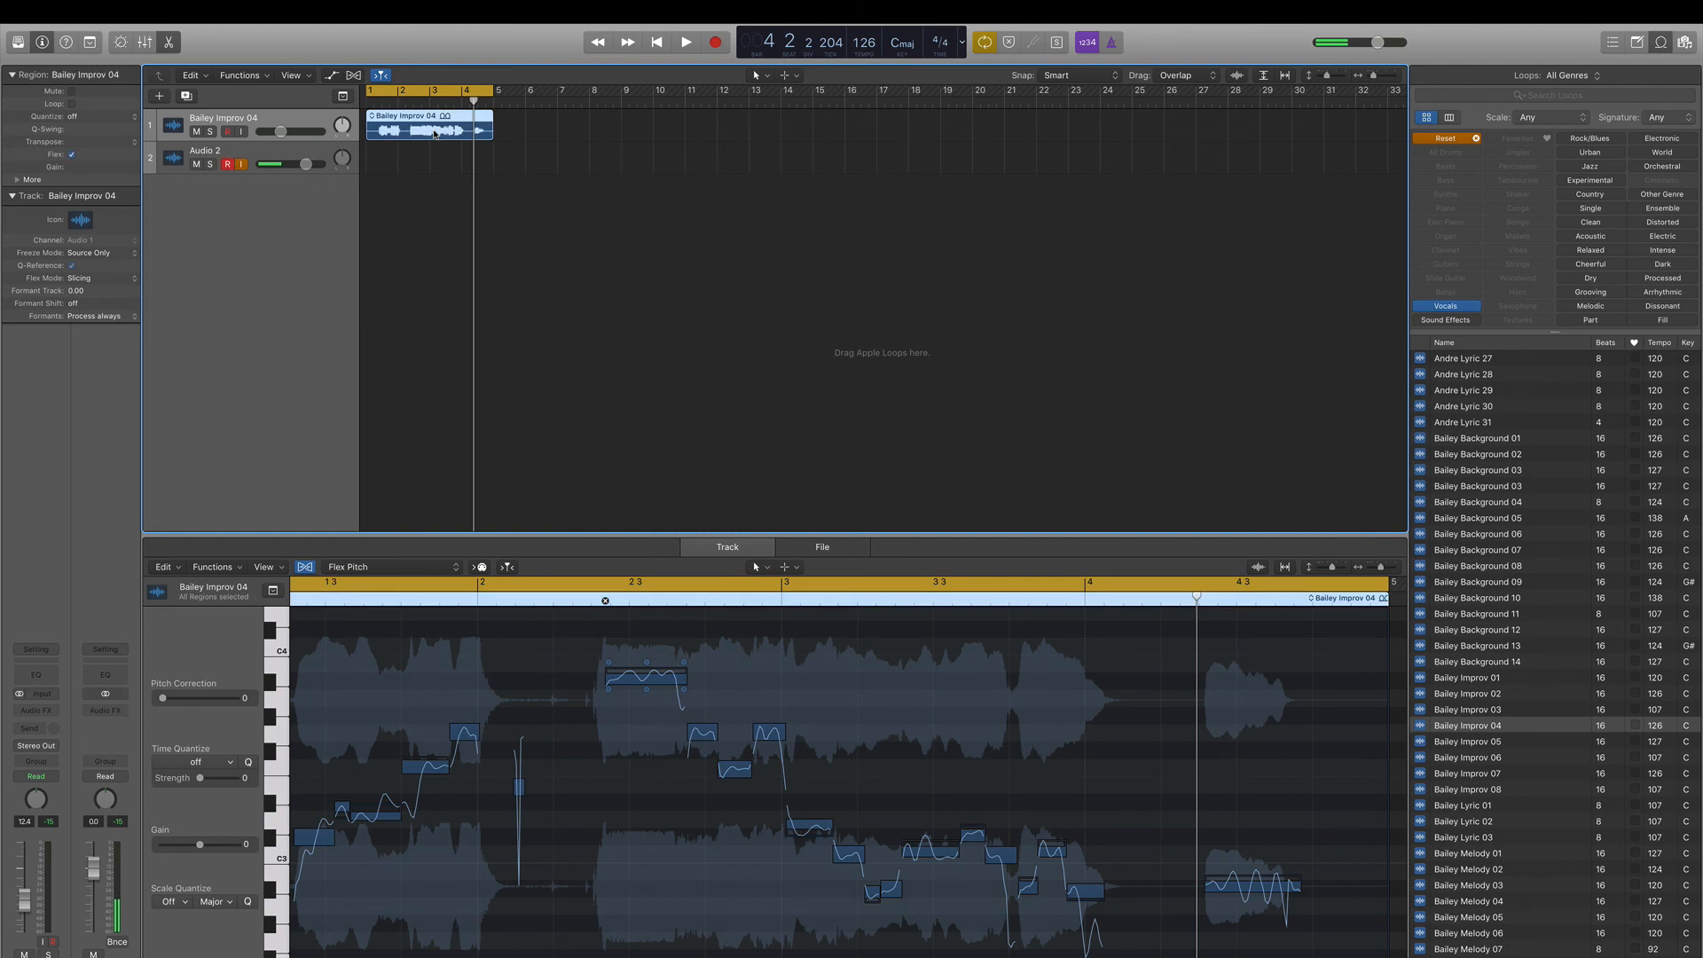